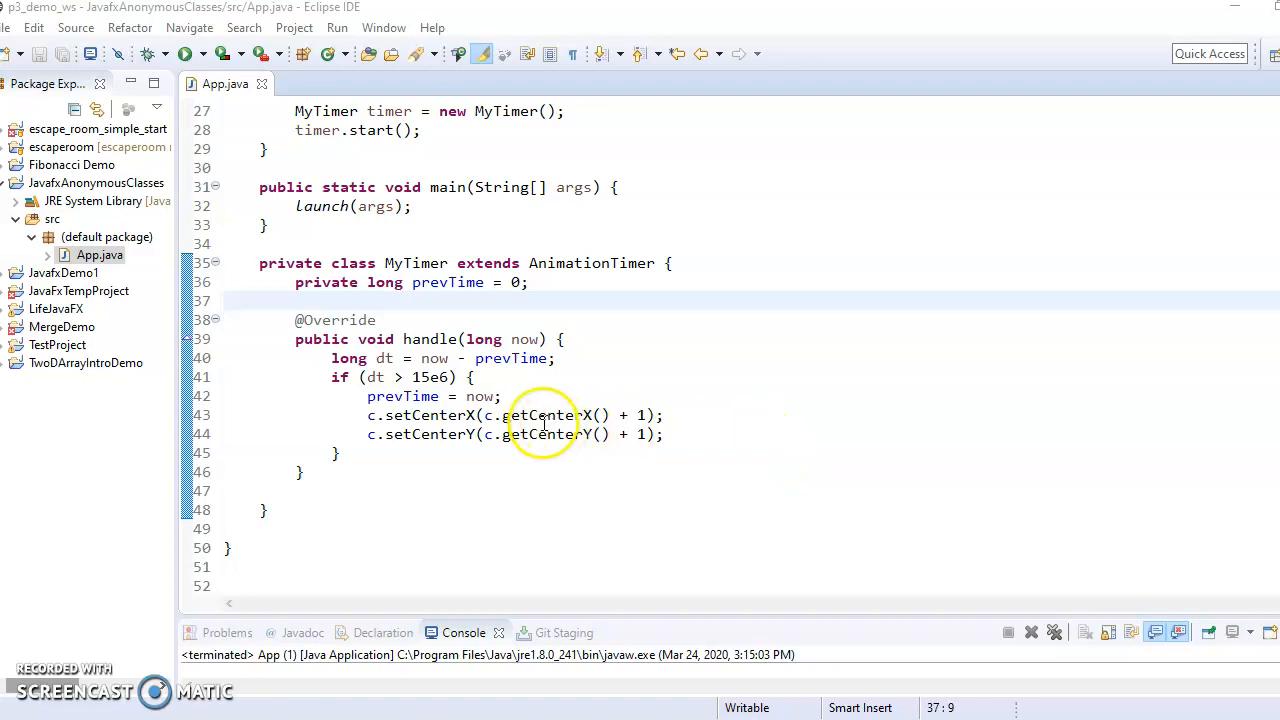
mouse_move(544, 420)
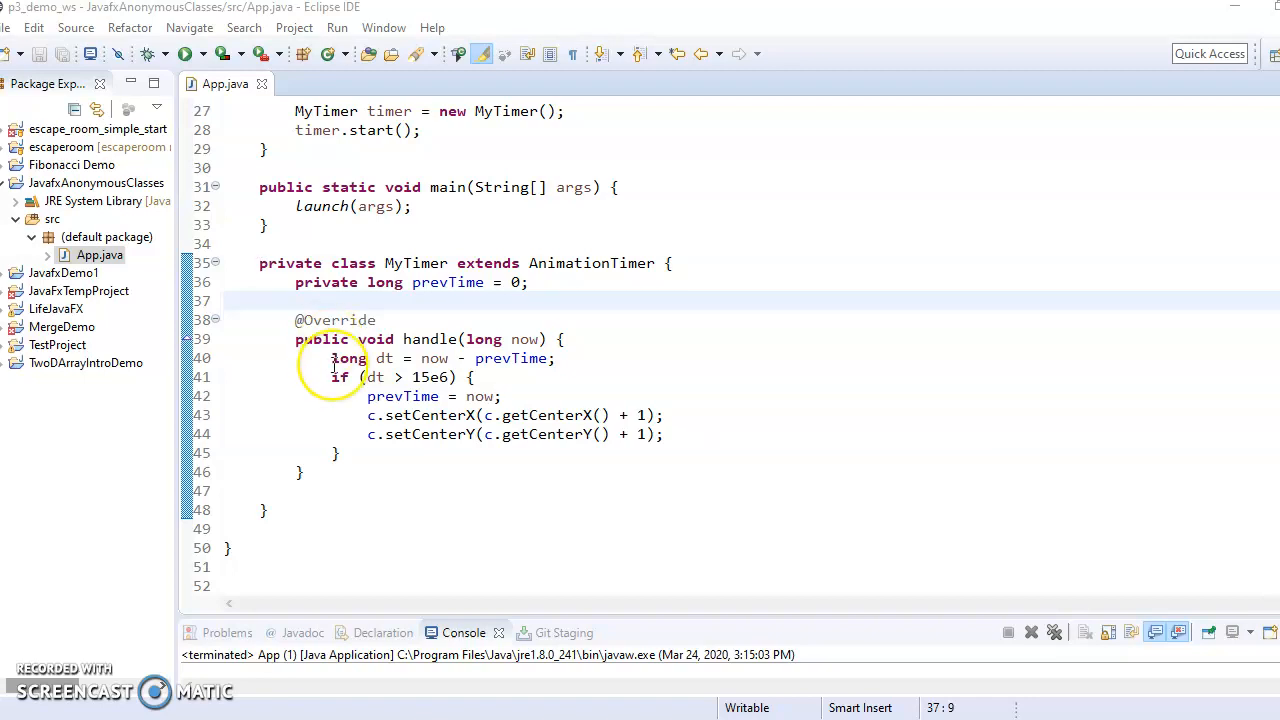
Review the circle's setFill(new Color(...)) call and its closing parentheses in start()
scroll("up", 3)
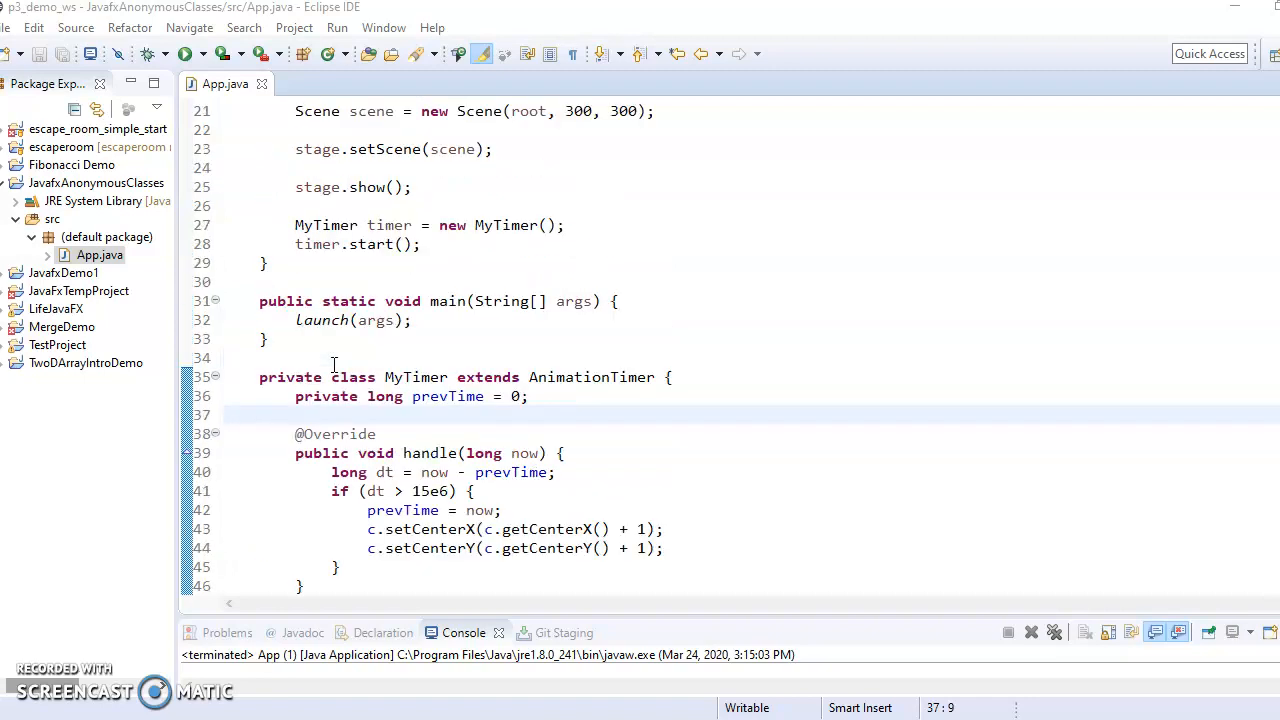
scroll("up", 3)
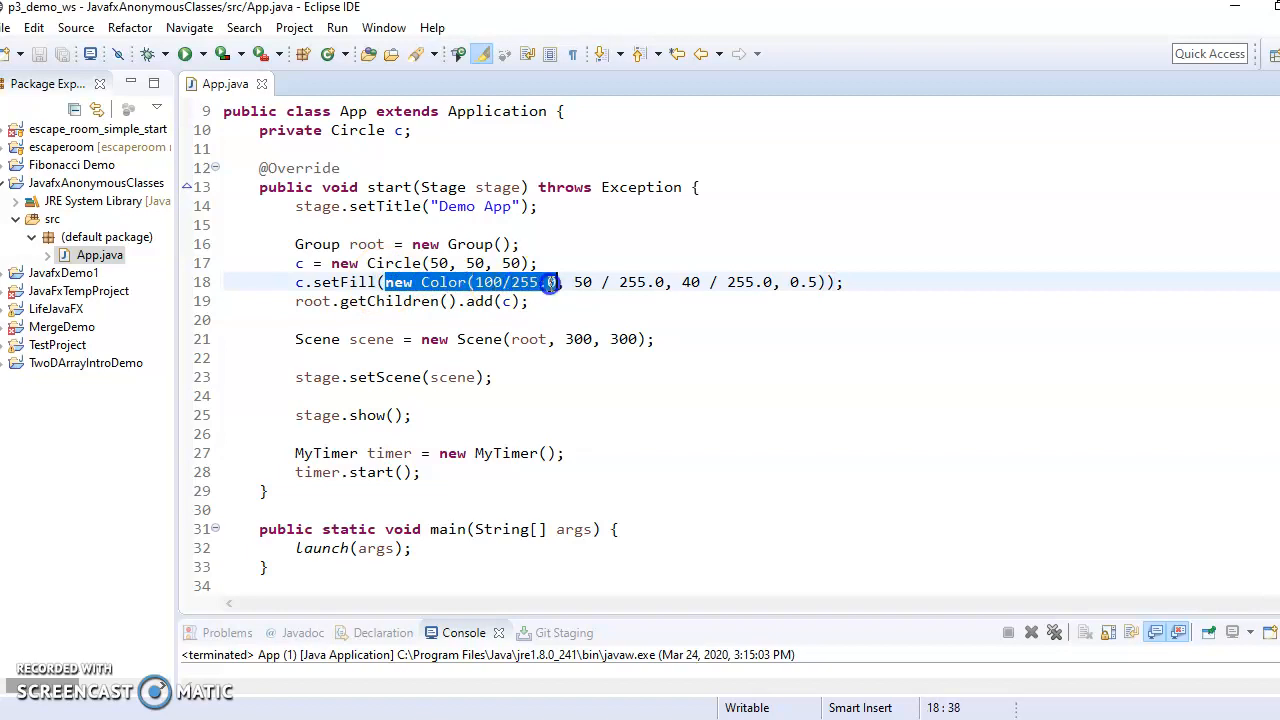
left_click_drag(544, 280, 816, 280)
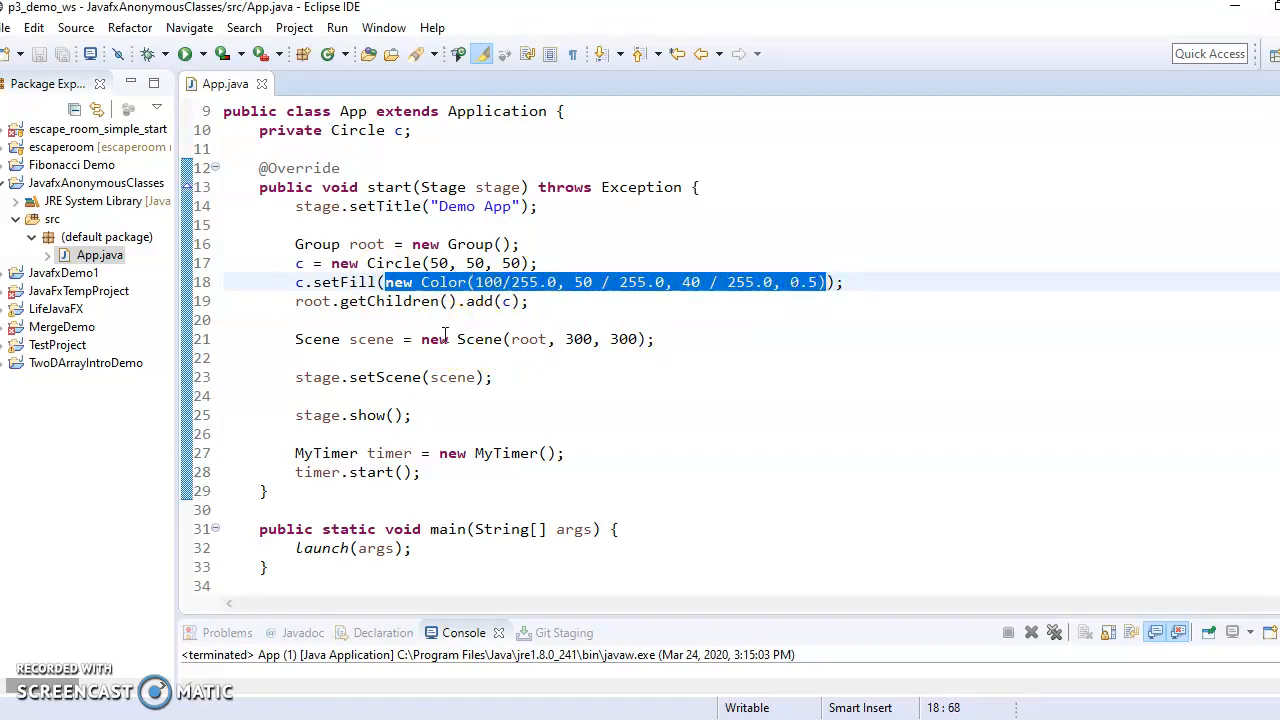
left_click(676, 264)
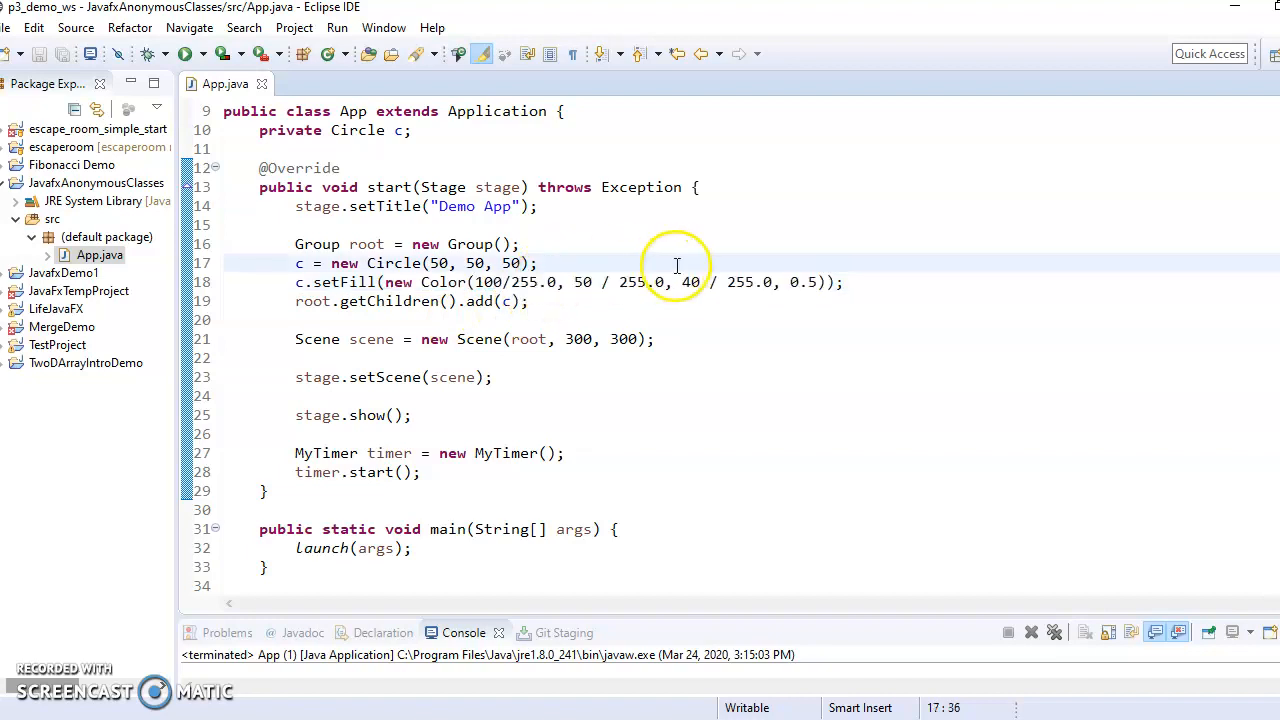
mouse_move(356, 318)
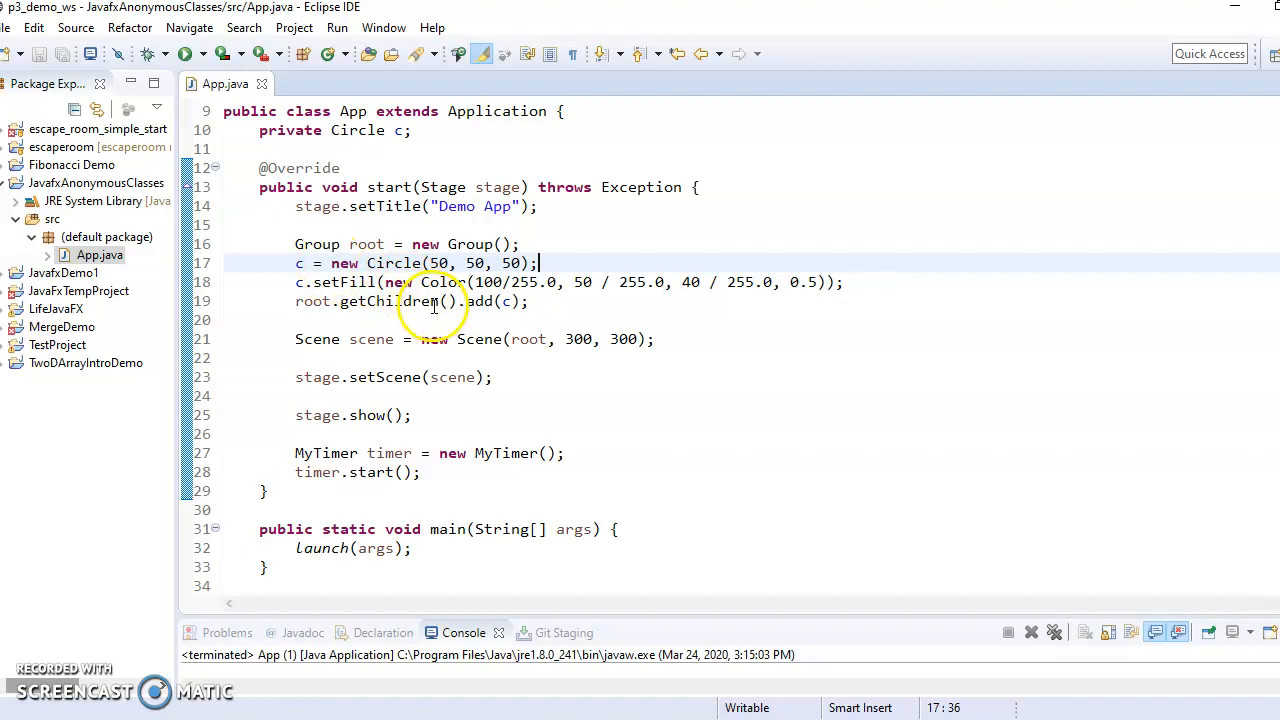
double_click(396, 282)
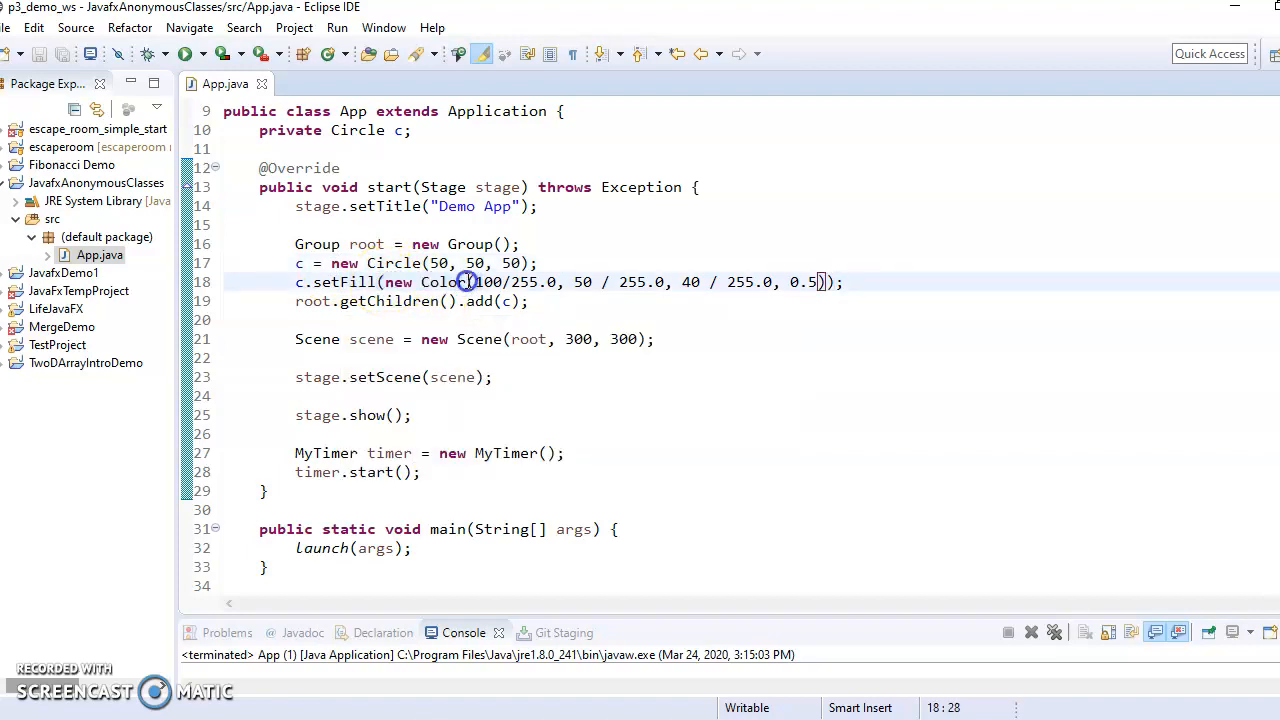
left_click(824, 282)
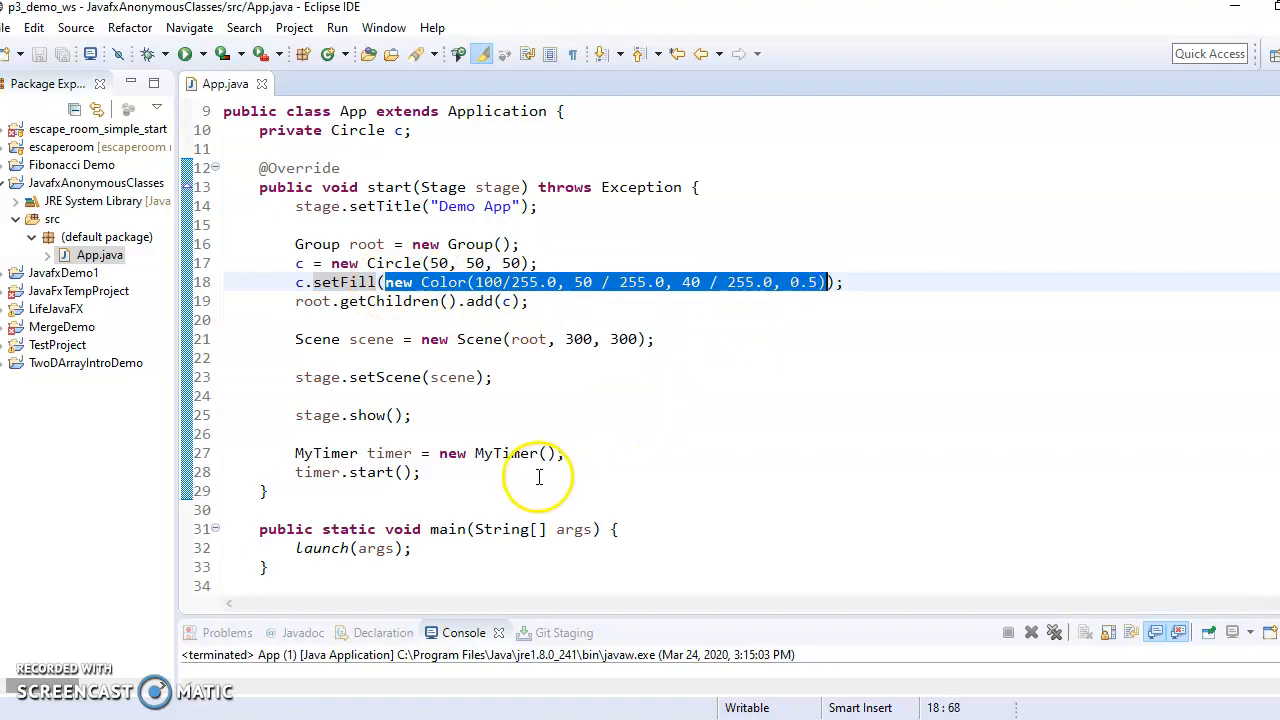
Review the timer creation and start lines and the MyTimer class extending AnimationTimer
scroll("down", 3)
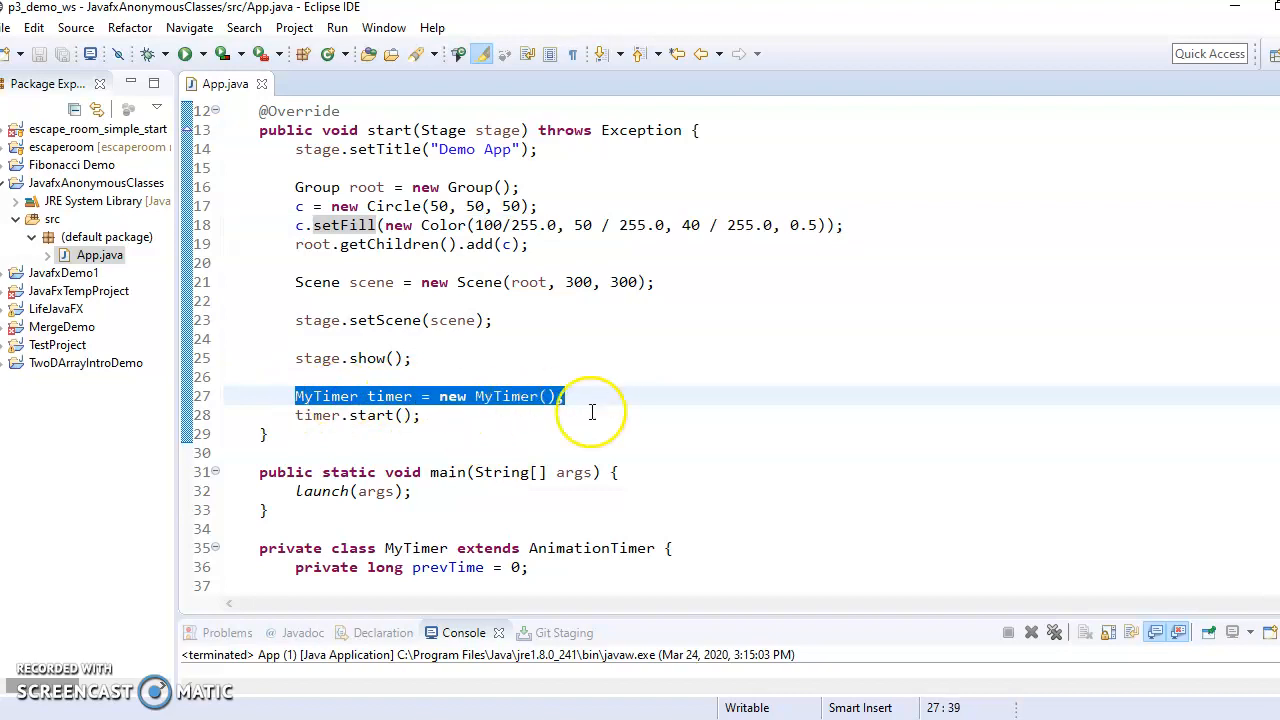
left_click(440, 396)
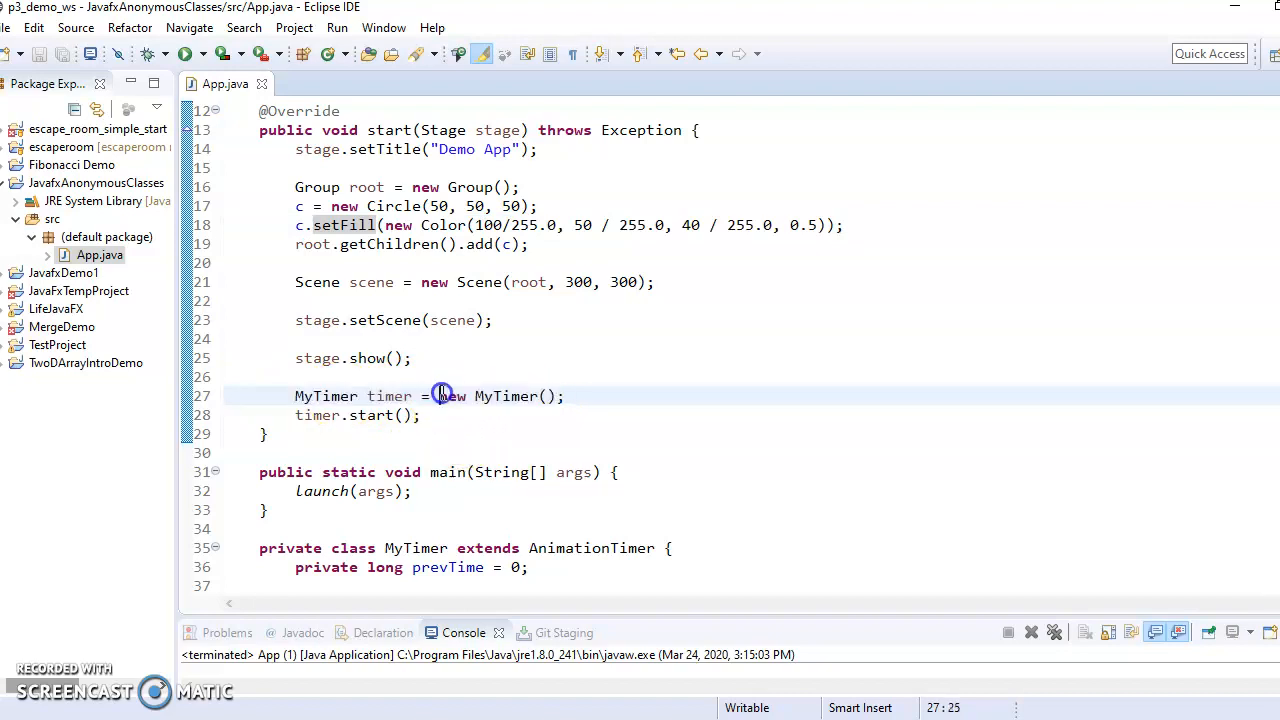
mouse_move(384, 428)
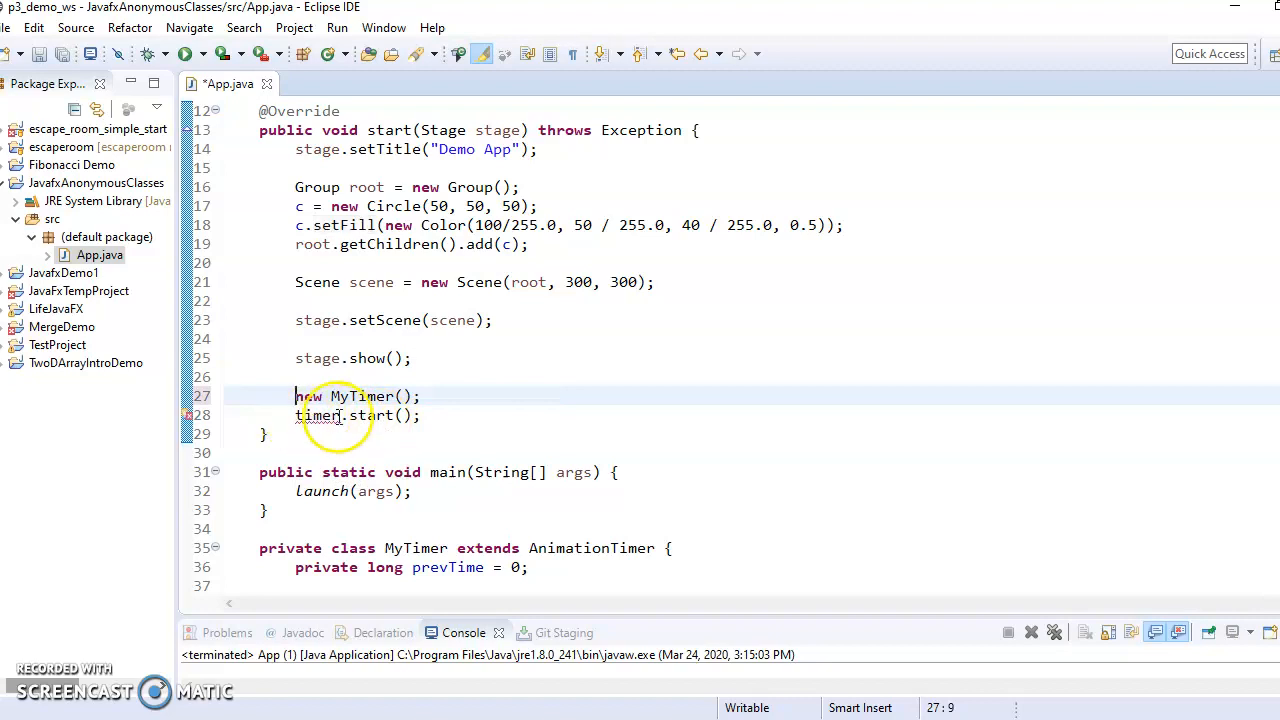
left_click_drag(296, 396, 422, 414)
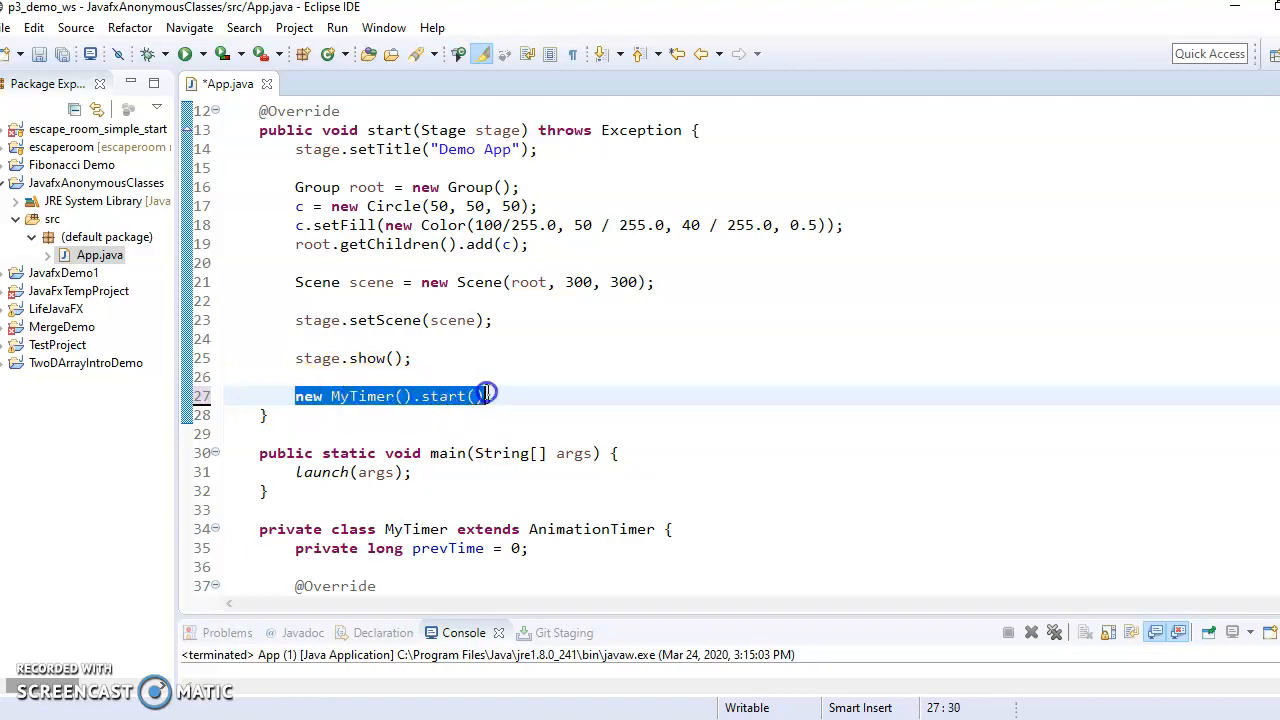
mouse_move(316, 396)
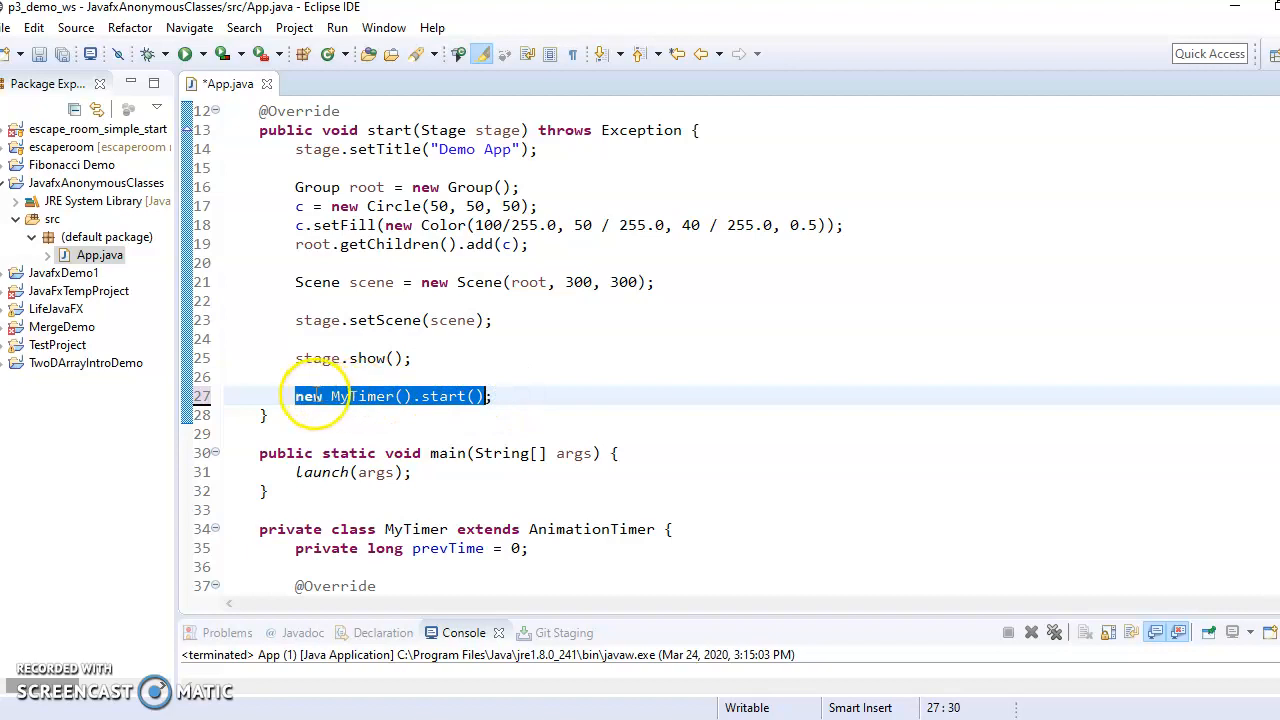
left_click(462, 452)
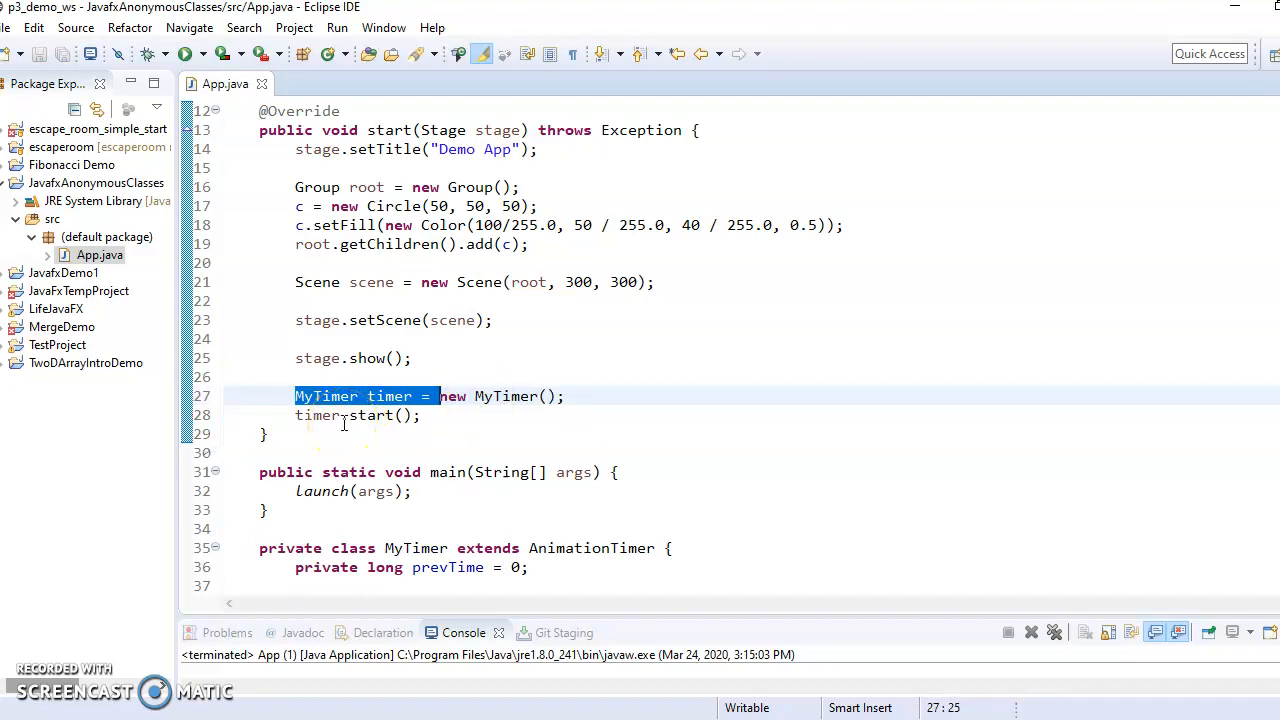
mouse_move(416, 414)
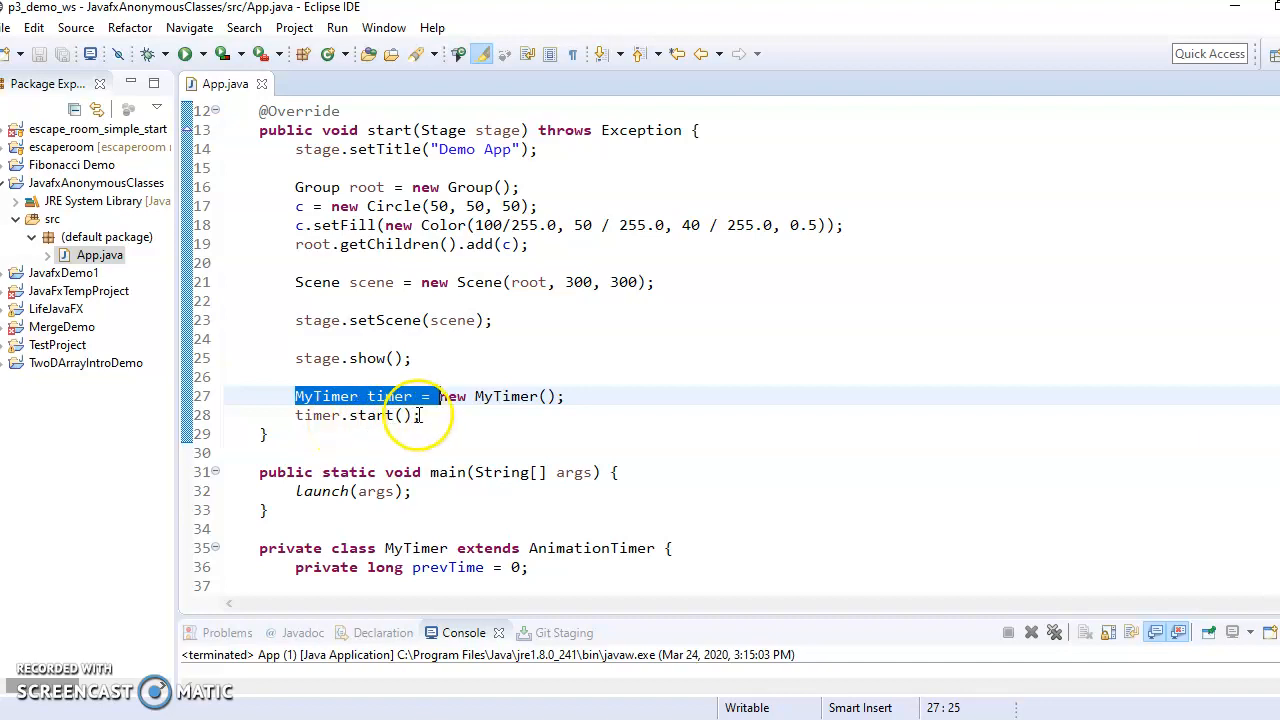
mouse_move(438, 436)
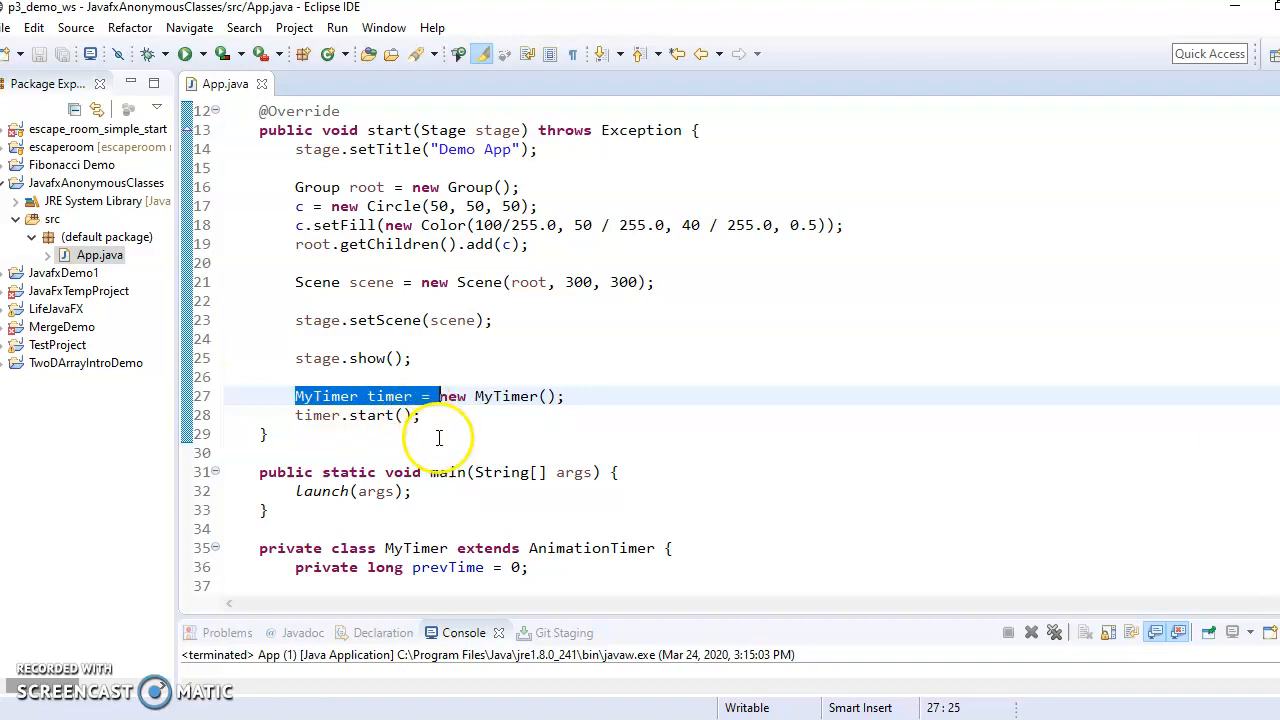
double_click(504, 396)
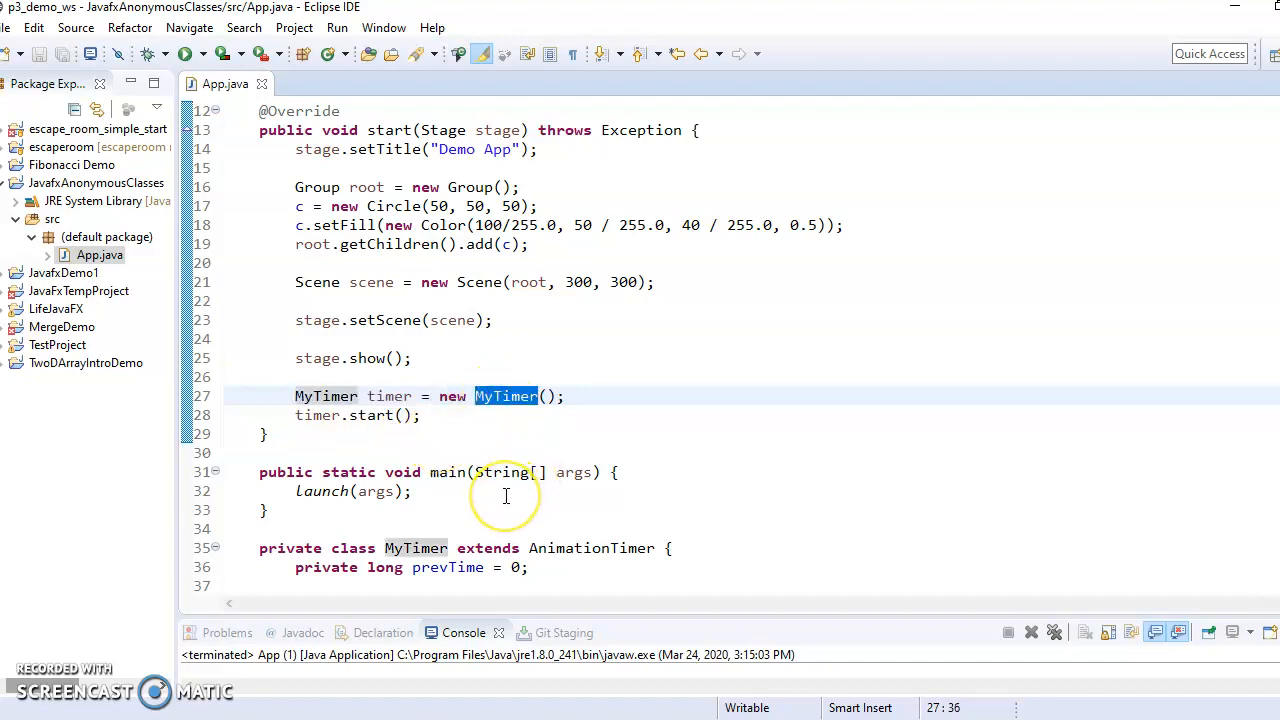
scroll("down", 3)
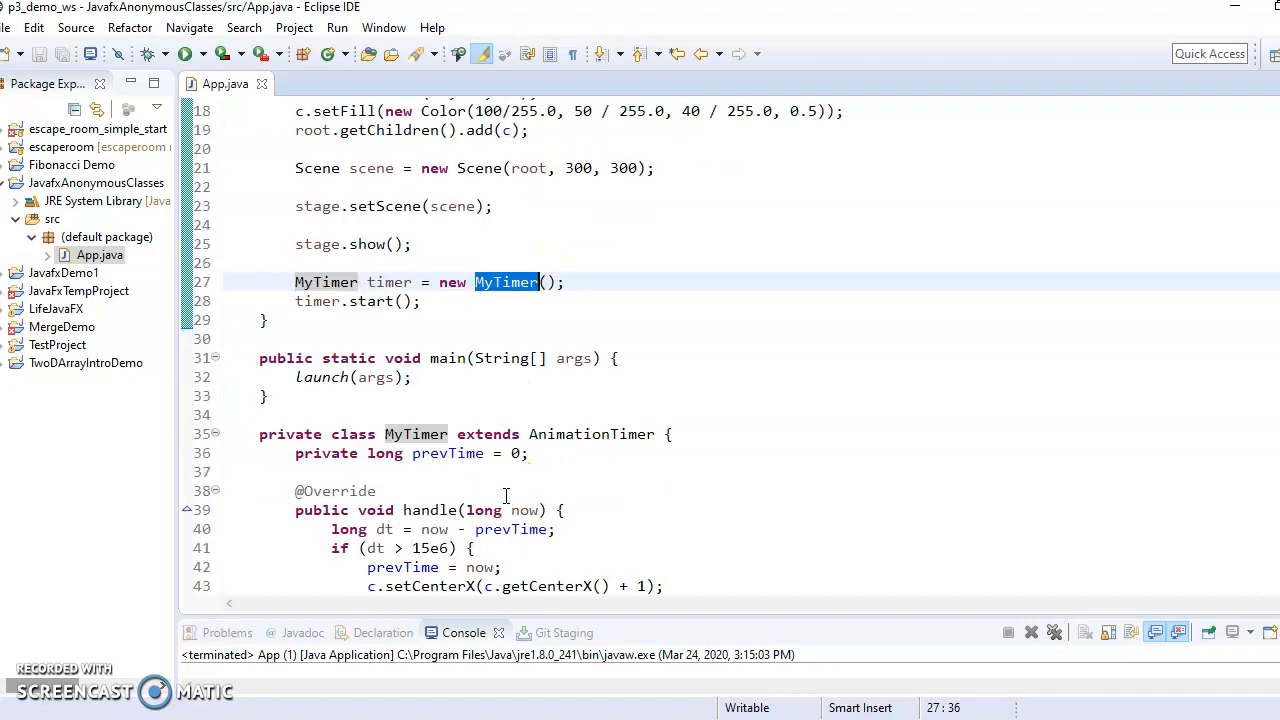
scroll("down", 3)
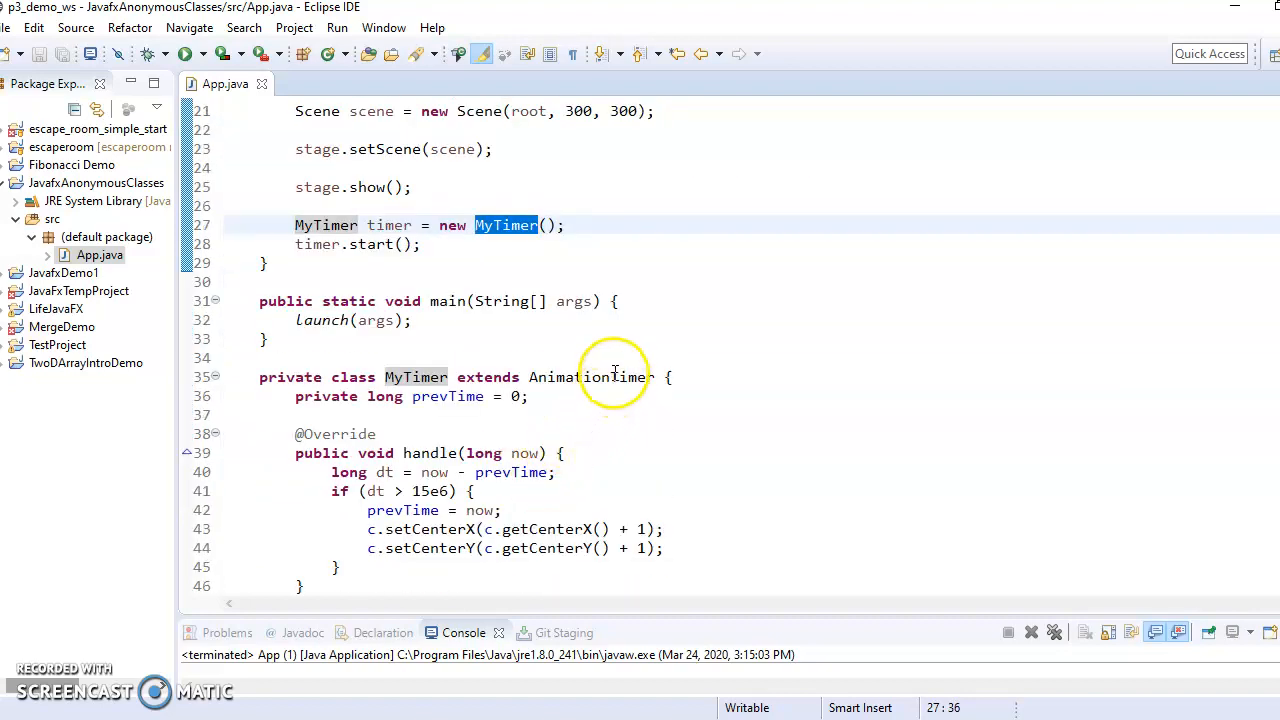
double_click(592, 376)
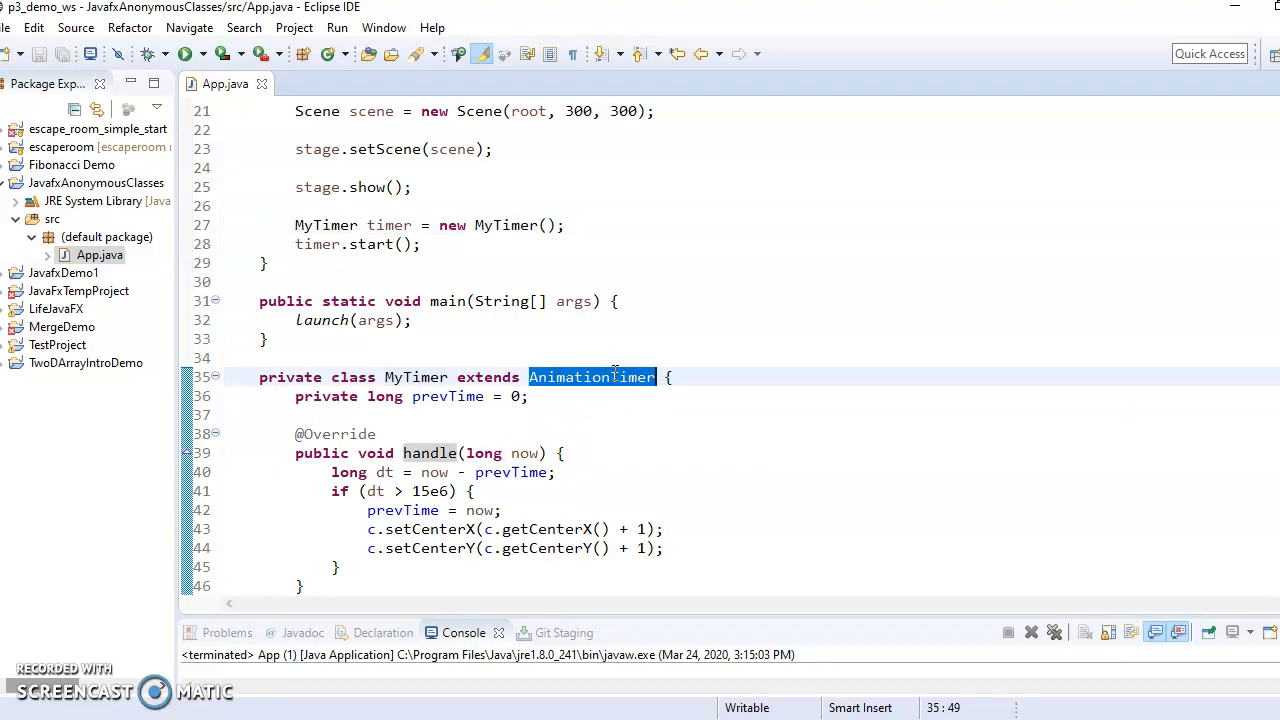
mouse_move(412, 376)
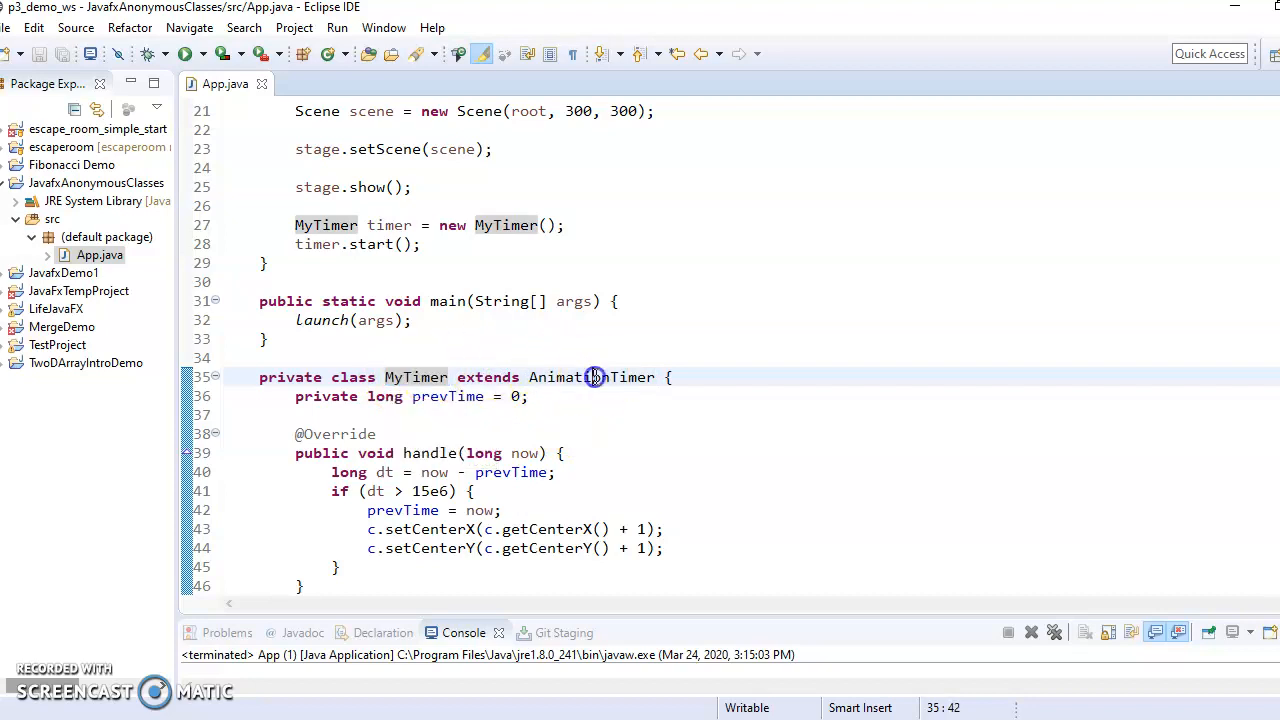
double_click(590, 376)
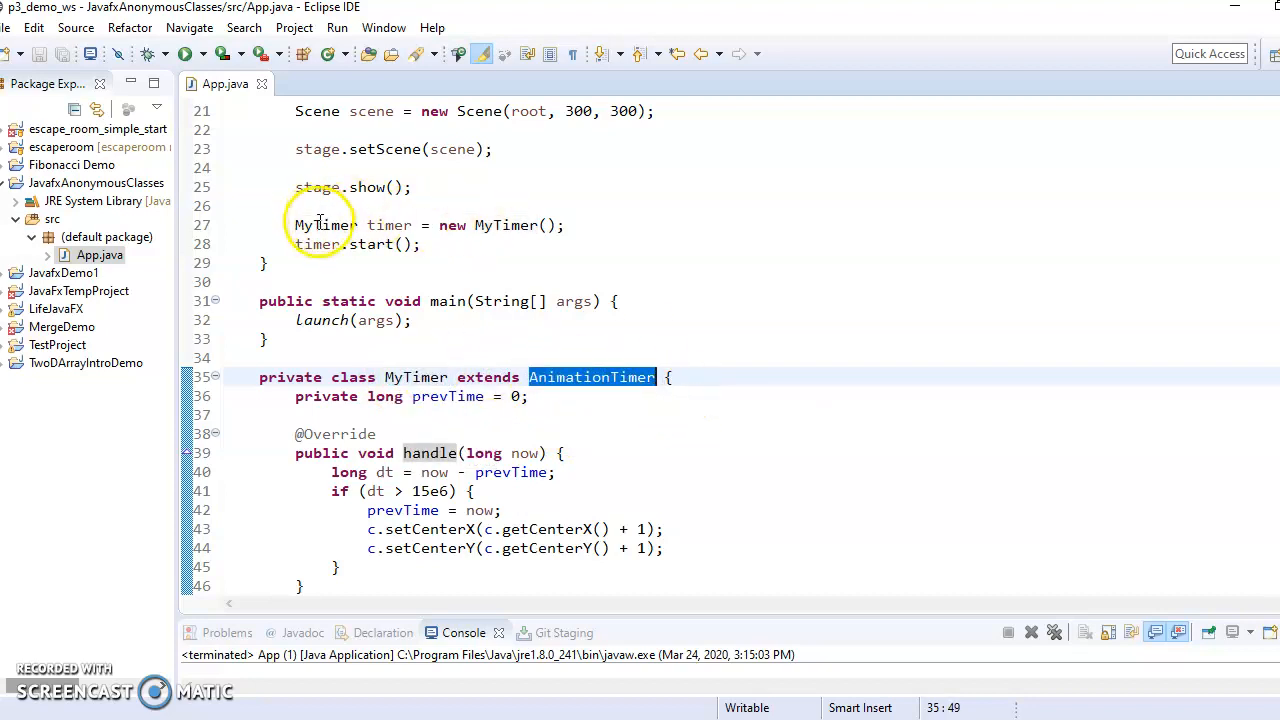
Declare the timer variable on line 27 as AnimationTimer instead of MyTimer
double_click(326, 224)
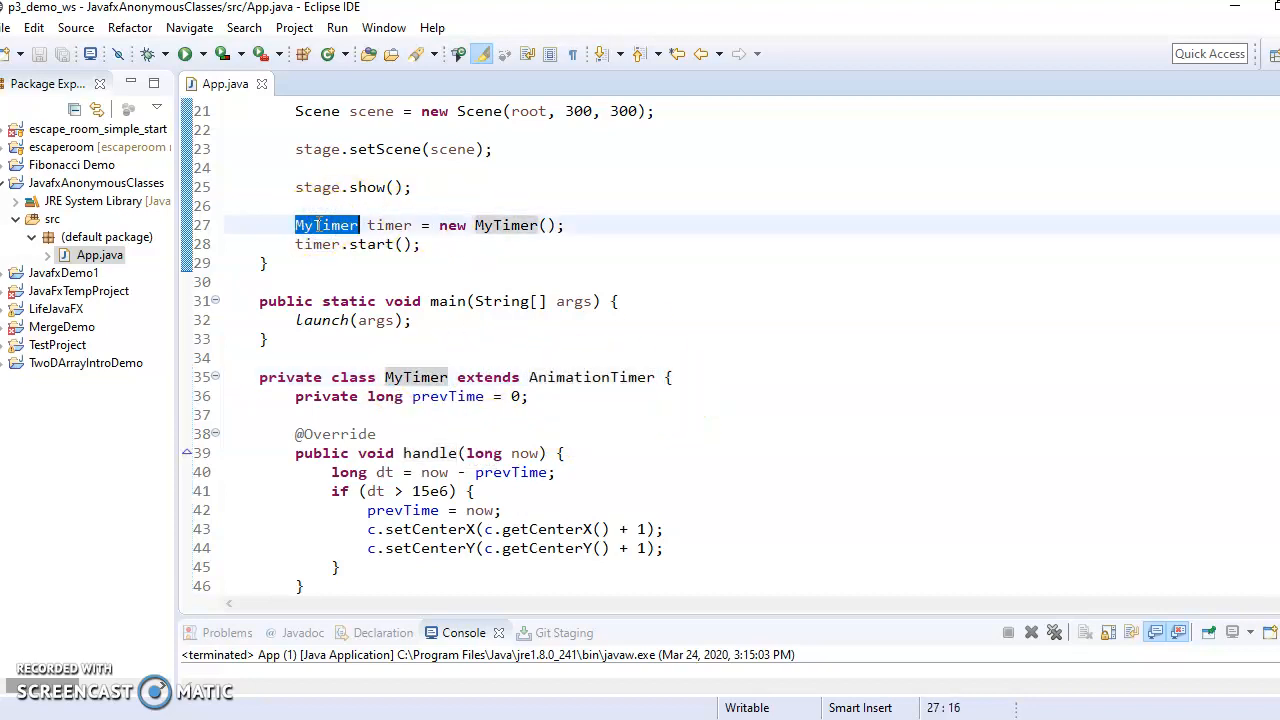
type("AnimationTimer")
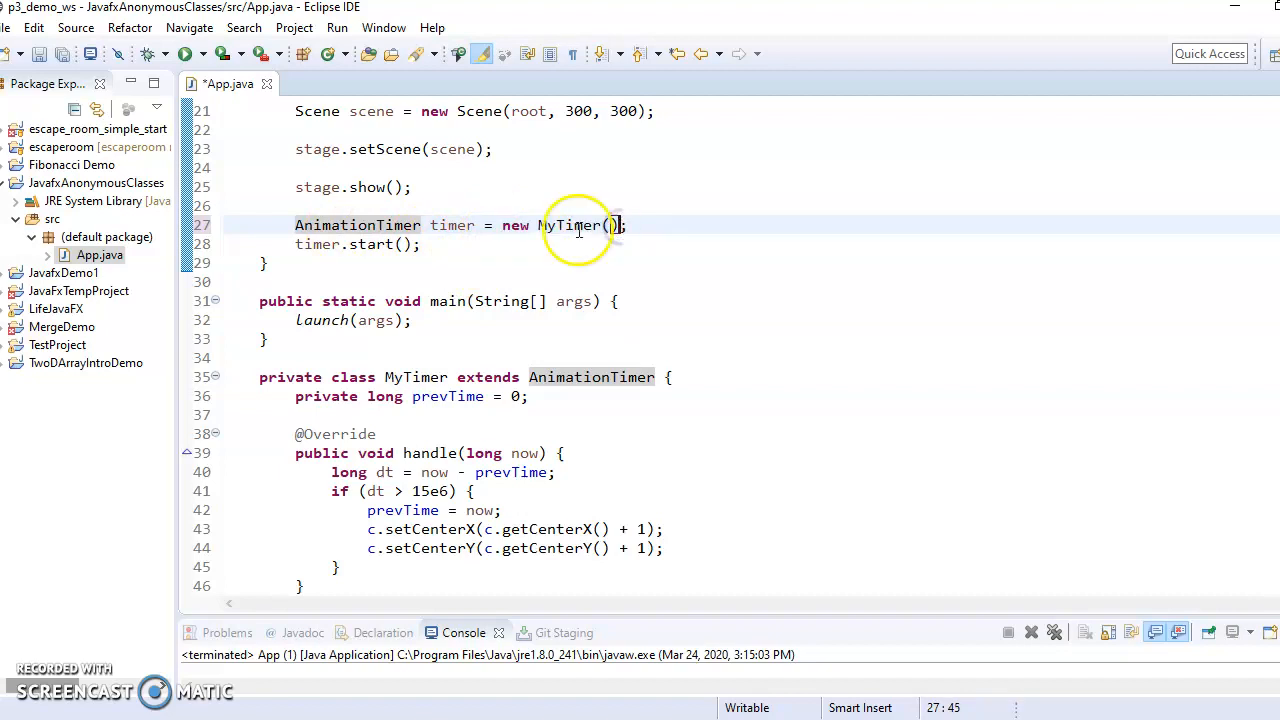
double_click(356, 224)
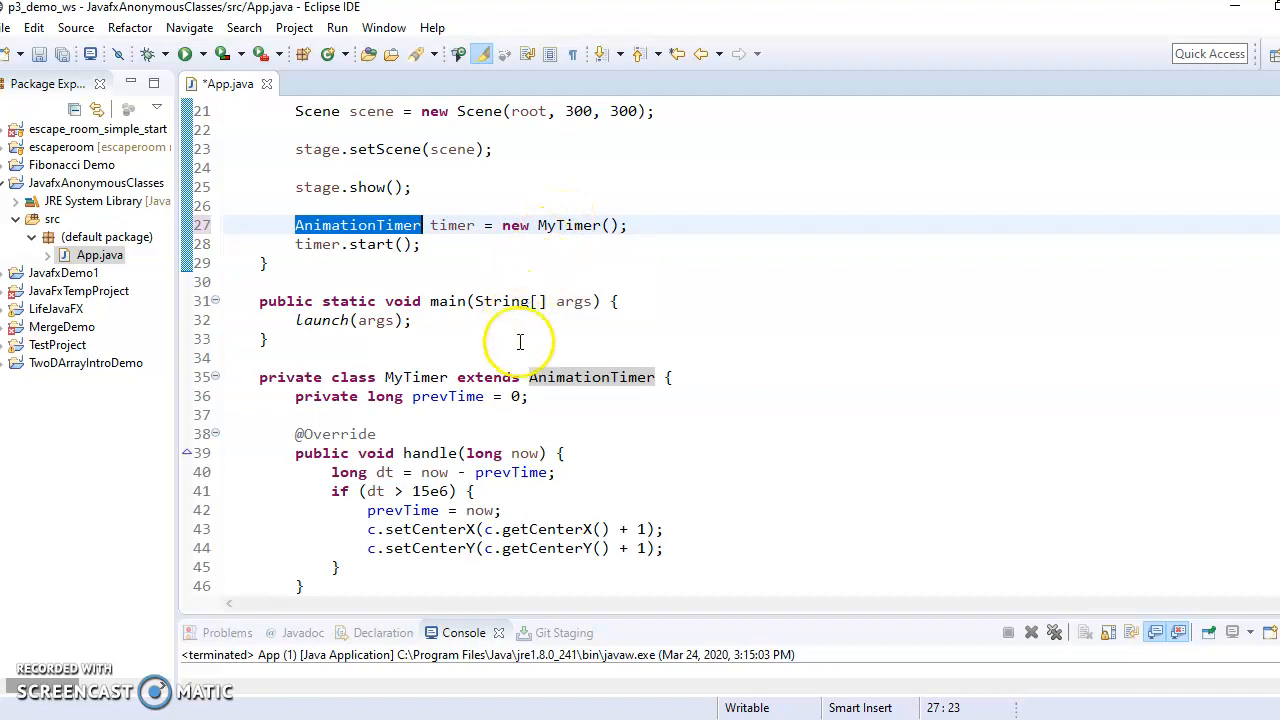
mouse_move(508, 334)
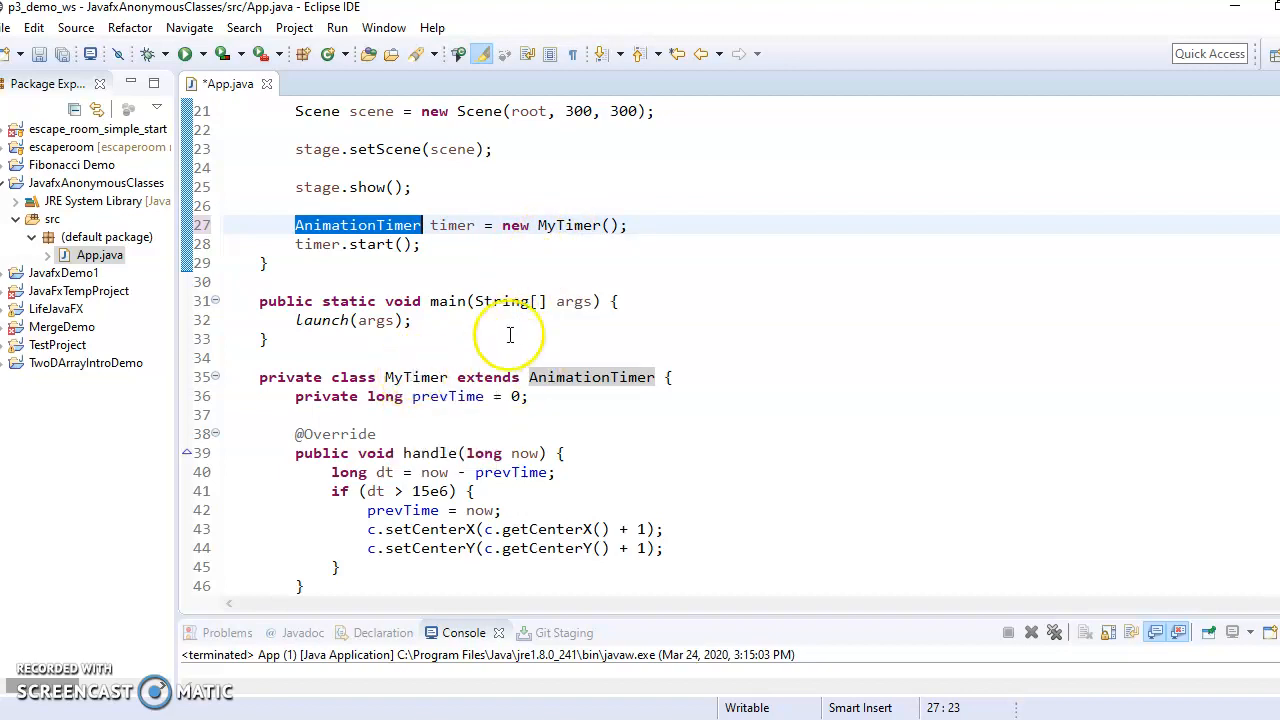
mouse_move(536, 224)
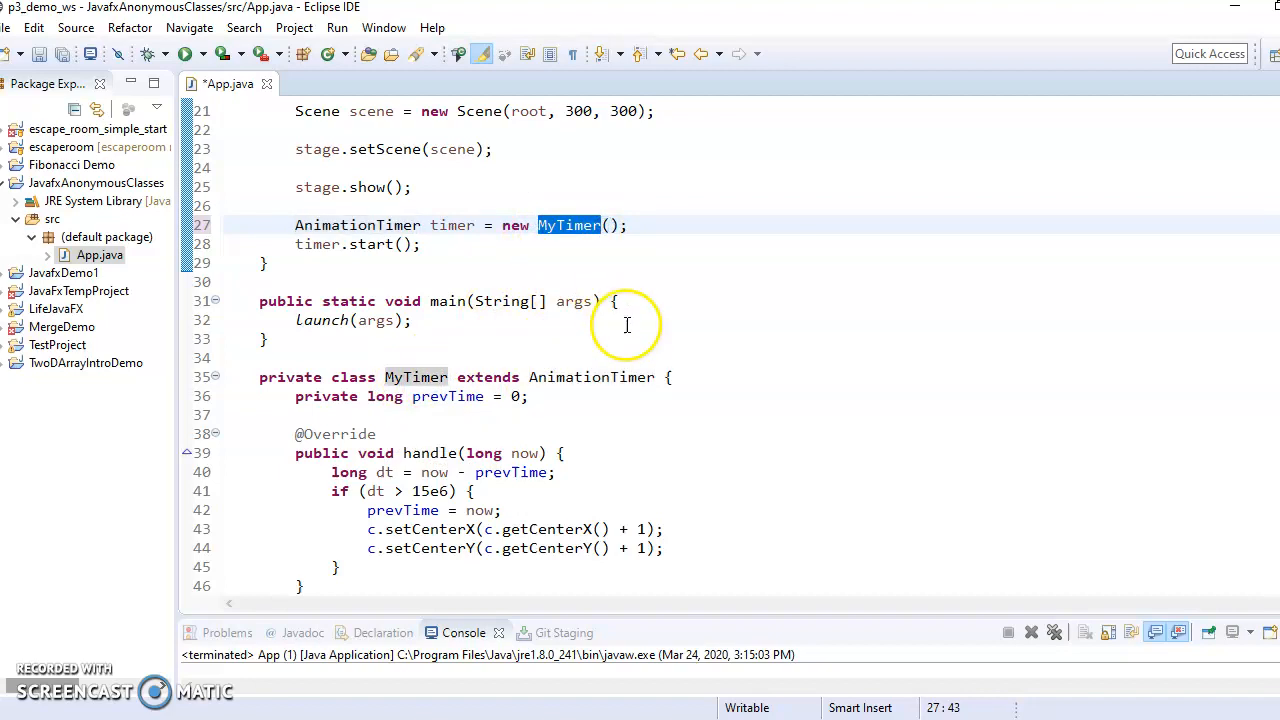
left_click(618, 376)
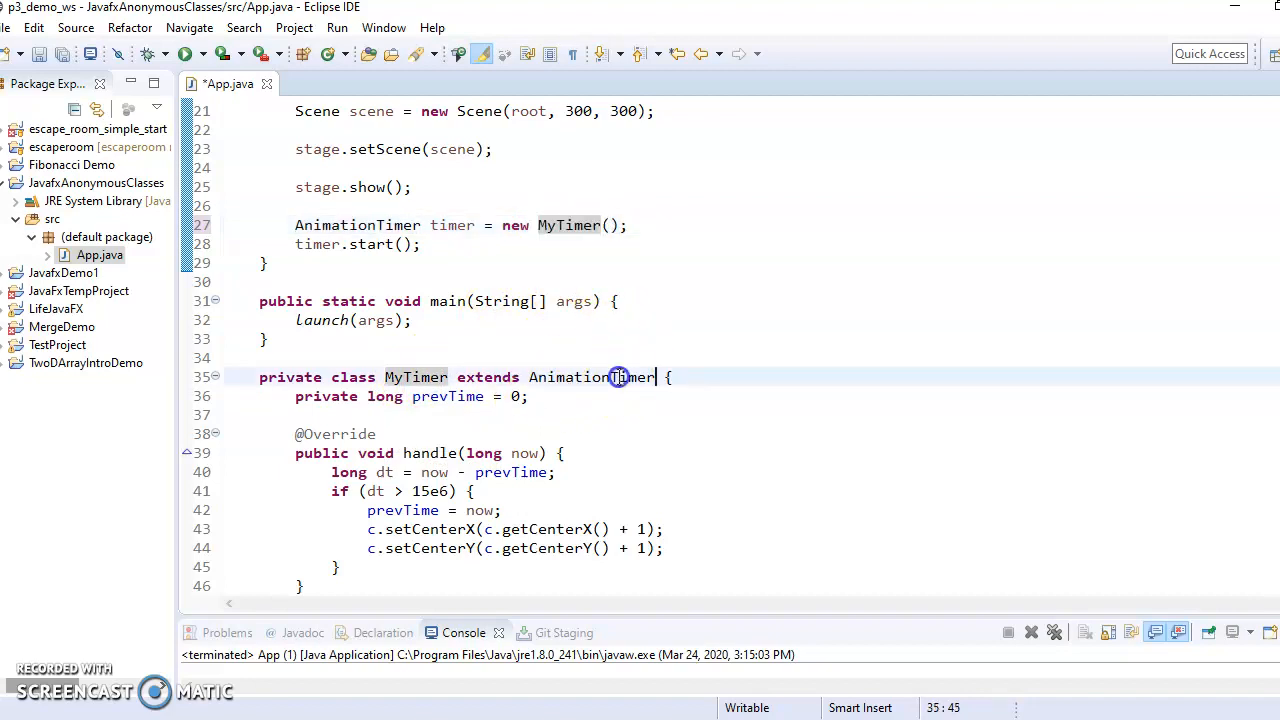
left_click(578, 224)
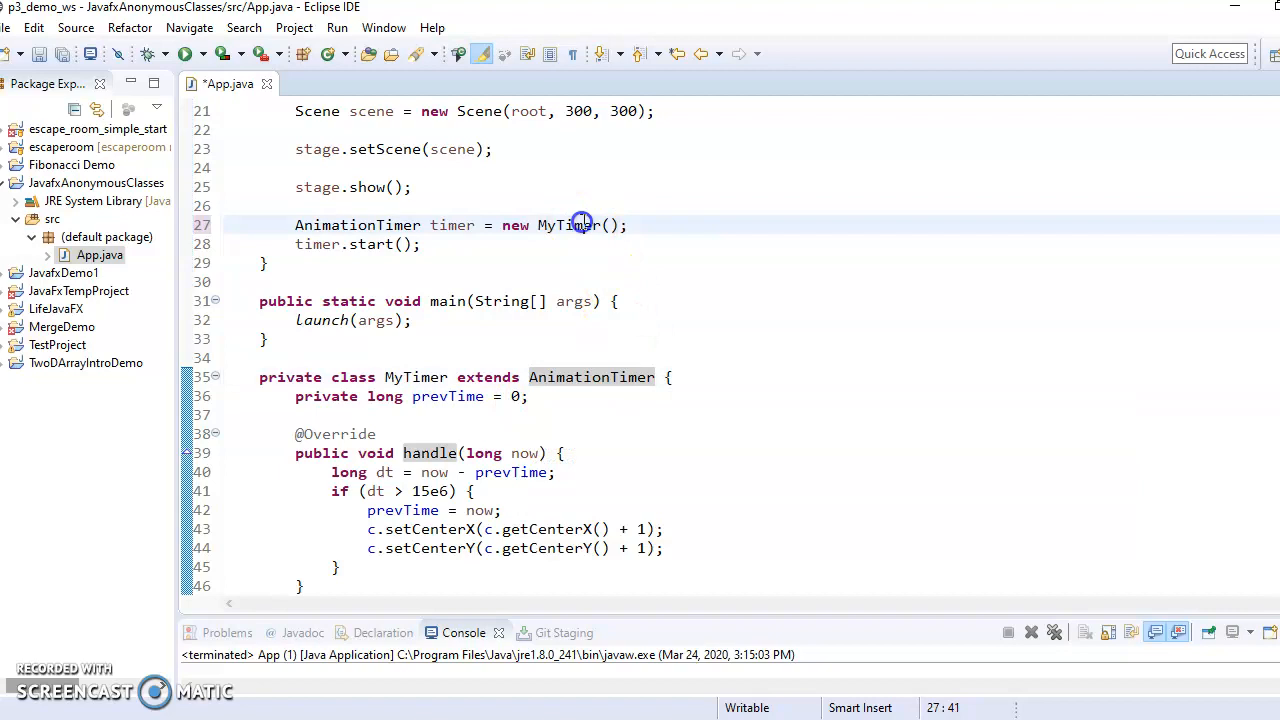
Instantiate the timer as new AnimationTimer() in place of new MyTimer()
type("AnimationTimer")
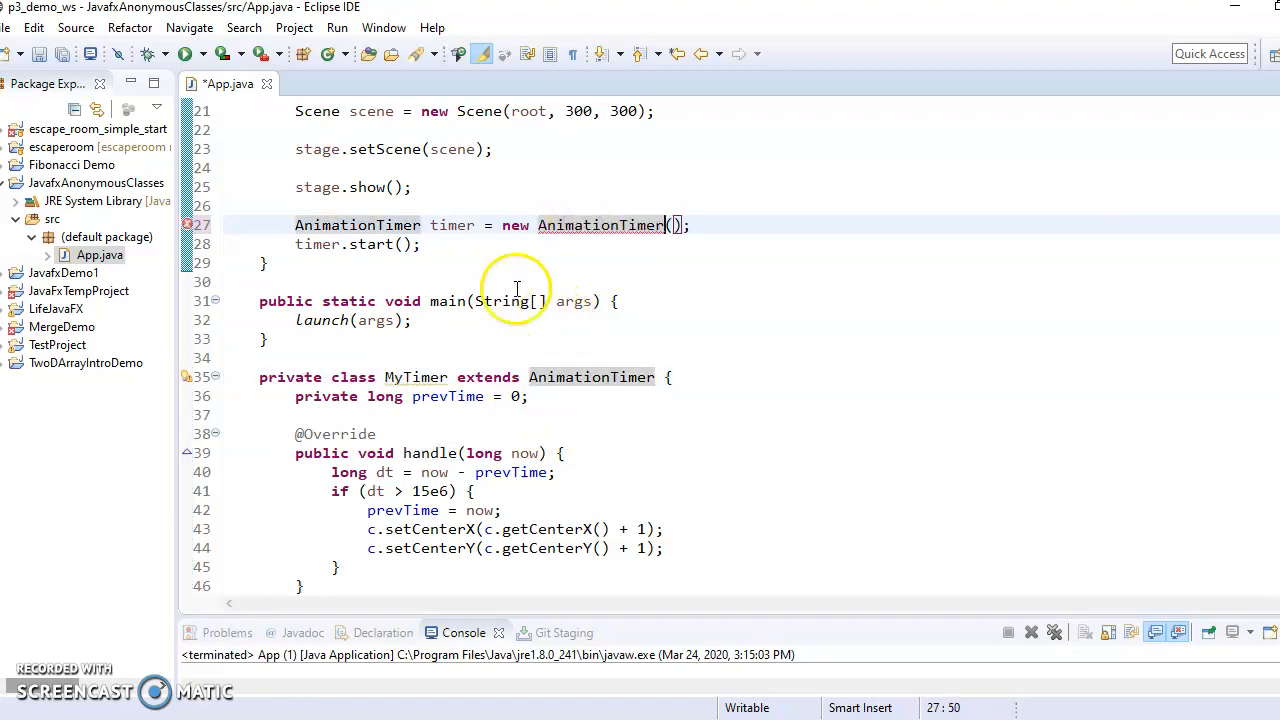
mouse_move(600, 224)
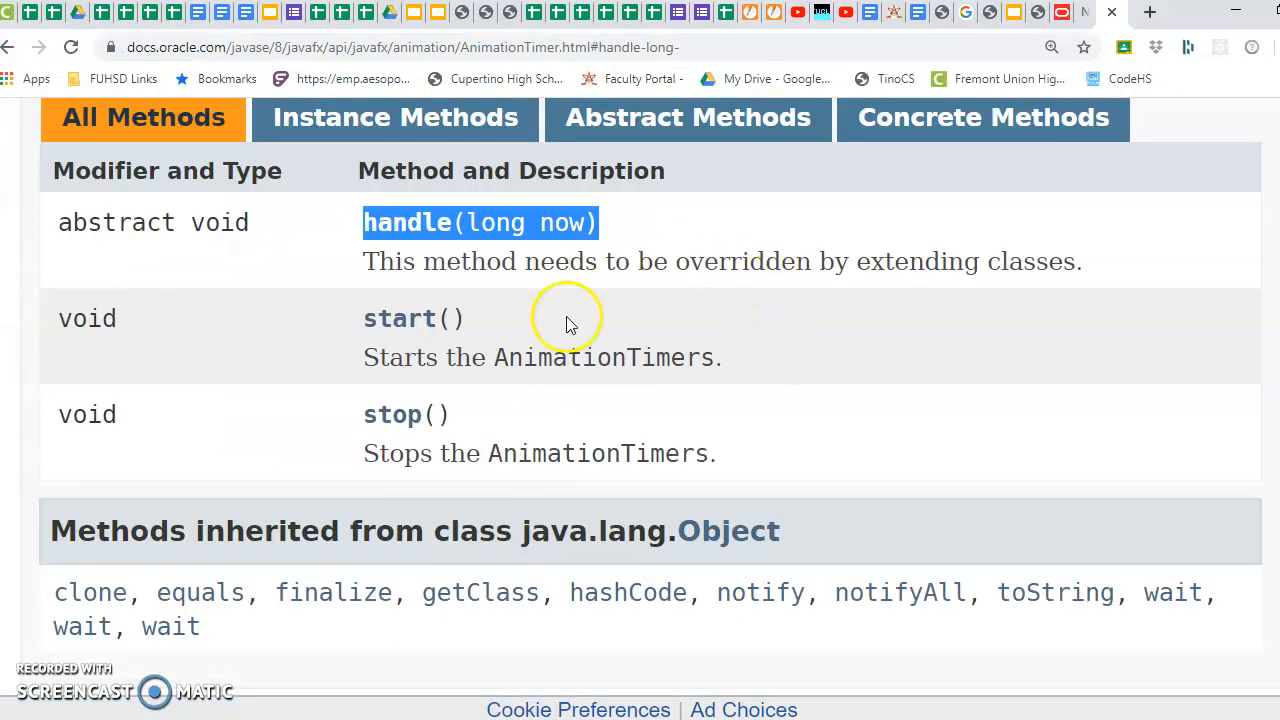
Check the AnimationTimer Javadoc and highlight that the class is declared abstract
scroll("up", 3)
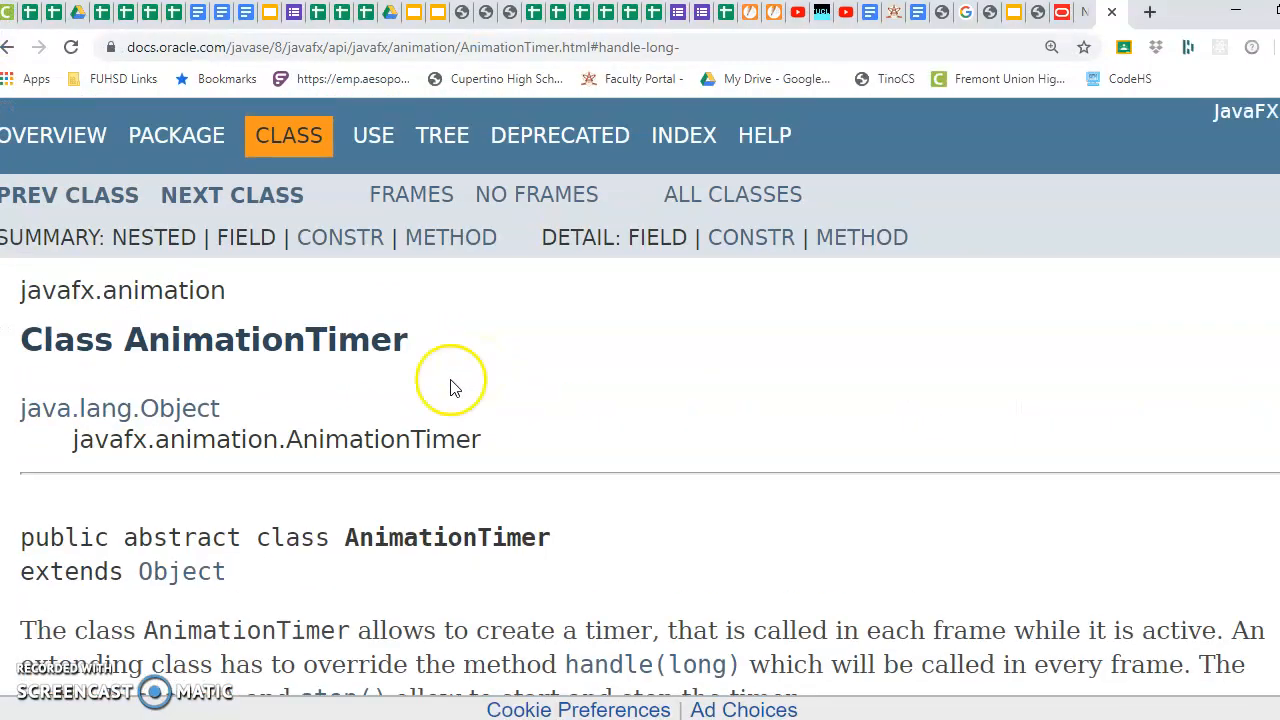
scroll("down", 3)
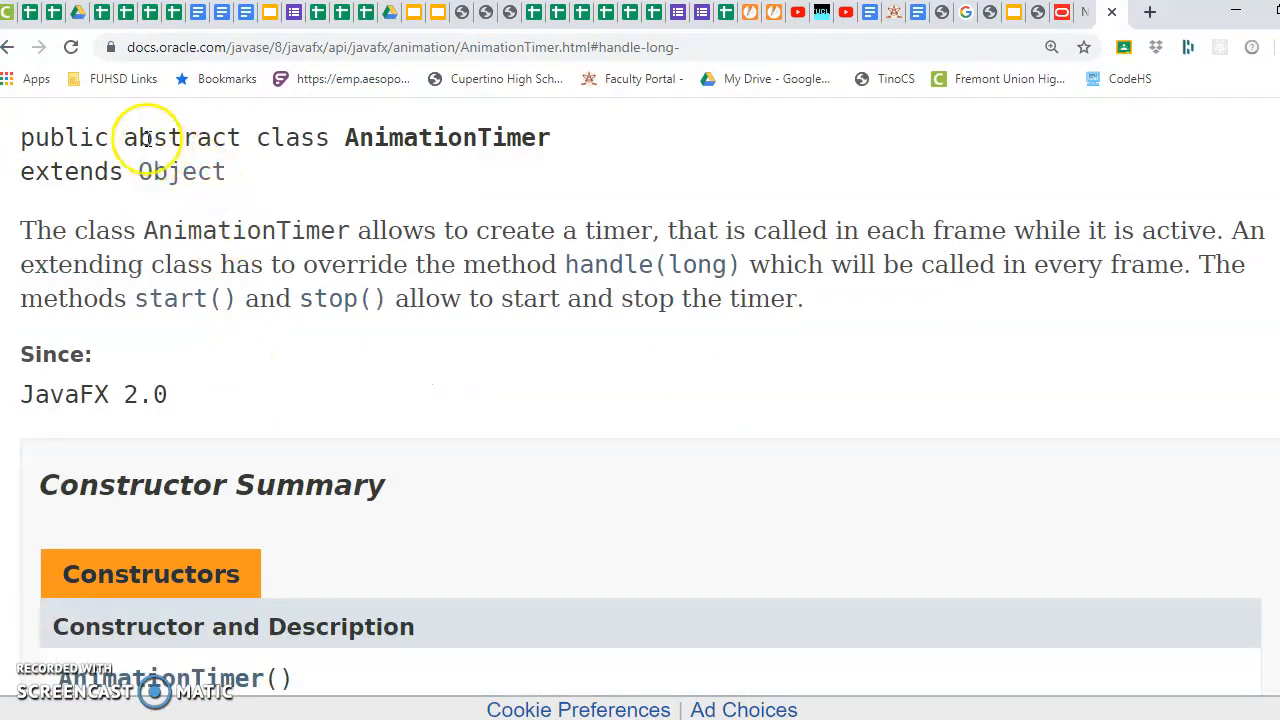
double_click(176, 136)
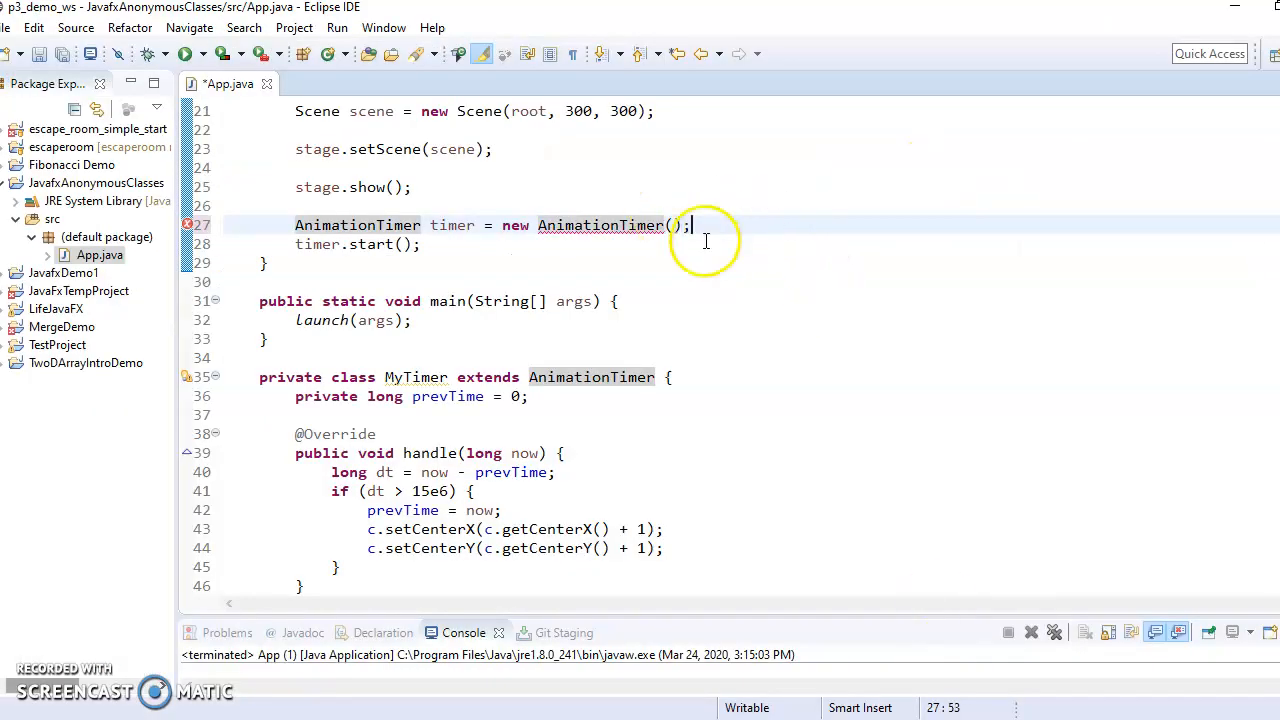
mouse_move(516, 224)
type(" {")
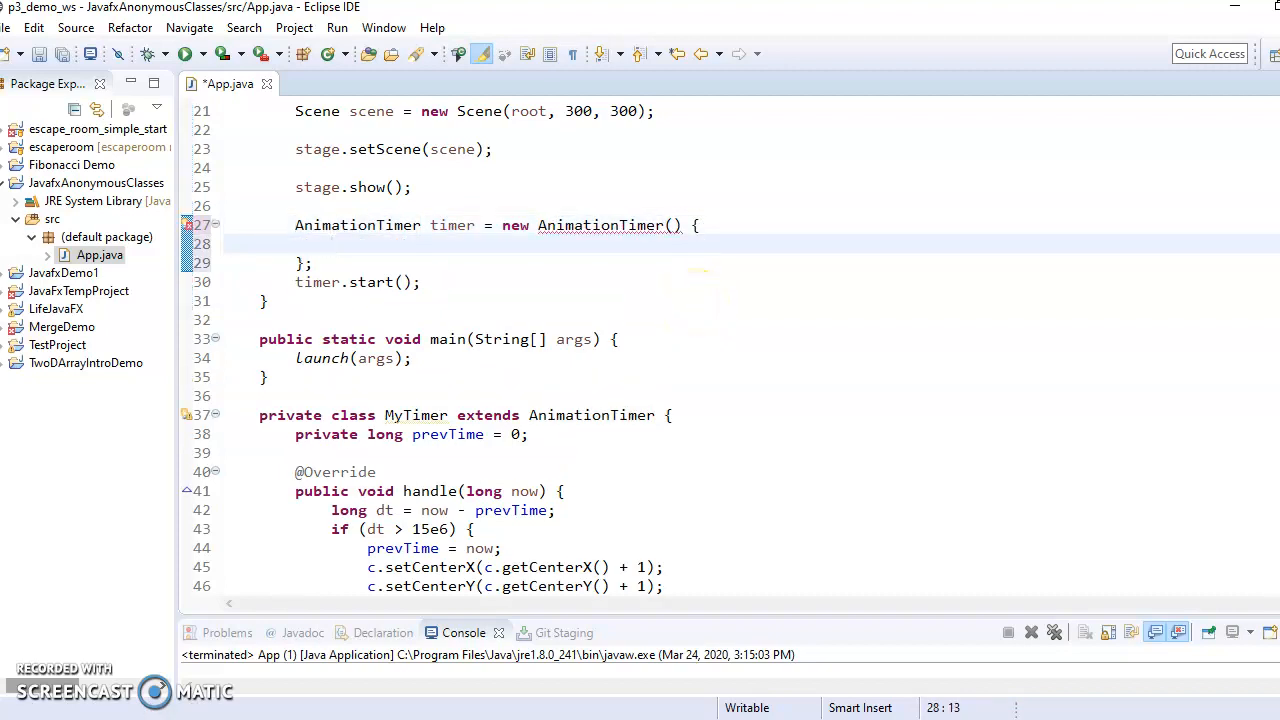
Add an empty anonymous class body { } after new AnimationTimer() and inspect the error
double_click(600, 224)
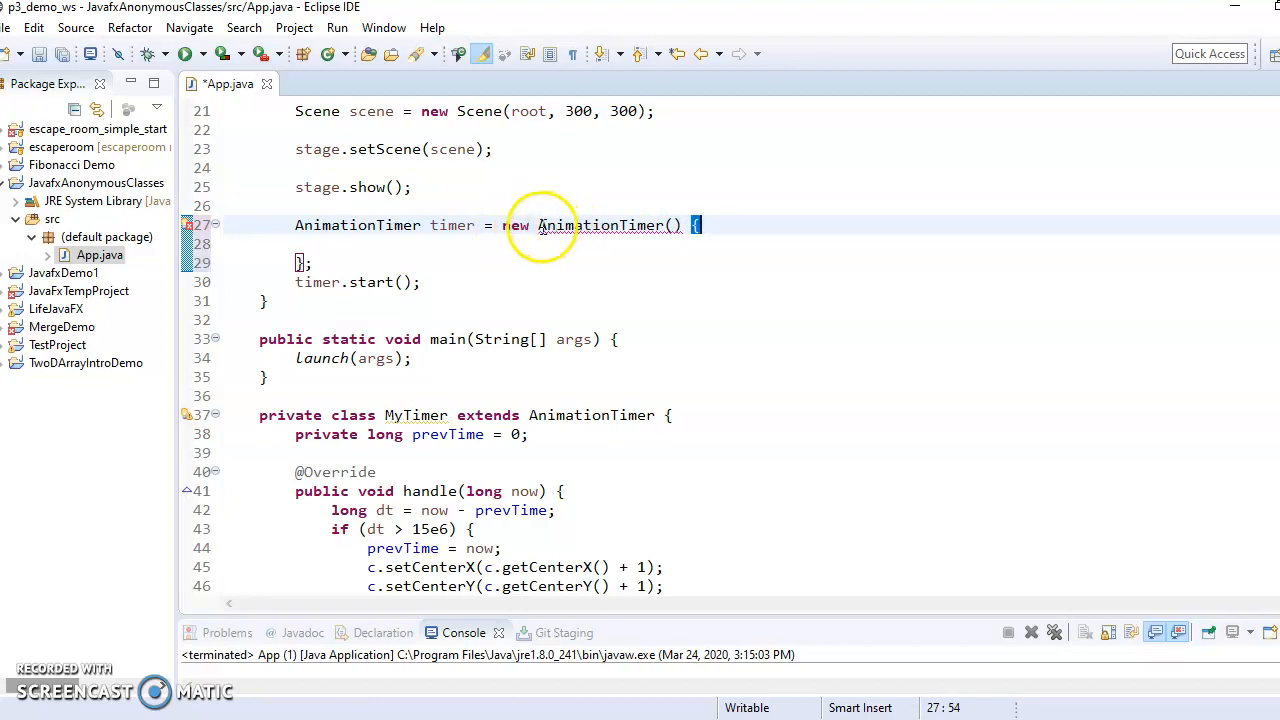
double_click(600, 224)
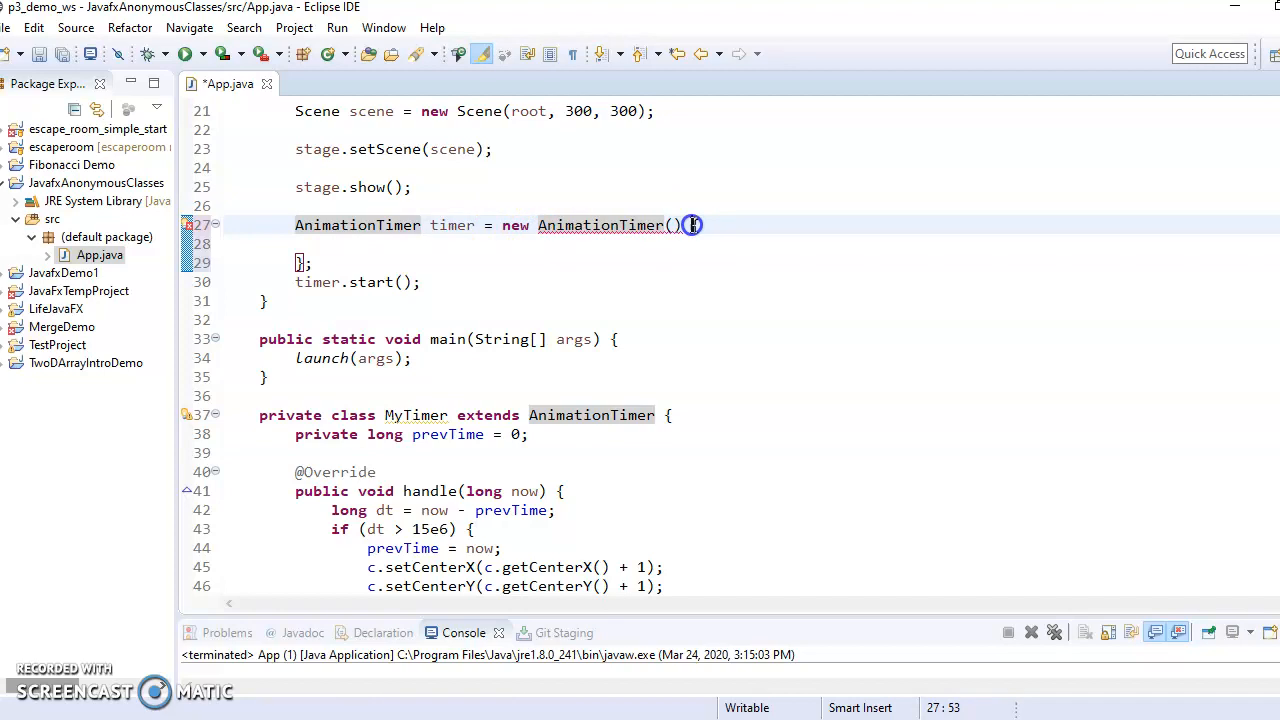
left_click_drag(690, 224, 304, 264)
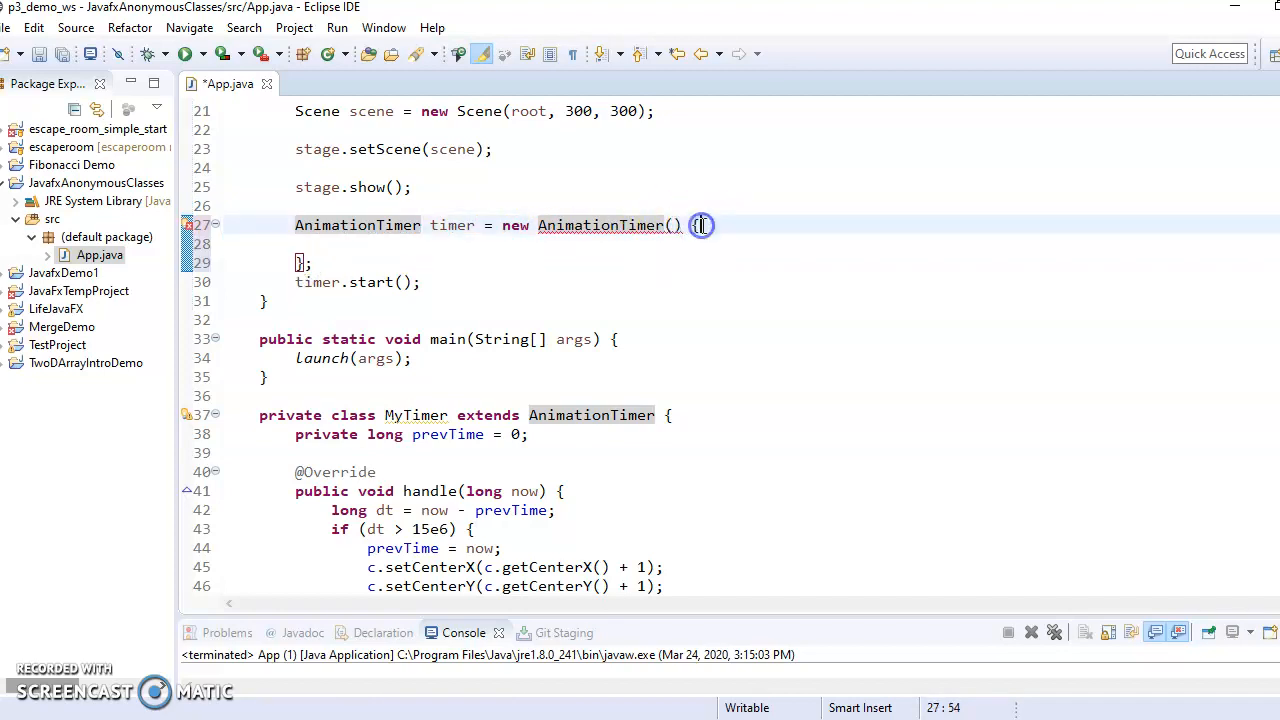
mouse_move(676, 224)
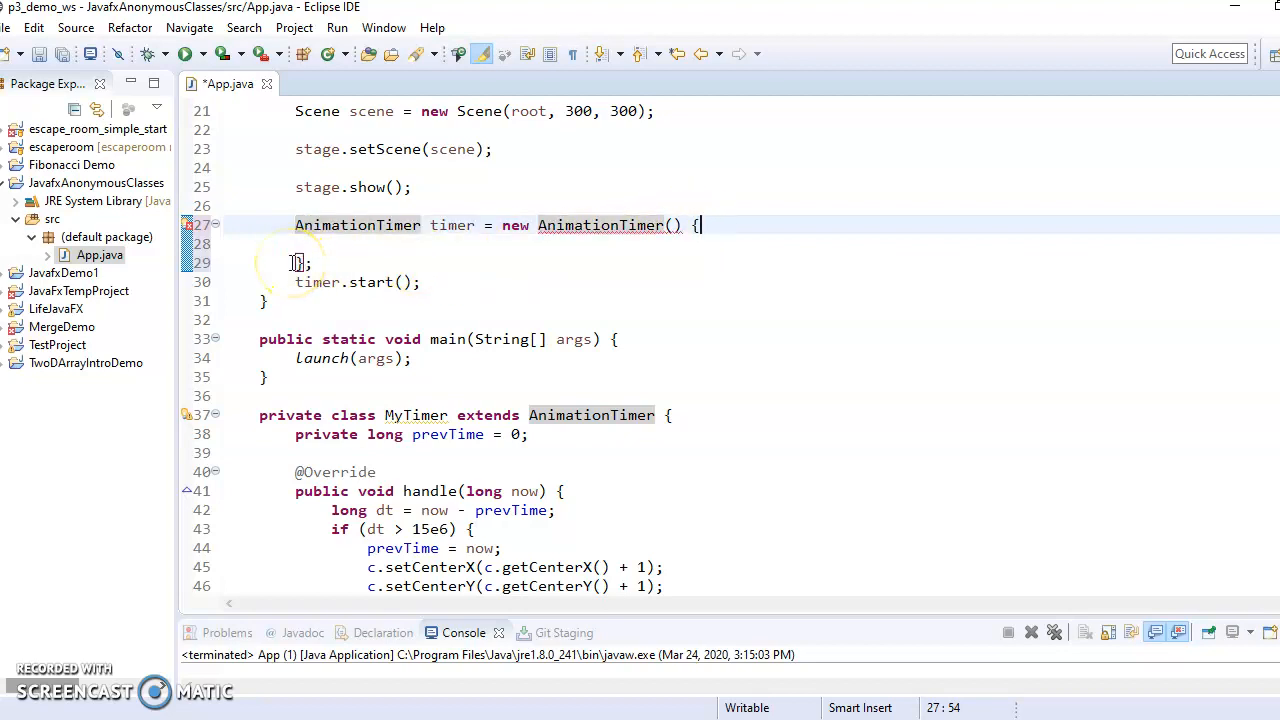
mouse_move(536, 248)
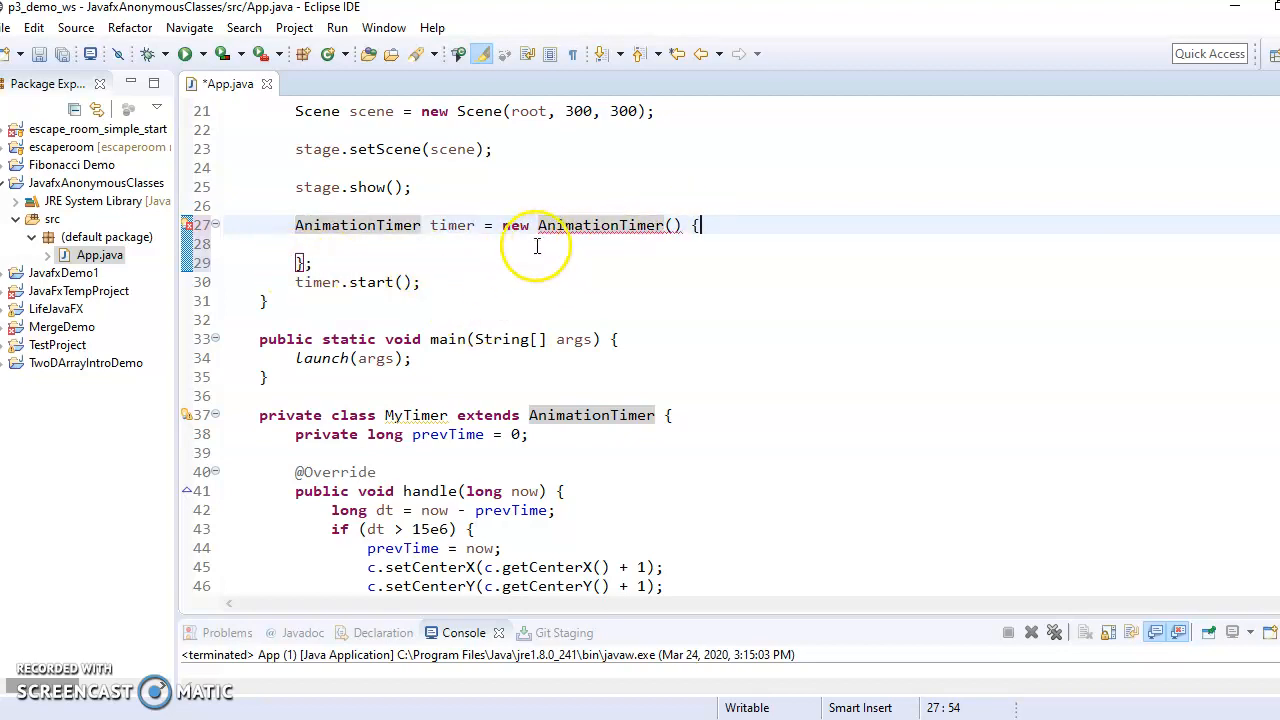
mouse_move(604, 224)
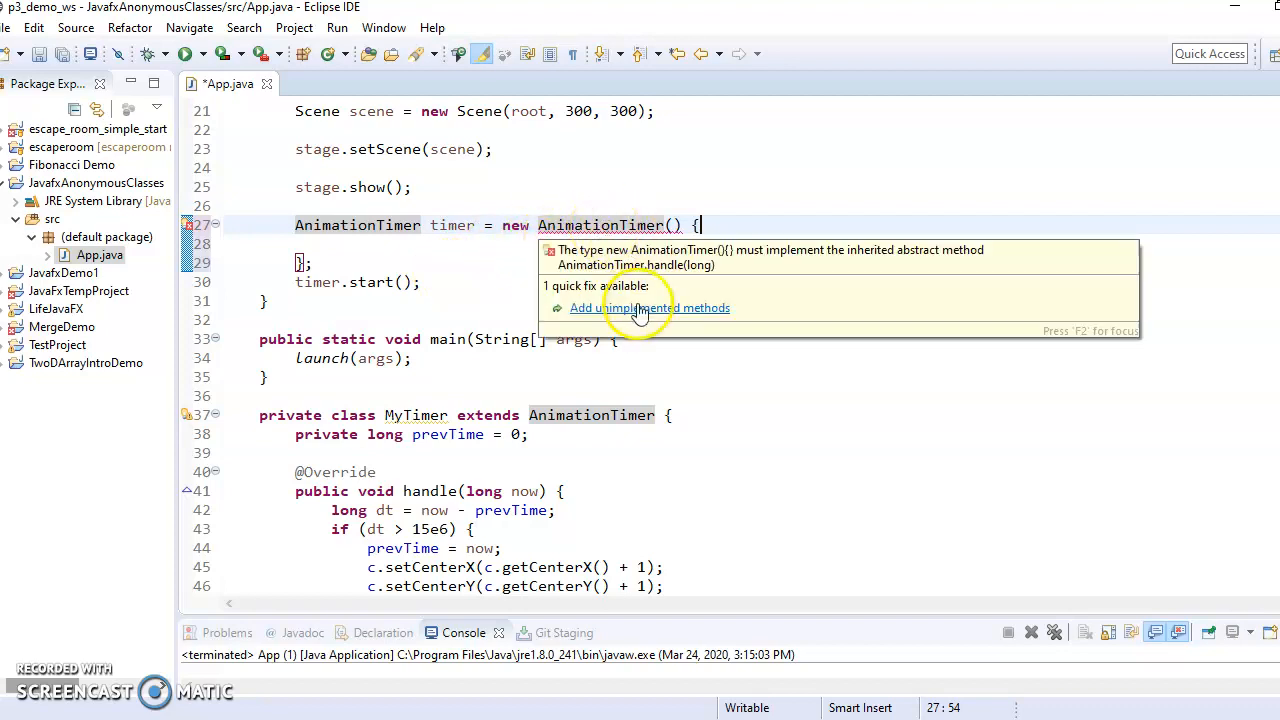
Use the quick fix to generate the handle(long now) override stub, then select its TODO comment
left_click(648, 308)
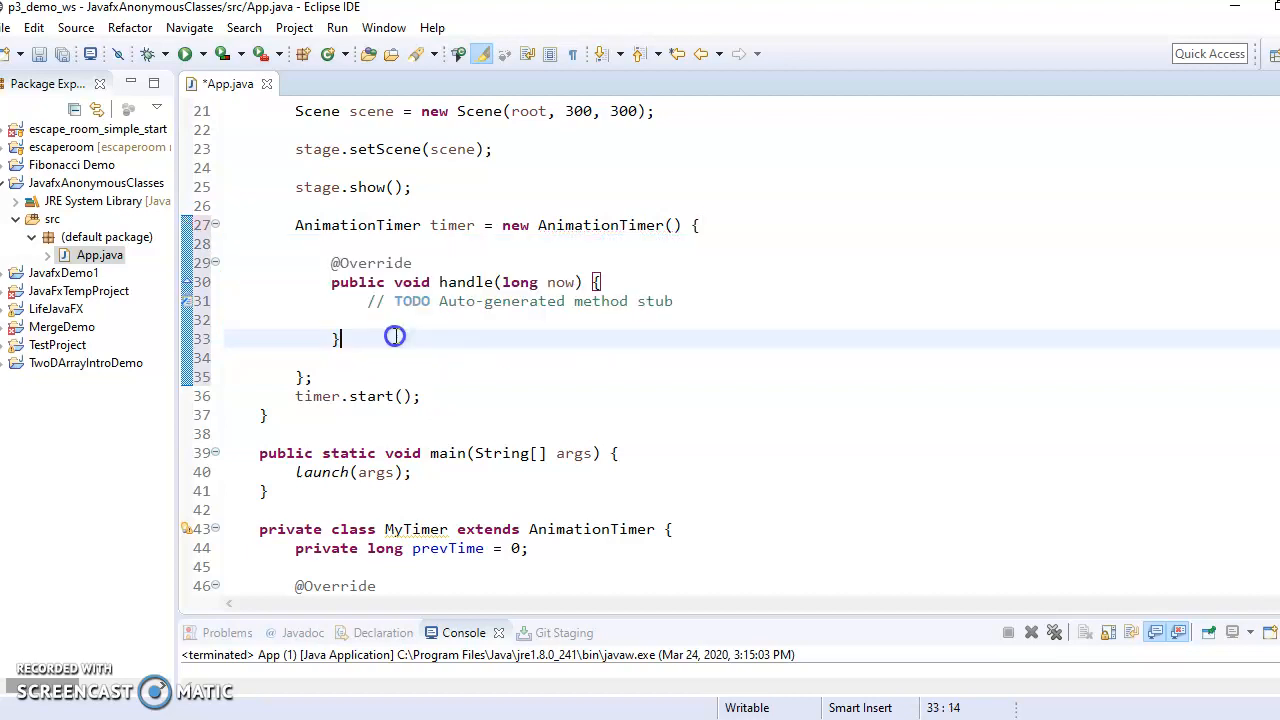
left_click_drag(332, 262, 340, 338)
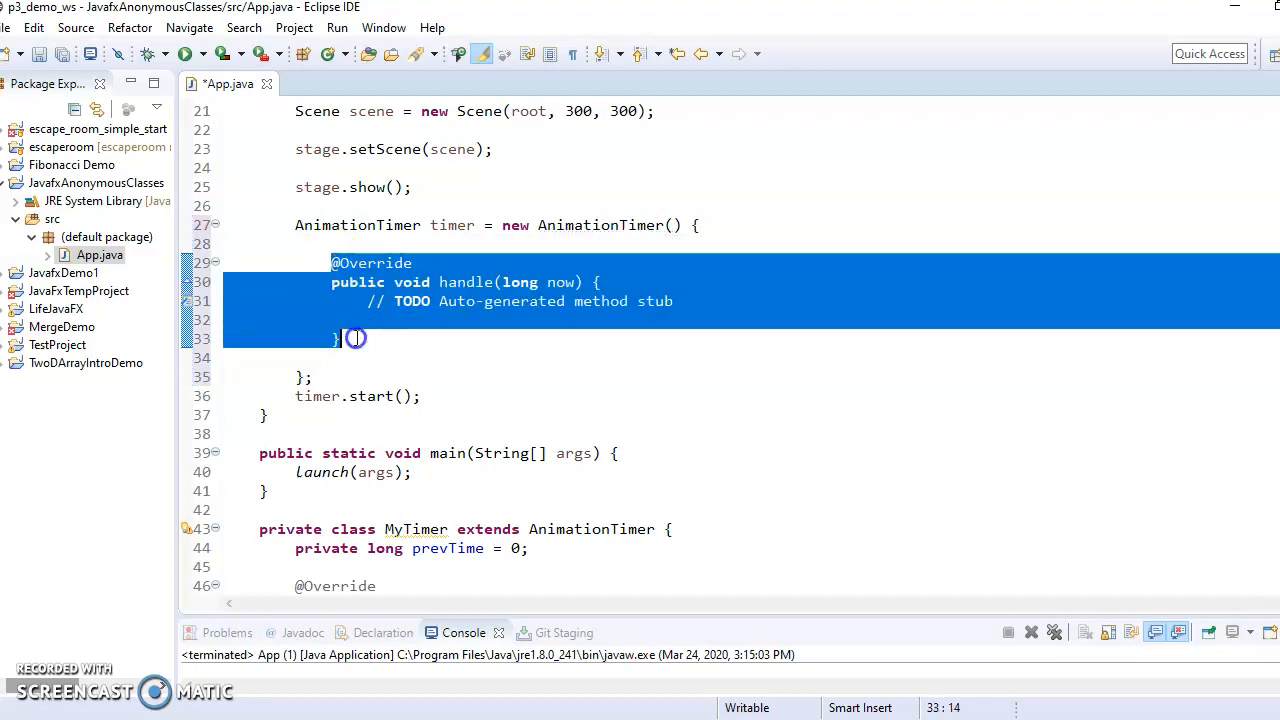
left_click(302, 376)
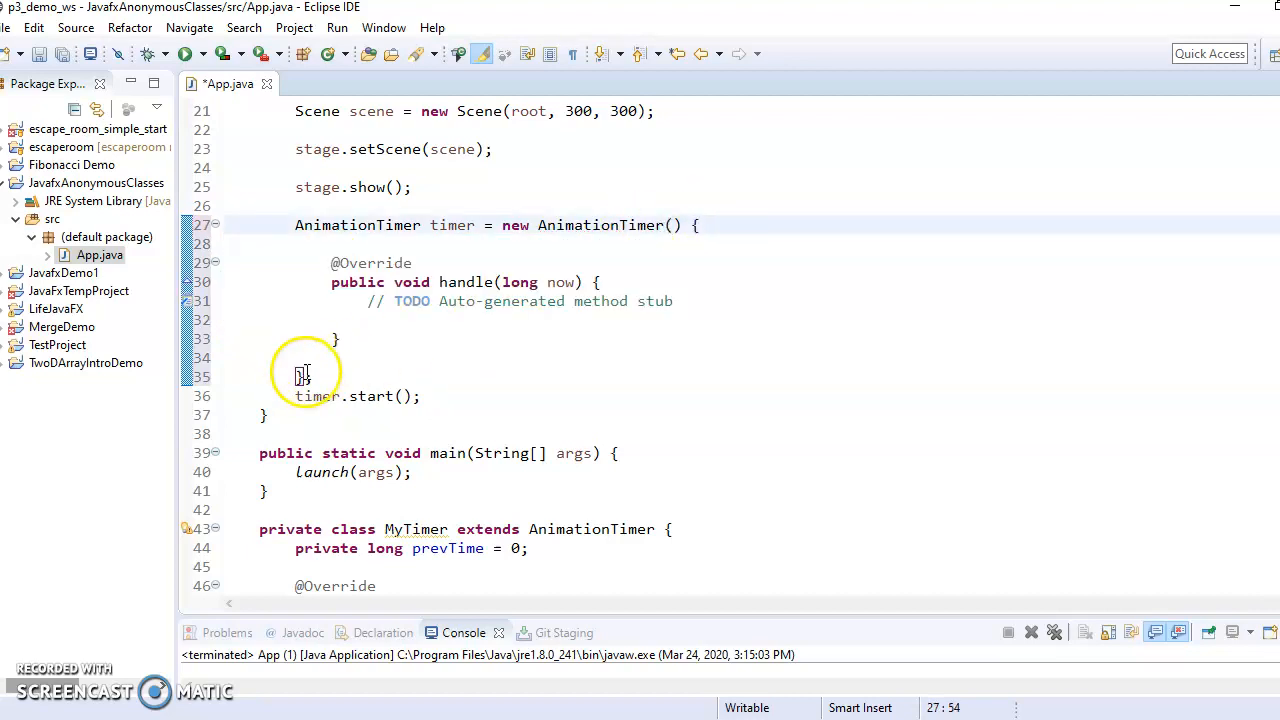
left_click(304, 376)
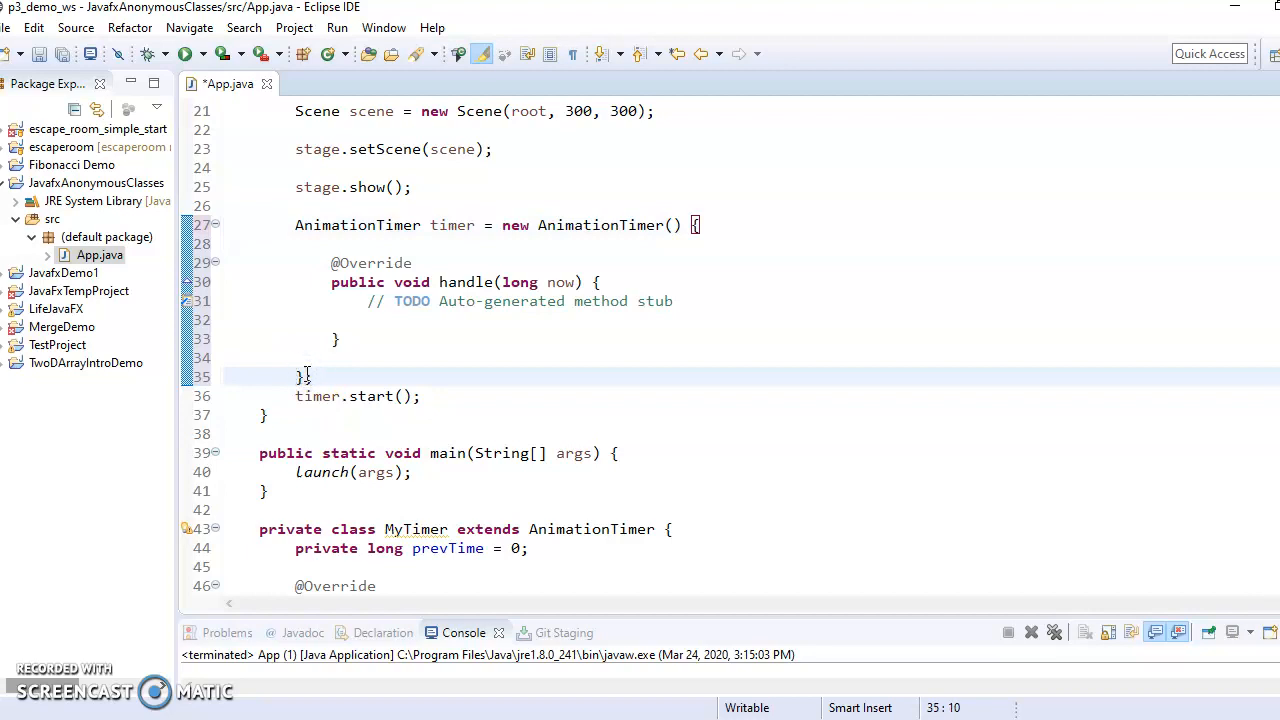
mouse_move(576, 224)
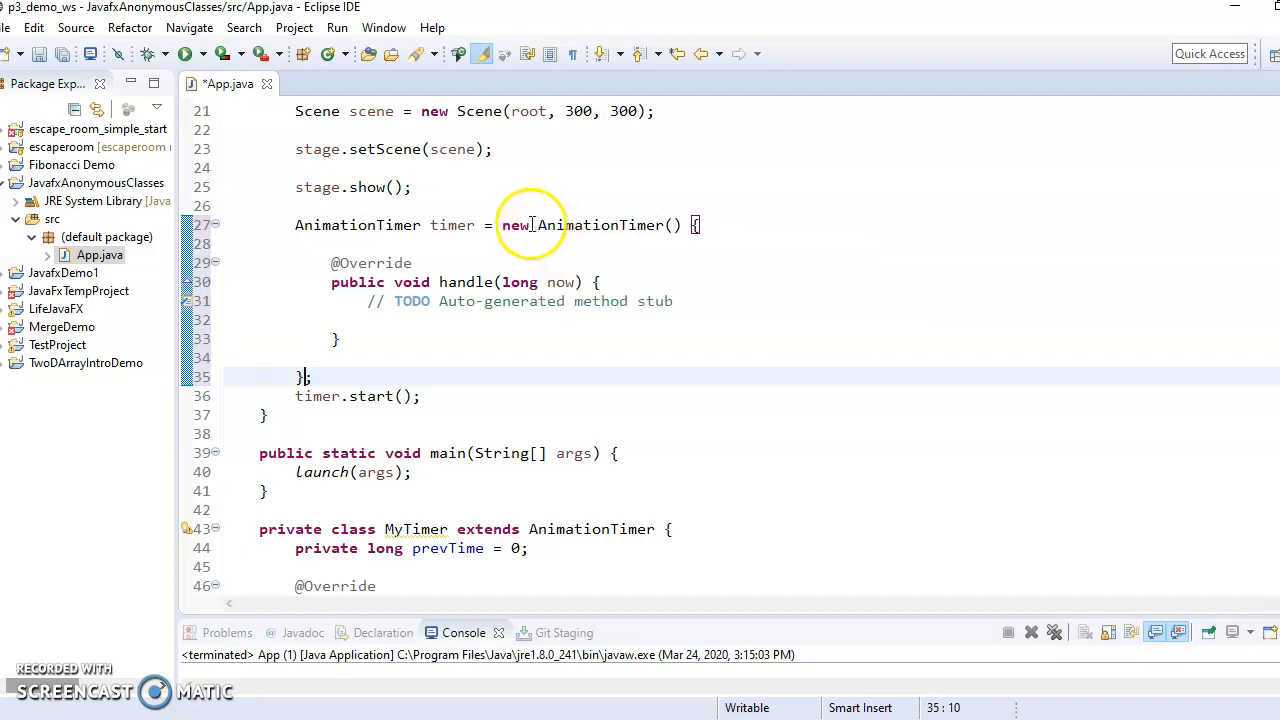
mouse_move(556, 224)
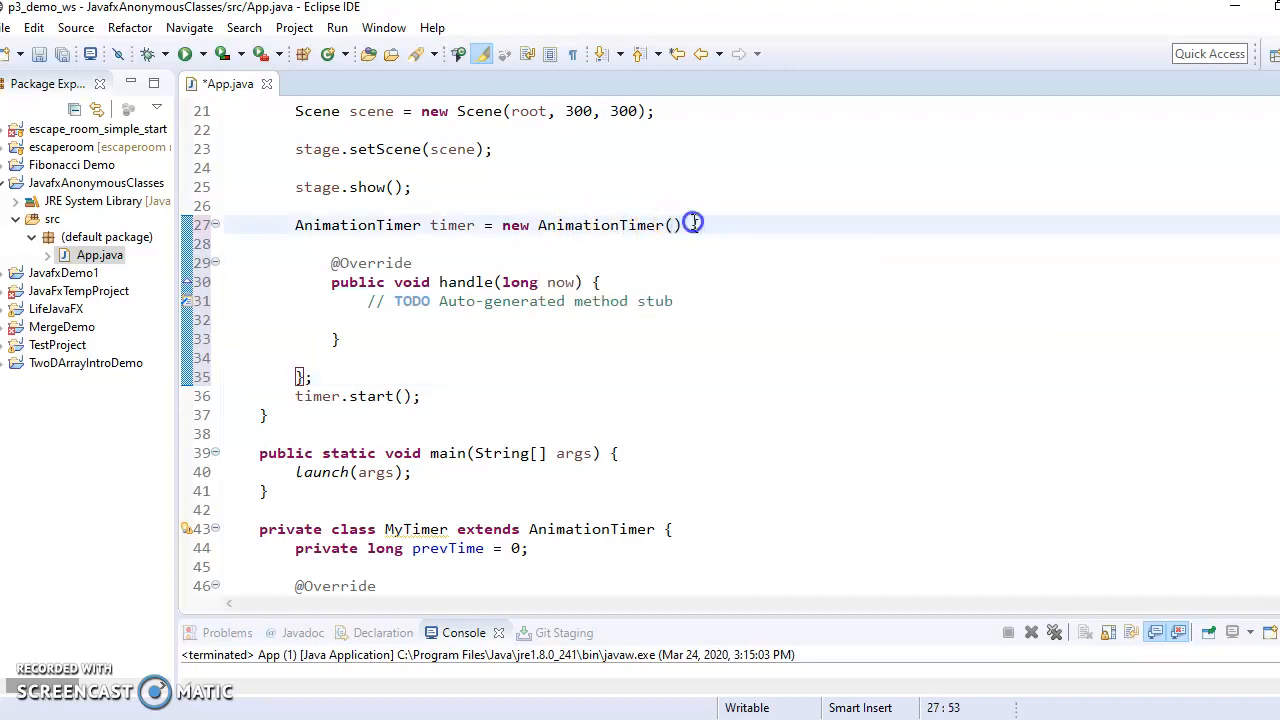
left_click_drag(692, 224, 308, 372)
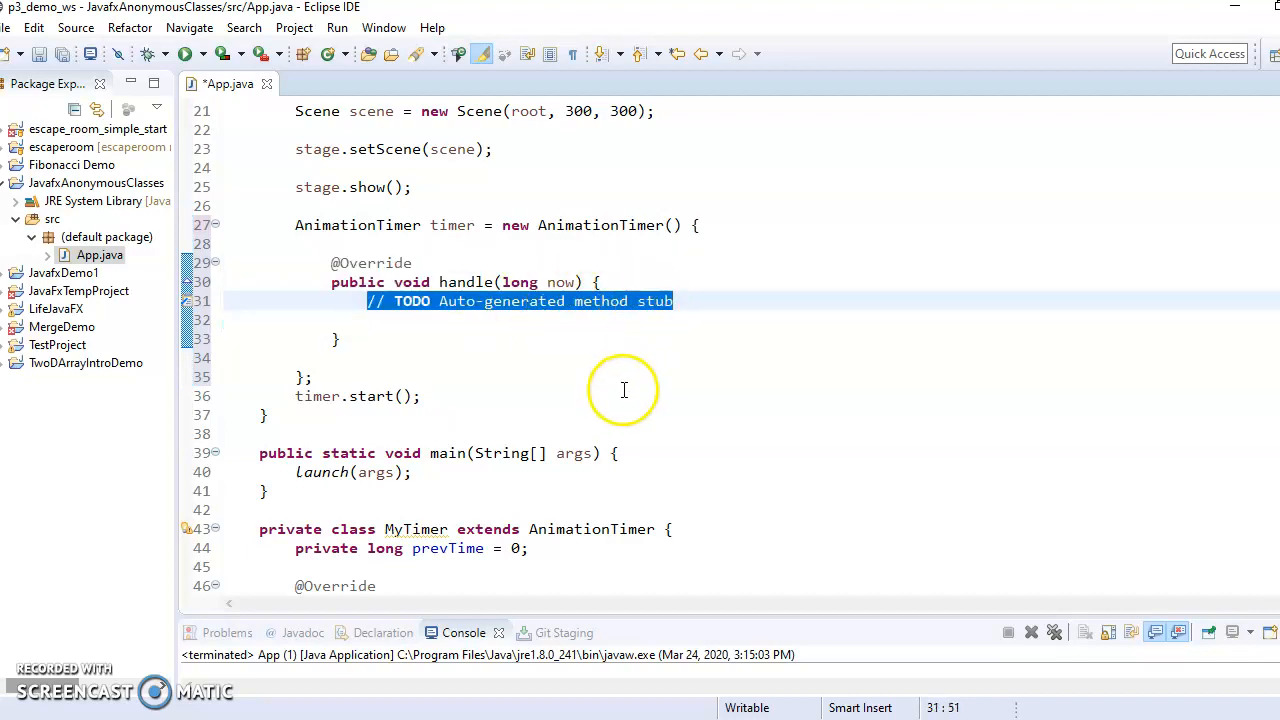
Copy MyTimer's prevTime field and handle body into the anonymous AnimationTimer
scroll("down", 3)
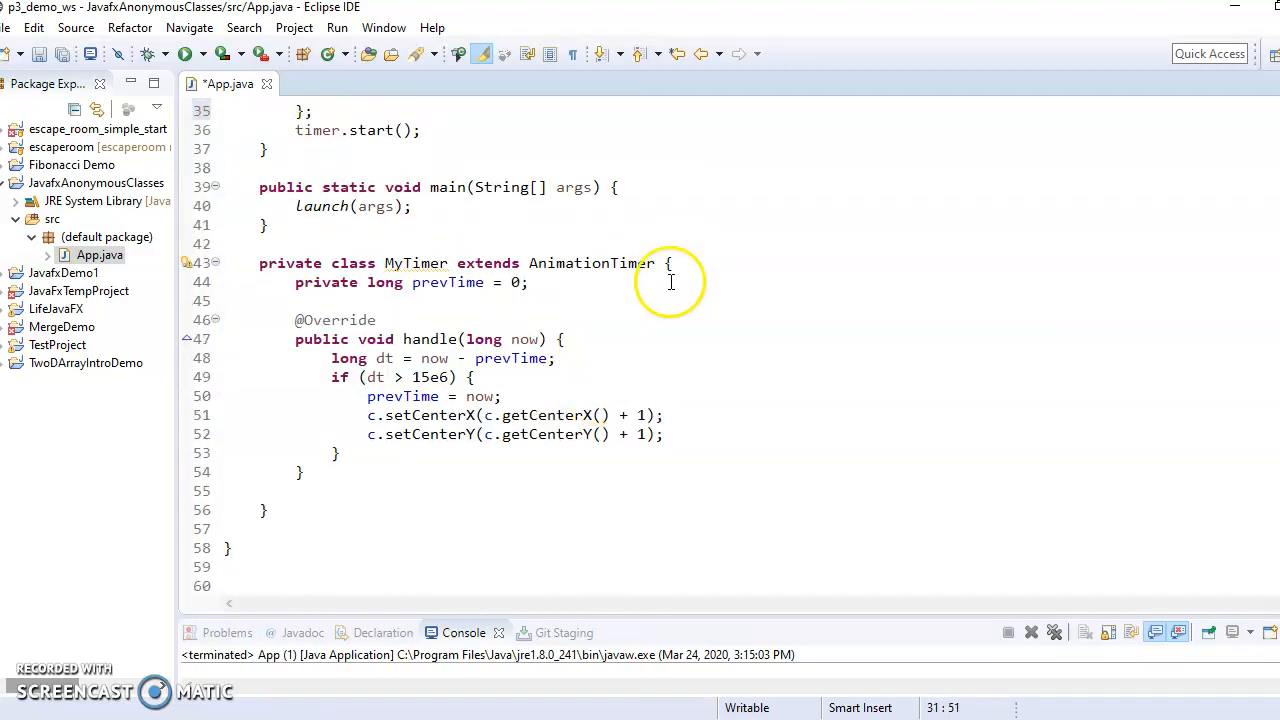
left_click_drag(670, 264, 288, 504)
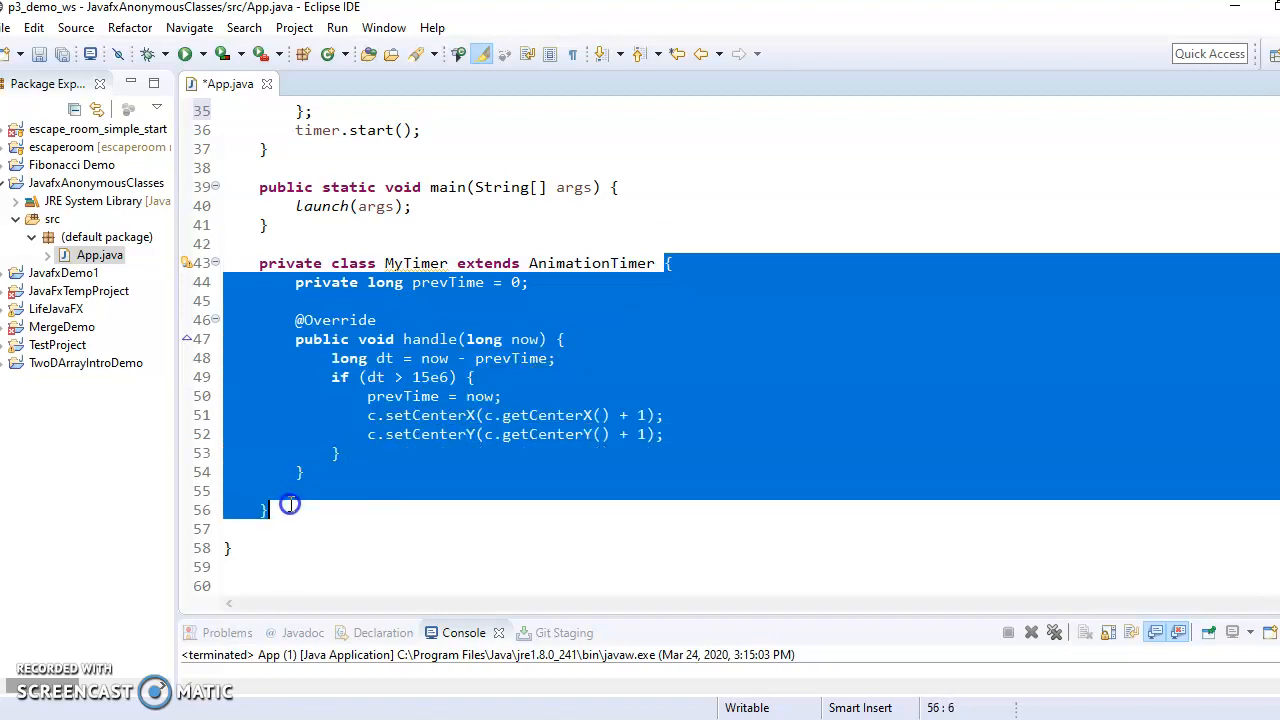
mouse_move(600, 288)
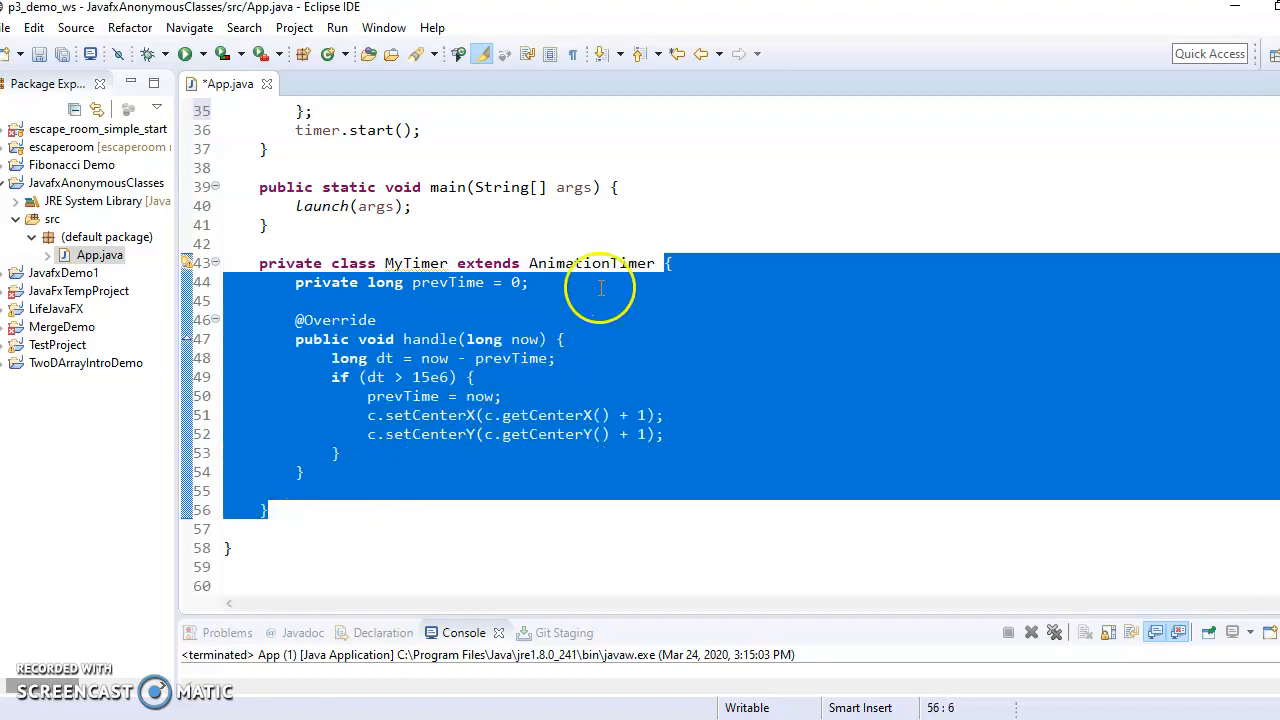
left_click(362, 472)
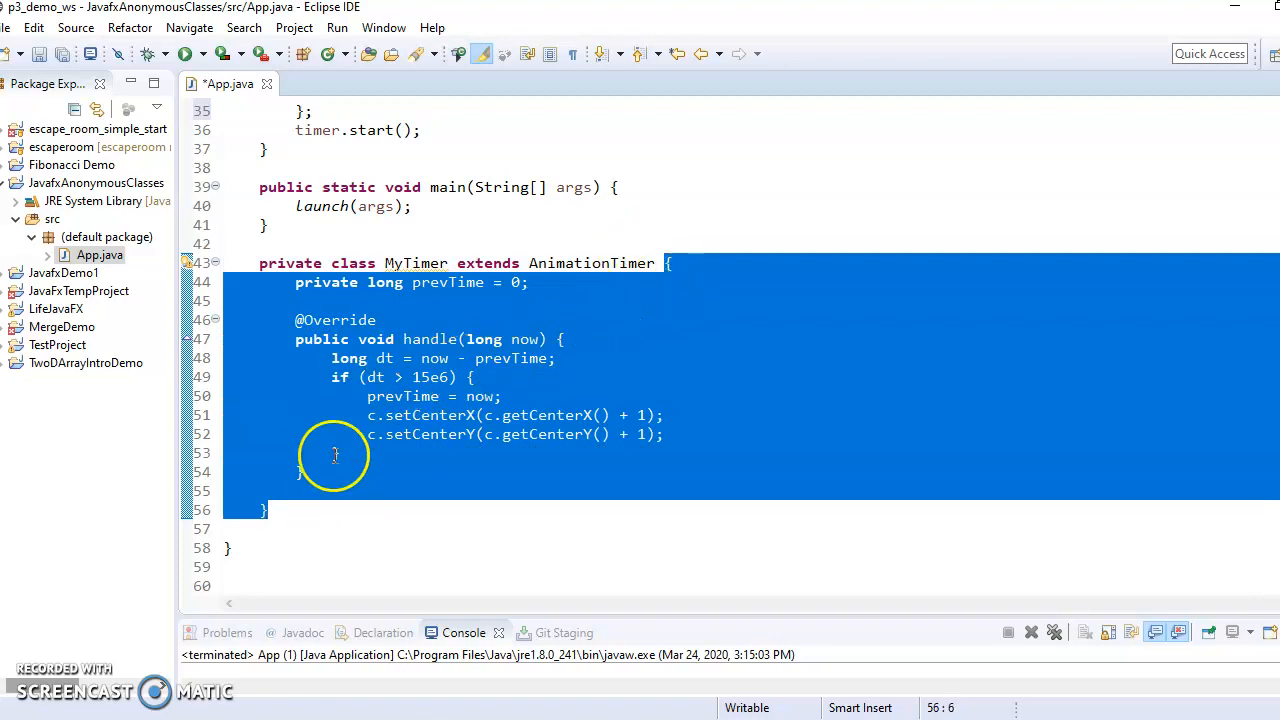
mouse_move(432, 376)
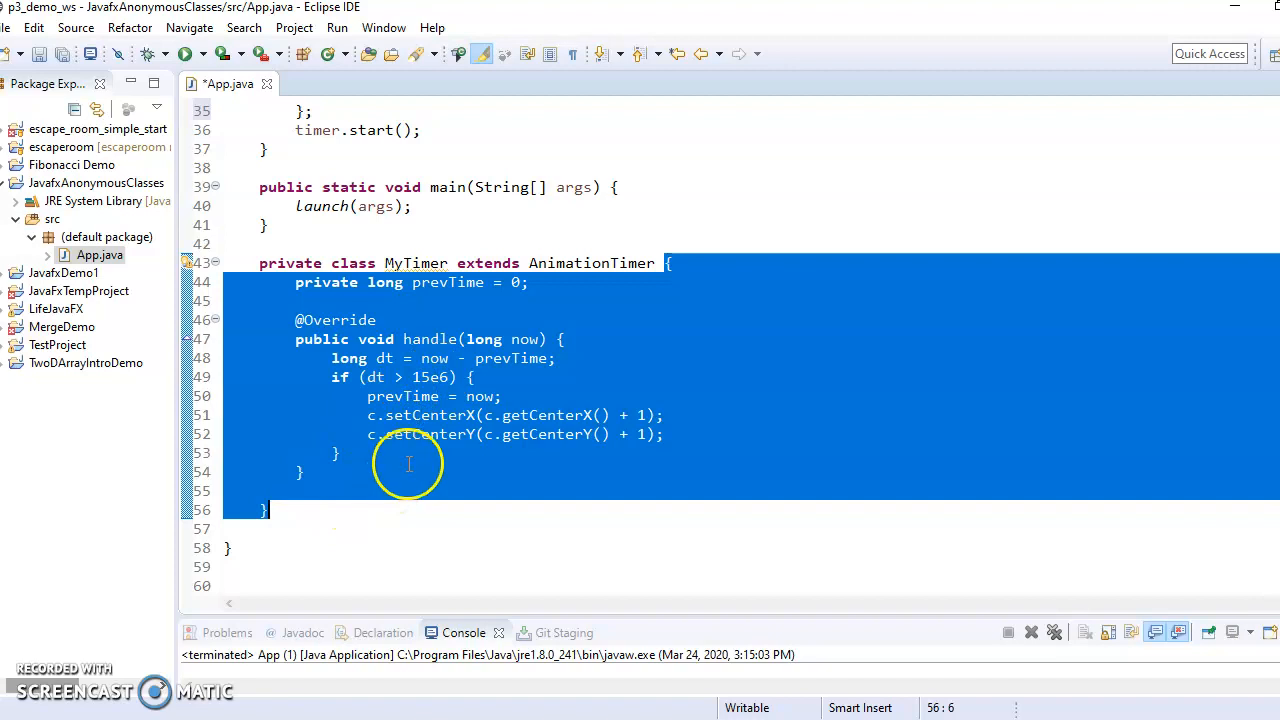
Select the leftover MyTimer inner class and delete it
scroll("up", 3)
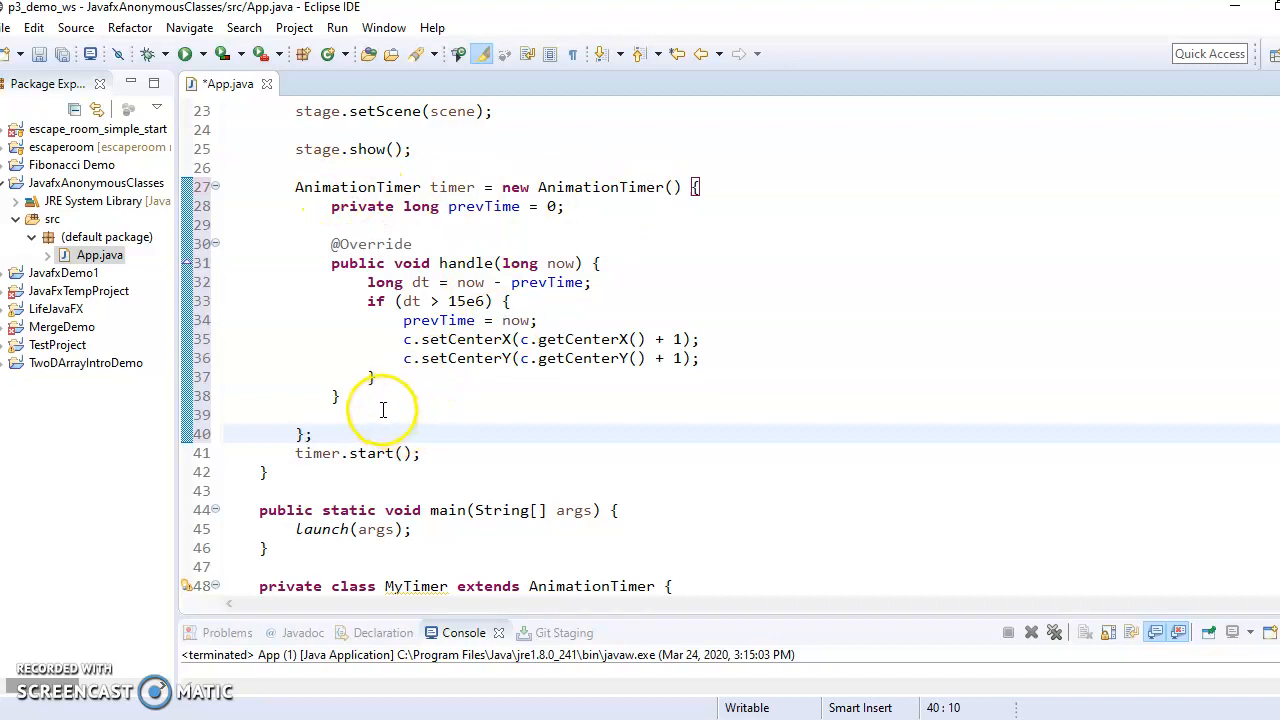
scroll("down", 3)
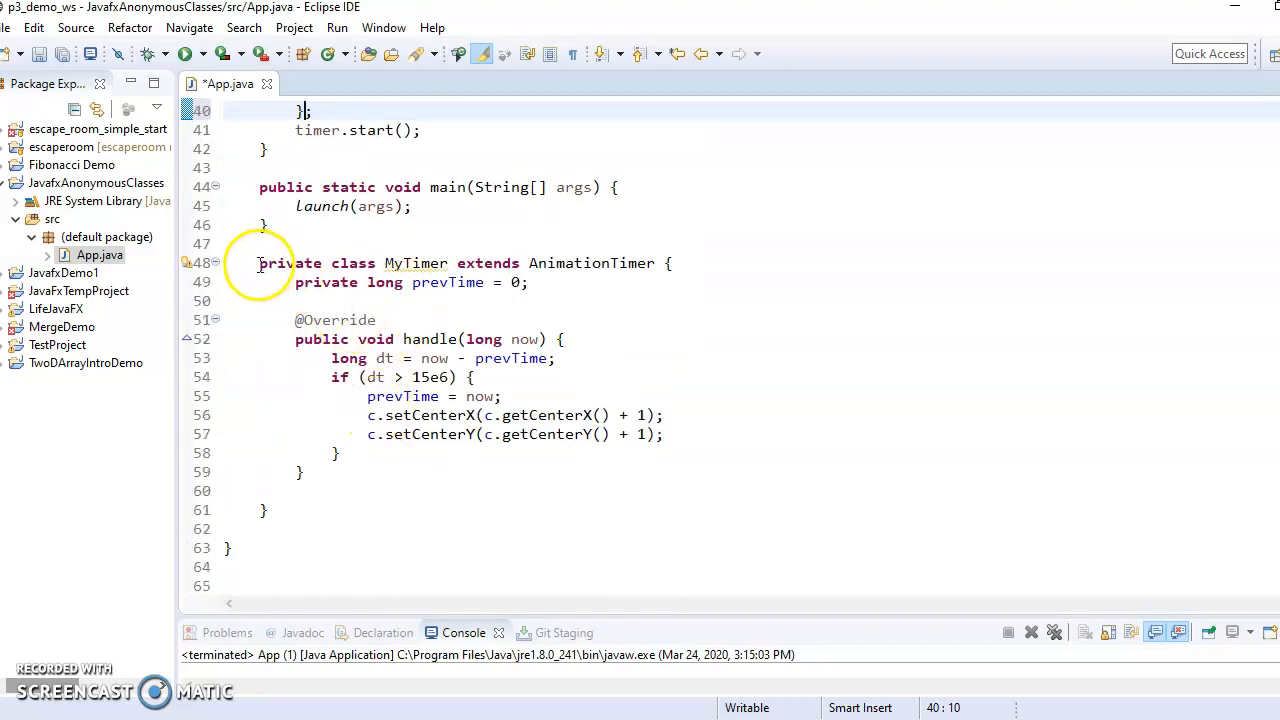
left_click_drag(260, 264, 264, 510)
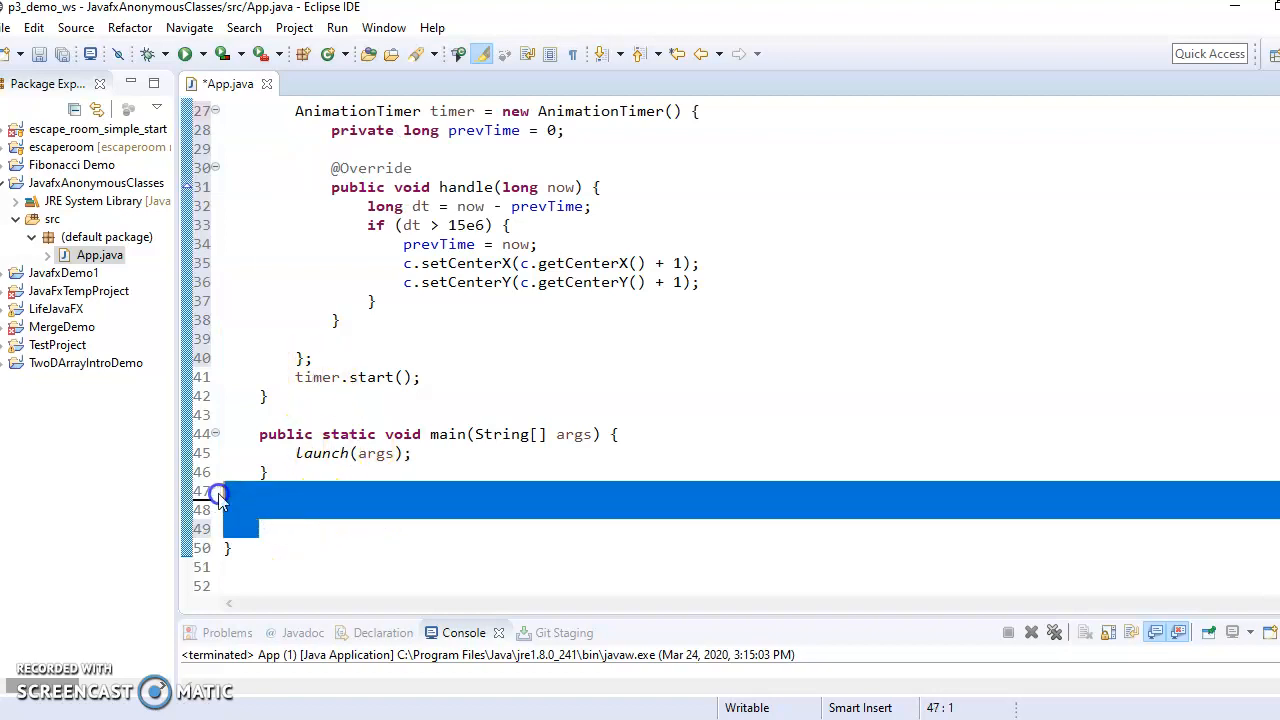
Close the running Demo App window to terminate the program
scroll("up", 3)
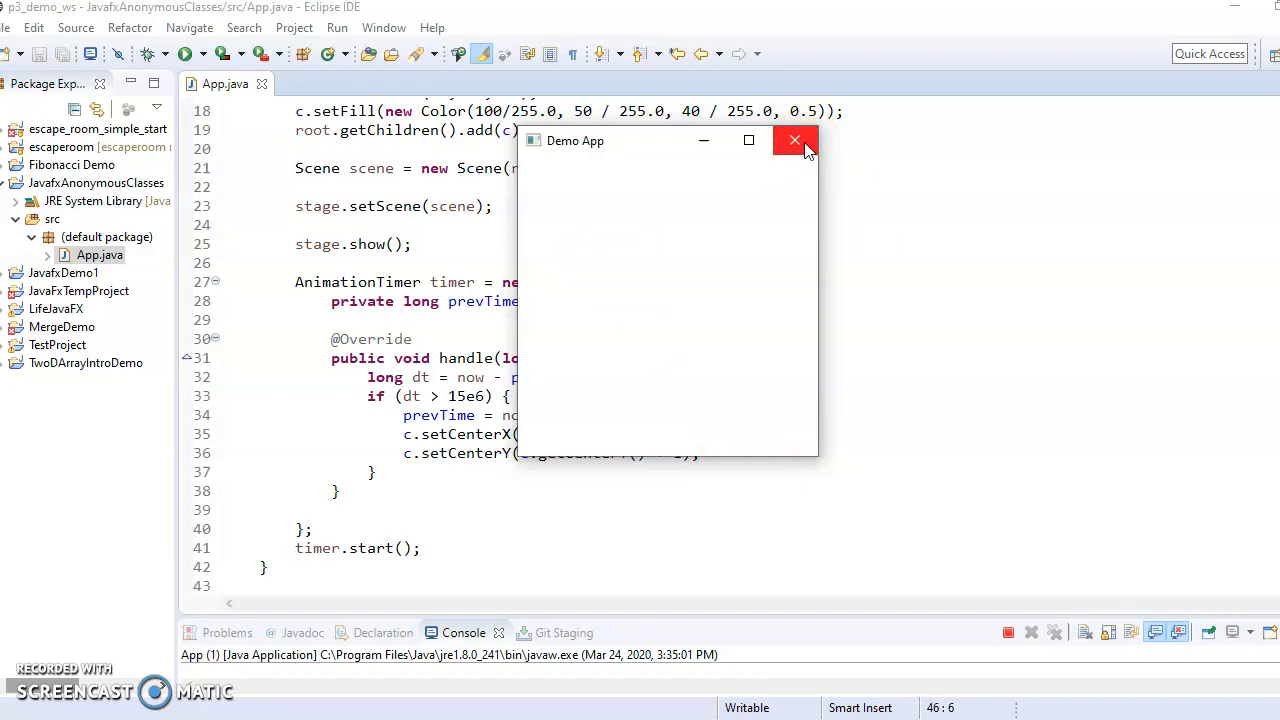
mouse_move(796, 140)
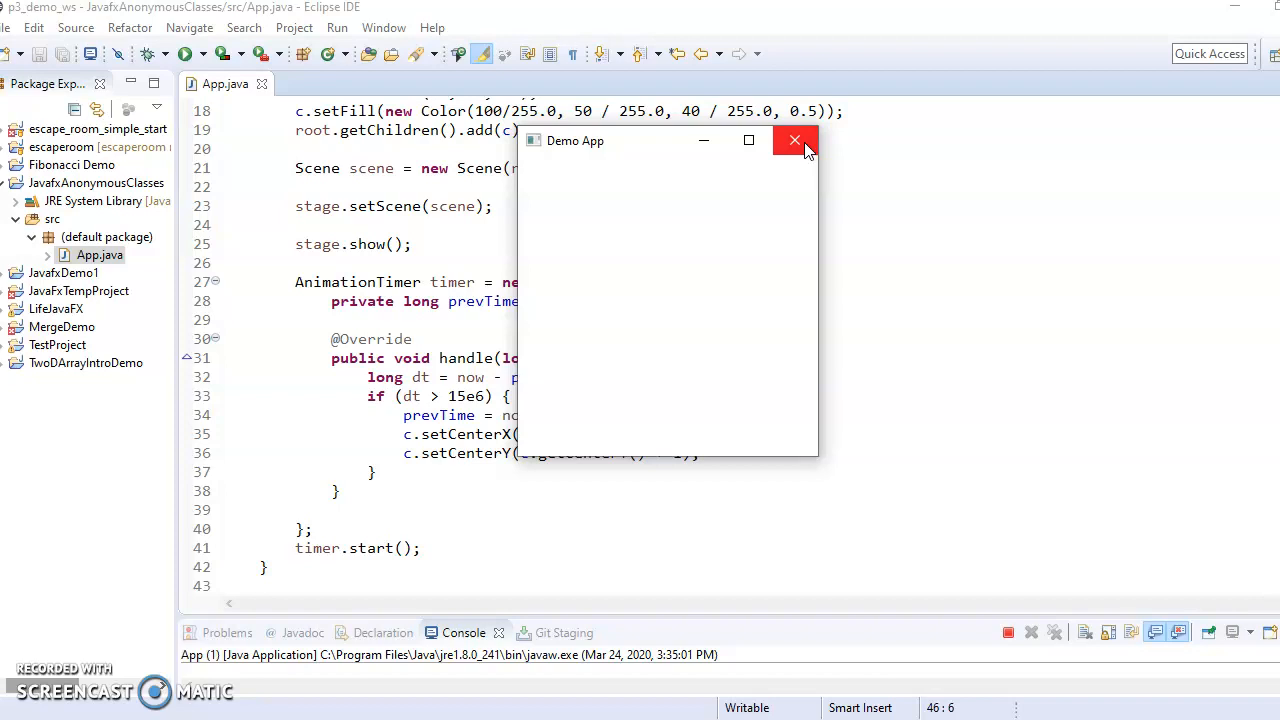
left_click(796, 140)
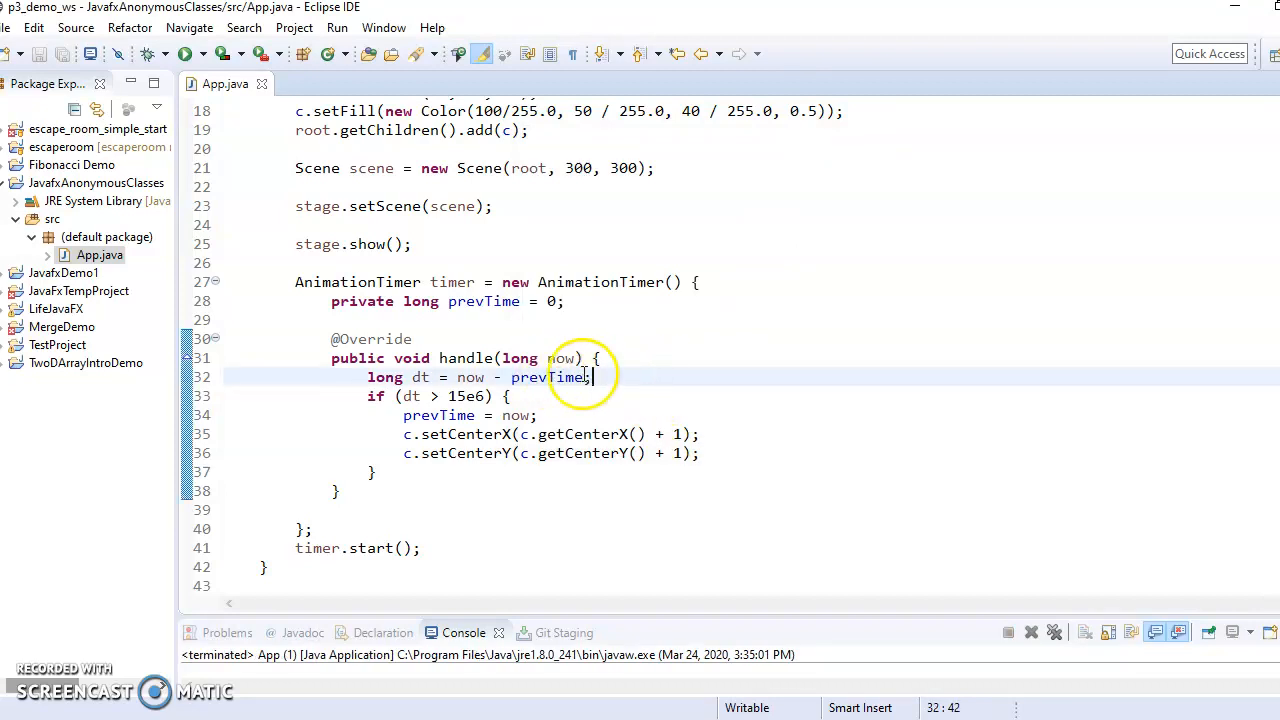
Delete the private Circle c field declaration after checking its uses in the timer
scroll("up", 3)
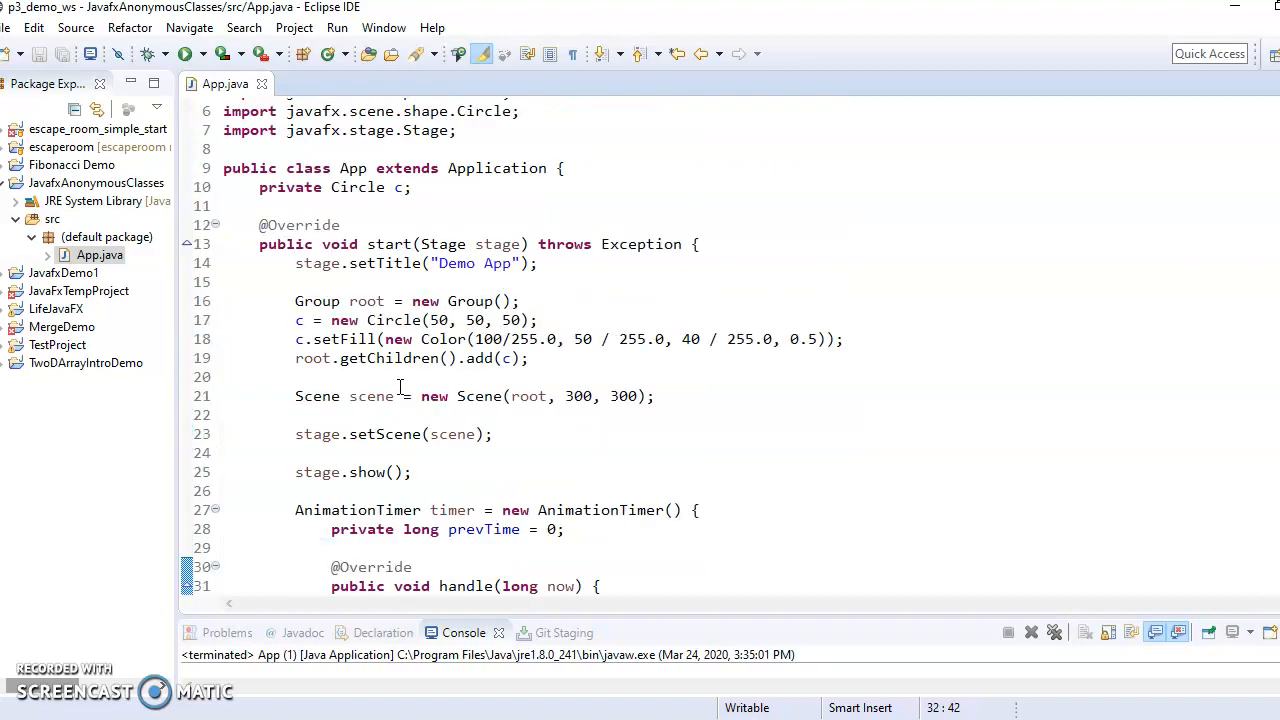
scroll("up", 3)
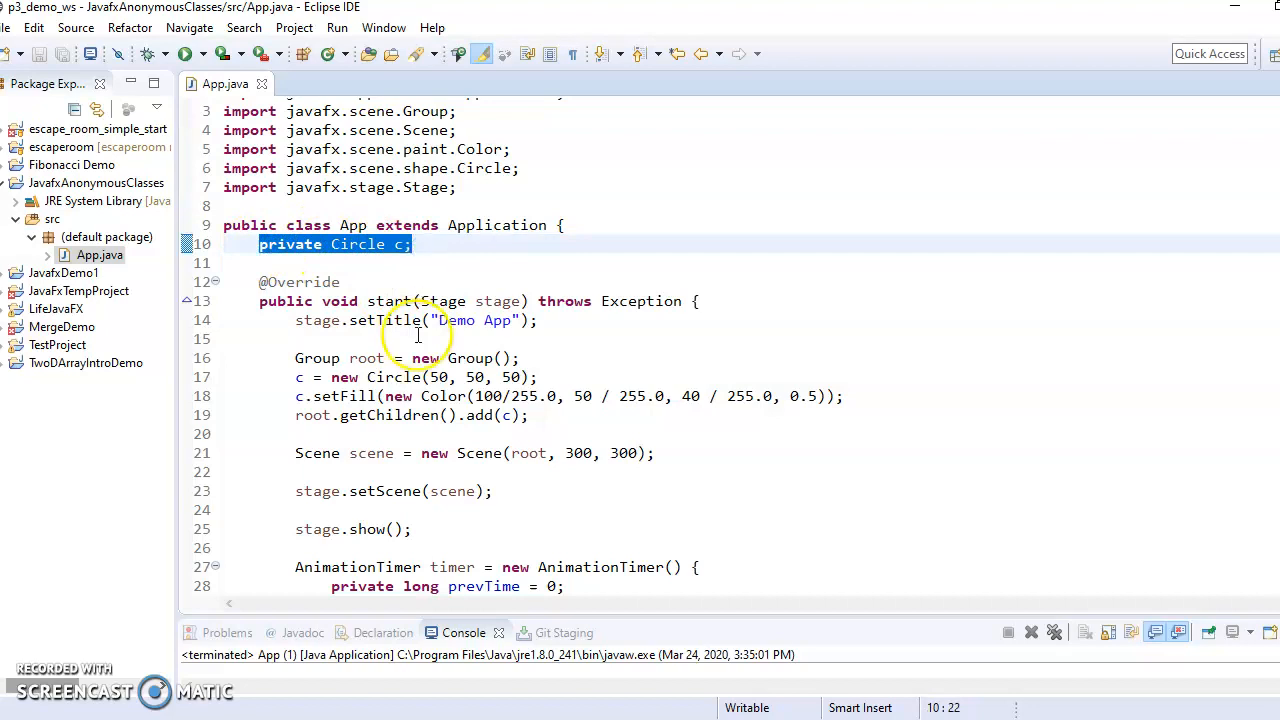
scroll("down", 3)
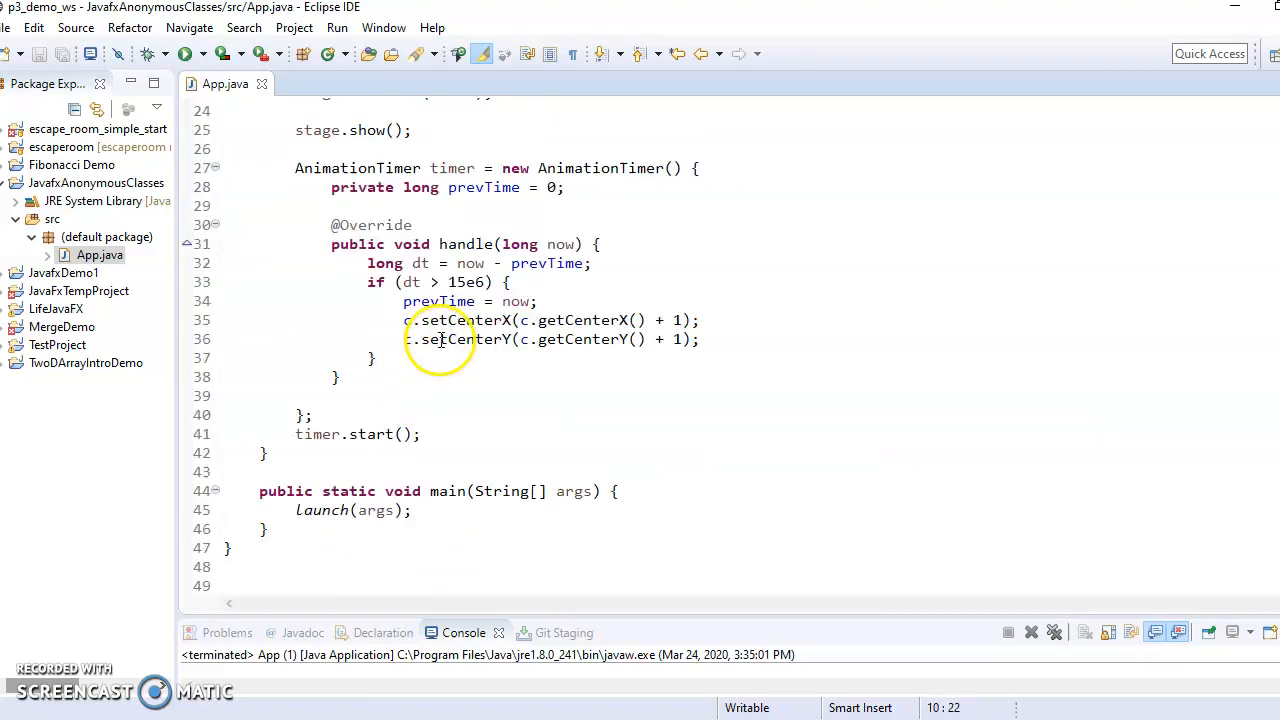
left_click(408, 320)
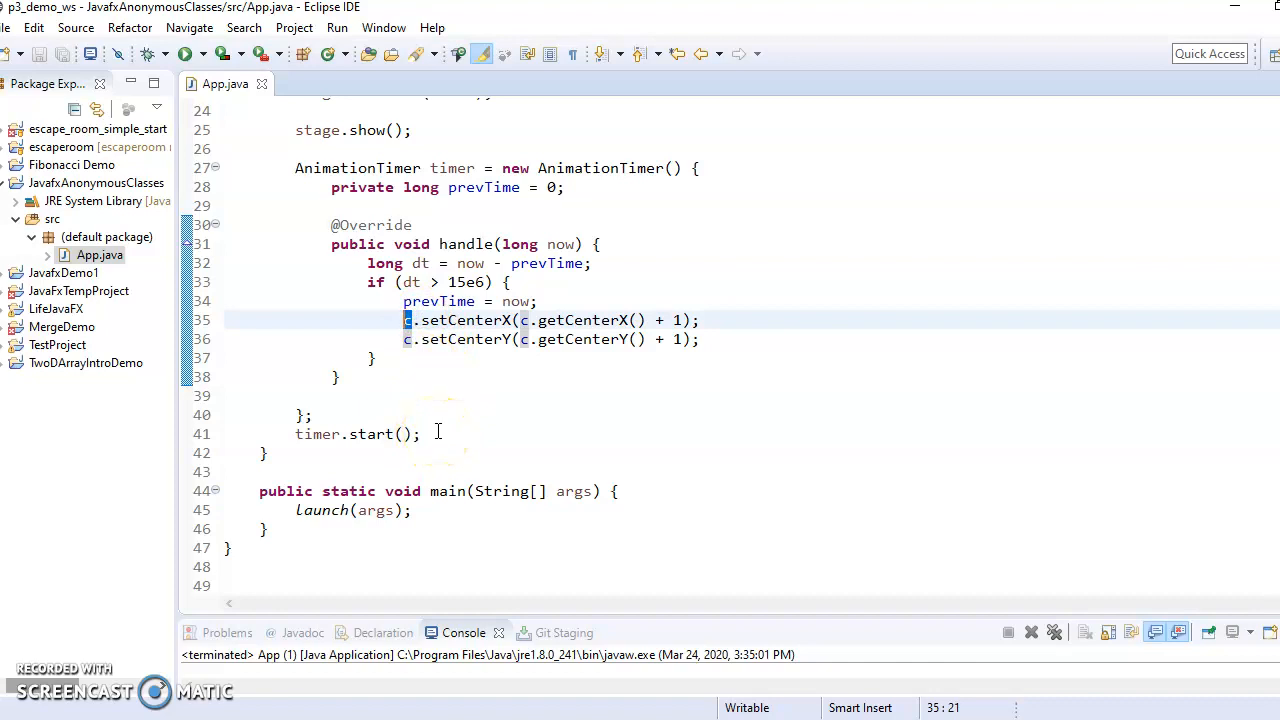
scroll("up", 3)
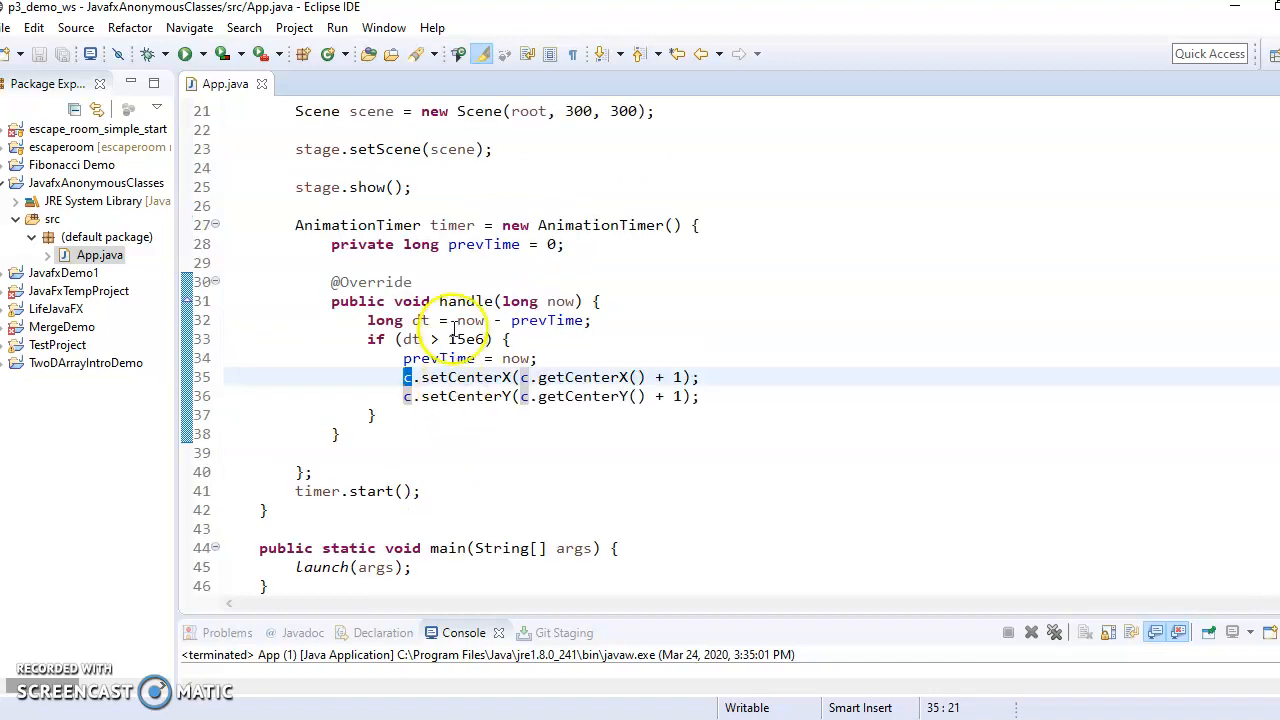
scroll("up", 3)
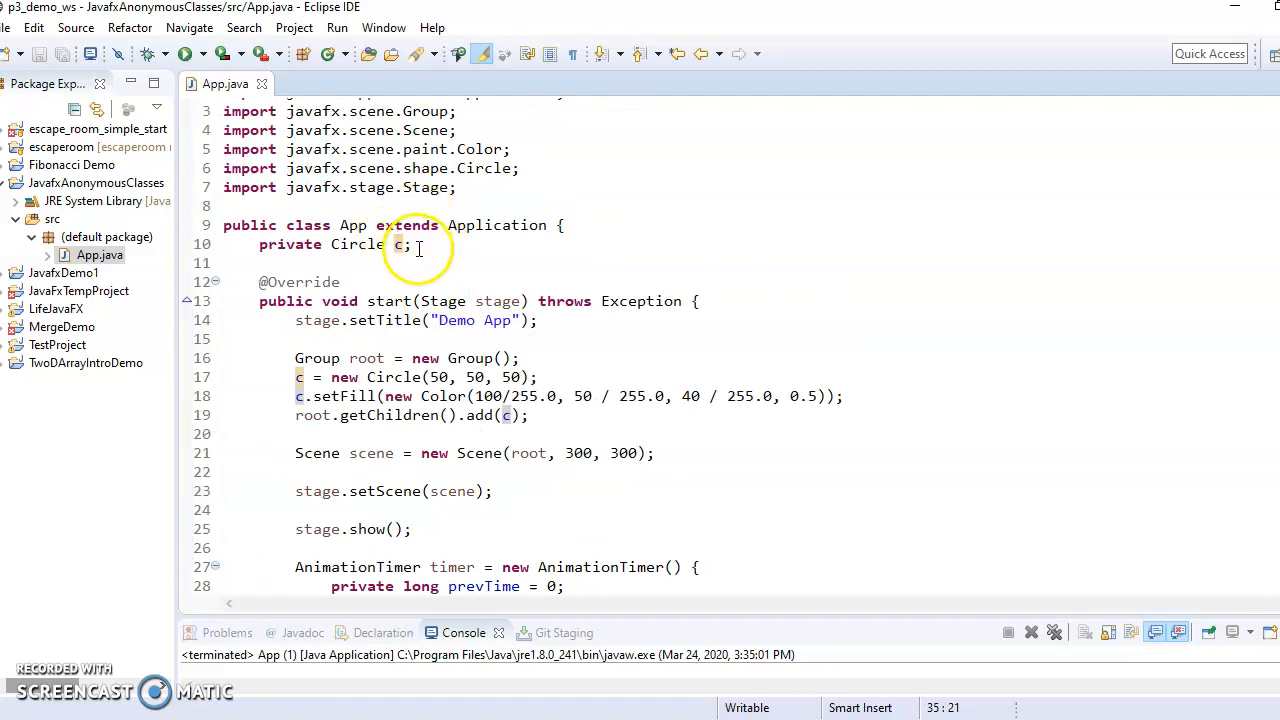
key("Delete")
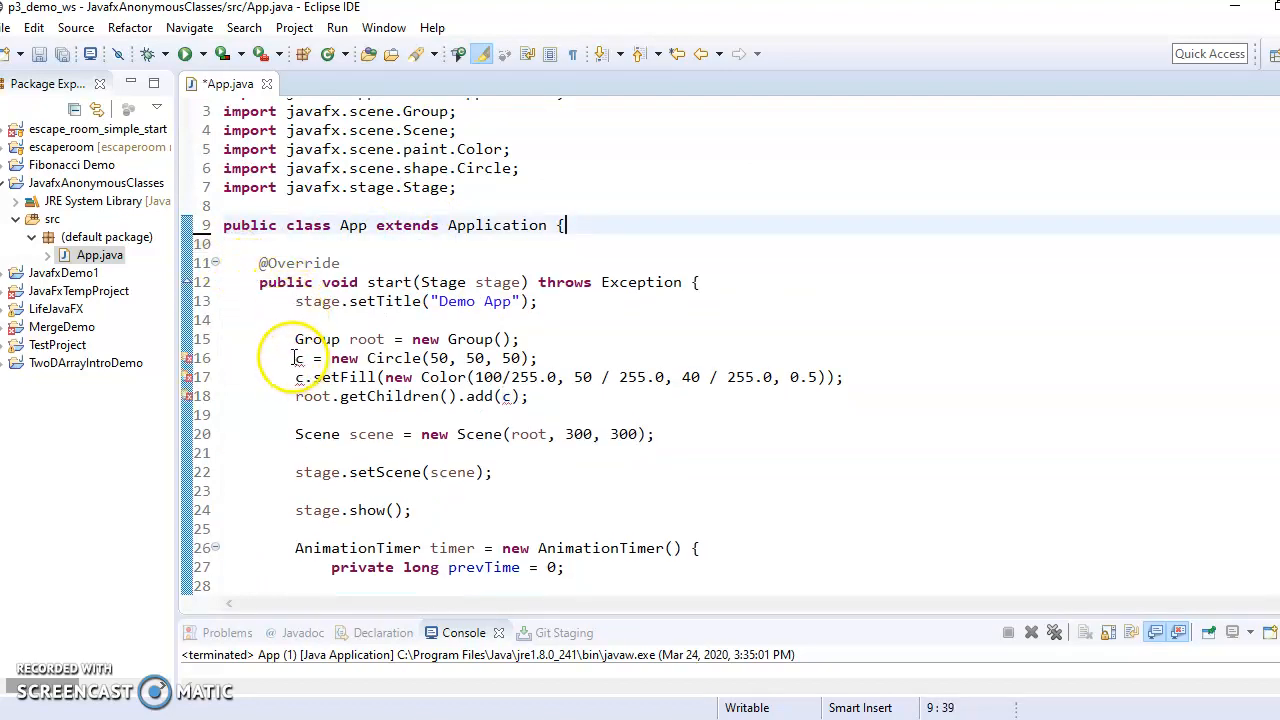
Declare c locally in start() as Circle c = new Circle(50, 50, 50)
left_click(512, 358)
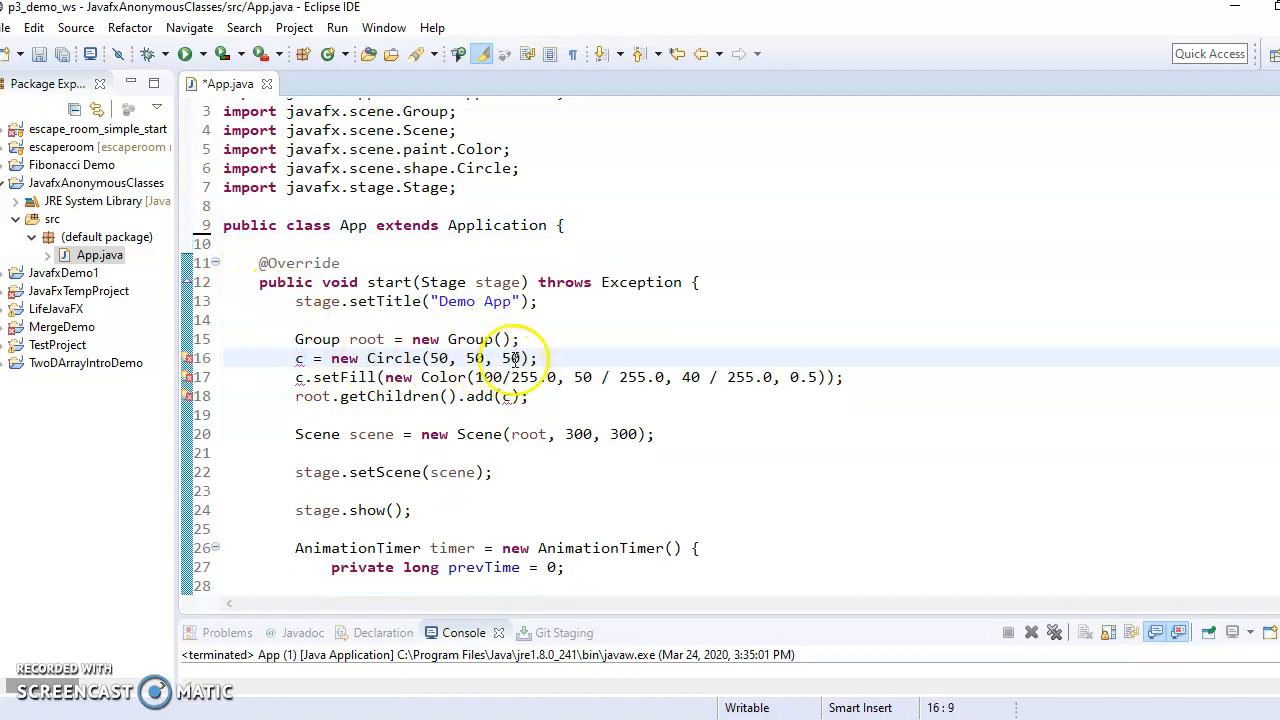
scroll("down", 3)
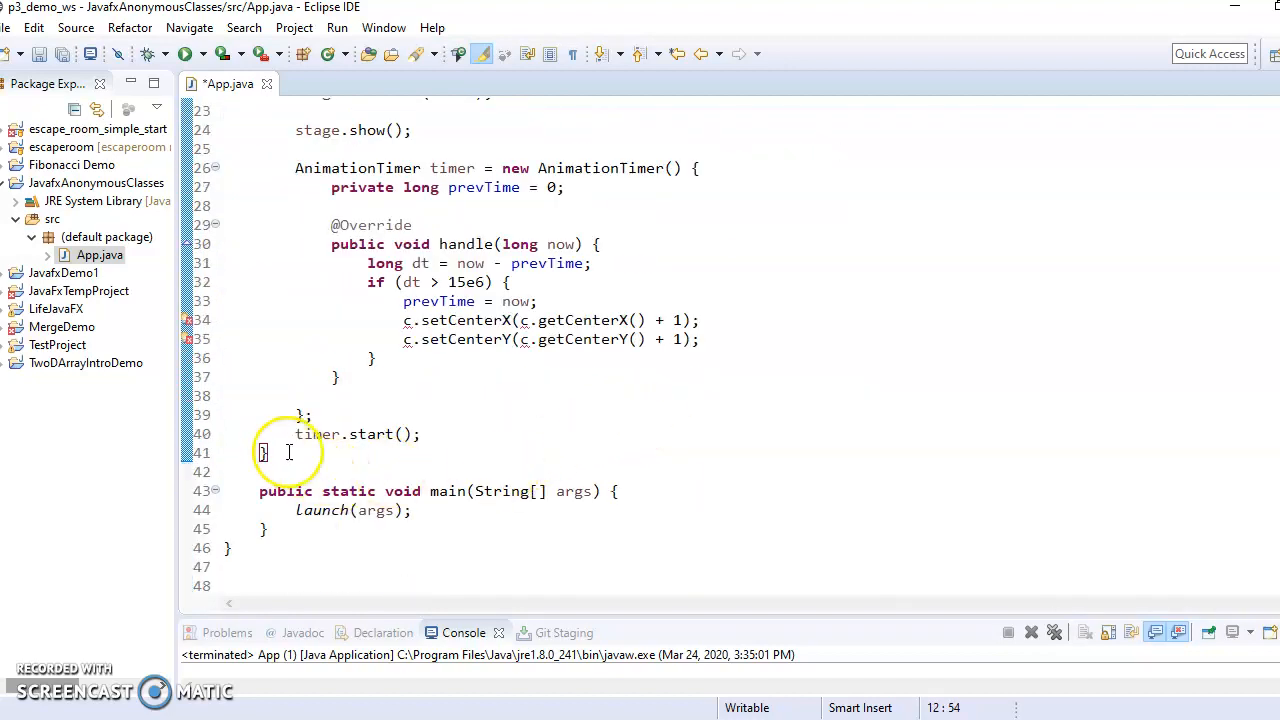
scroll("up", 3)
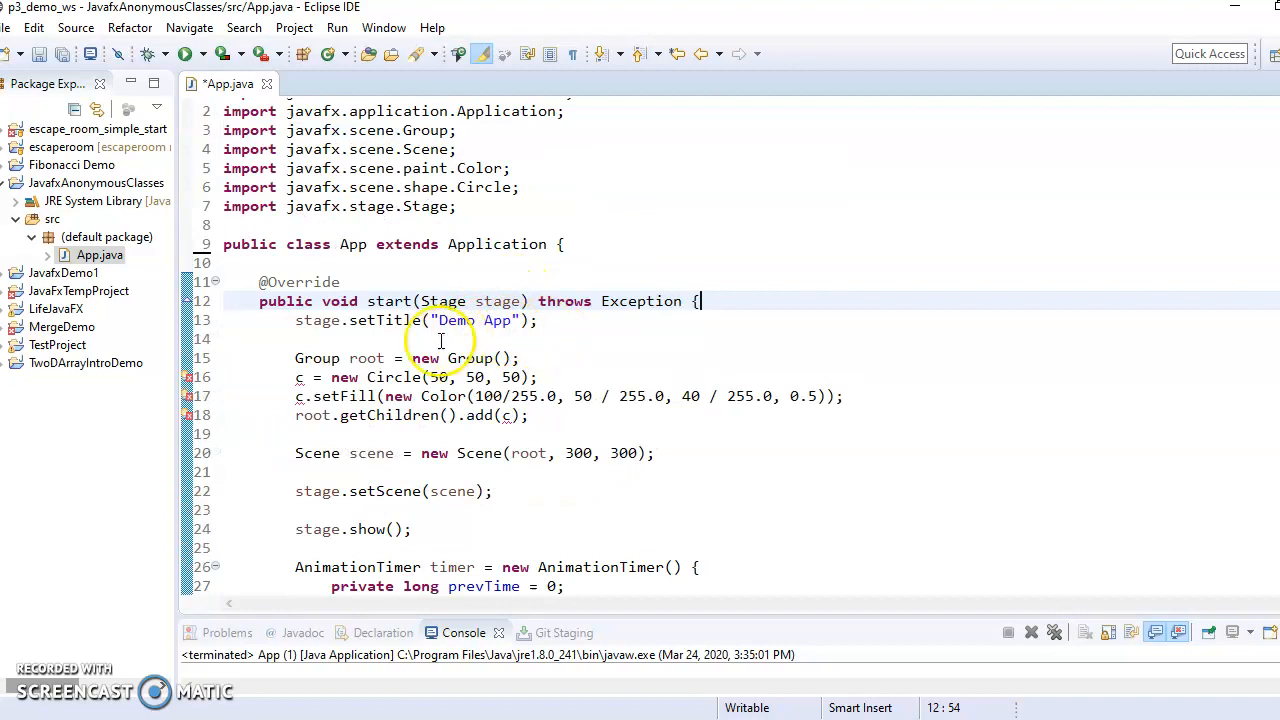
left_click(296, 376)
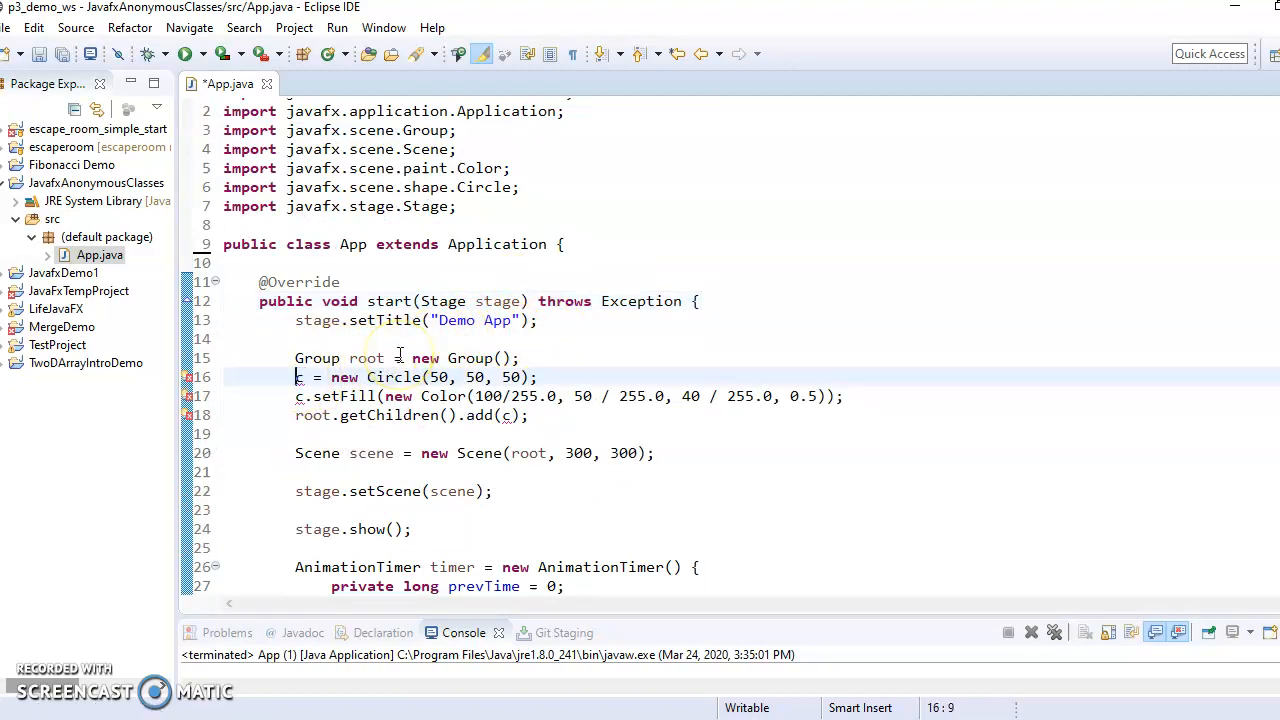
type("Circle")
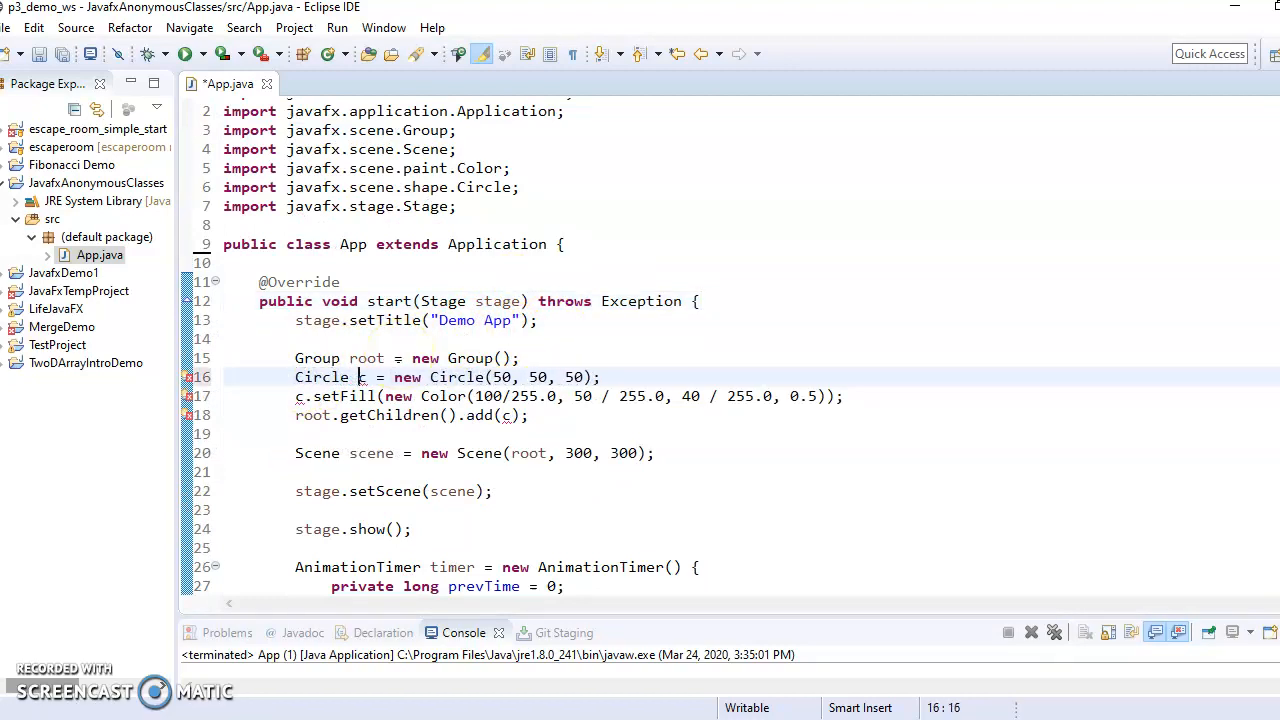
scroll("down", 3)
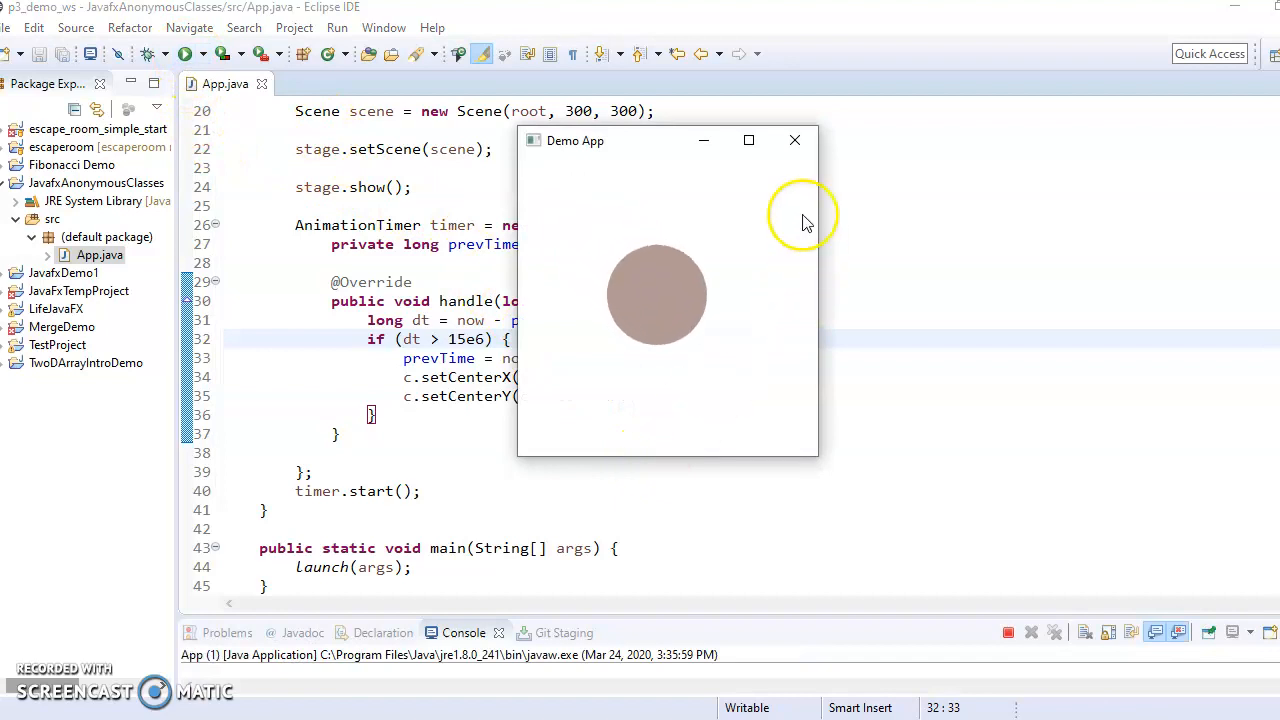
mouse_move(796, 140)
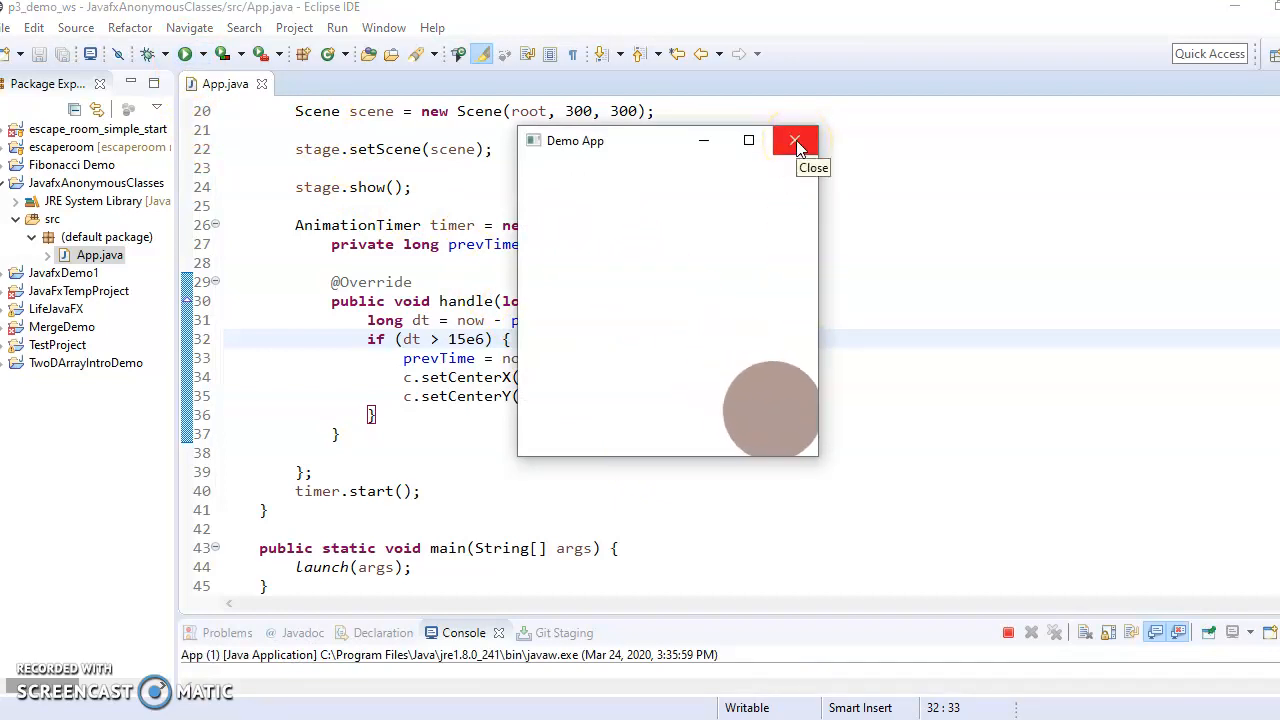
Close the Demo App window showing the drifting circle
left_click(796, 140)
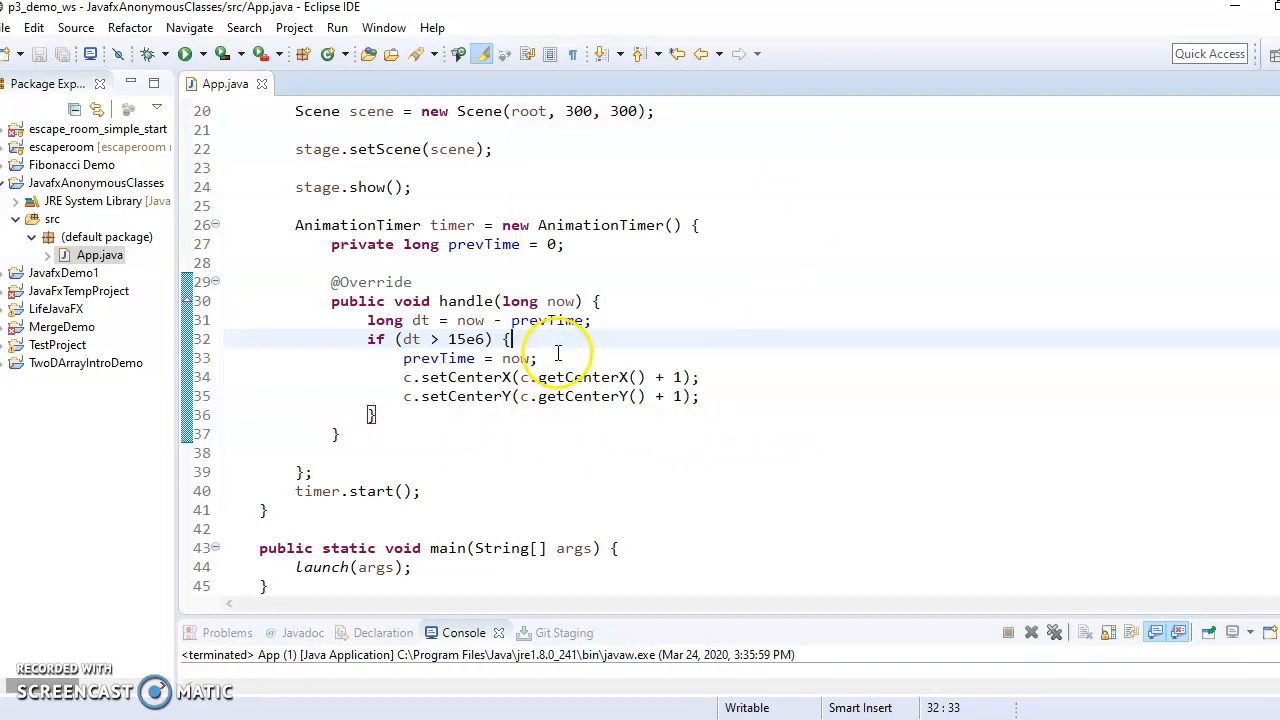
Add a line c = new Circle(); after prevTime = now inside the timer's if block
left_click(536, 358)
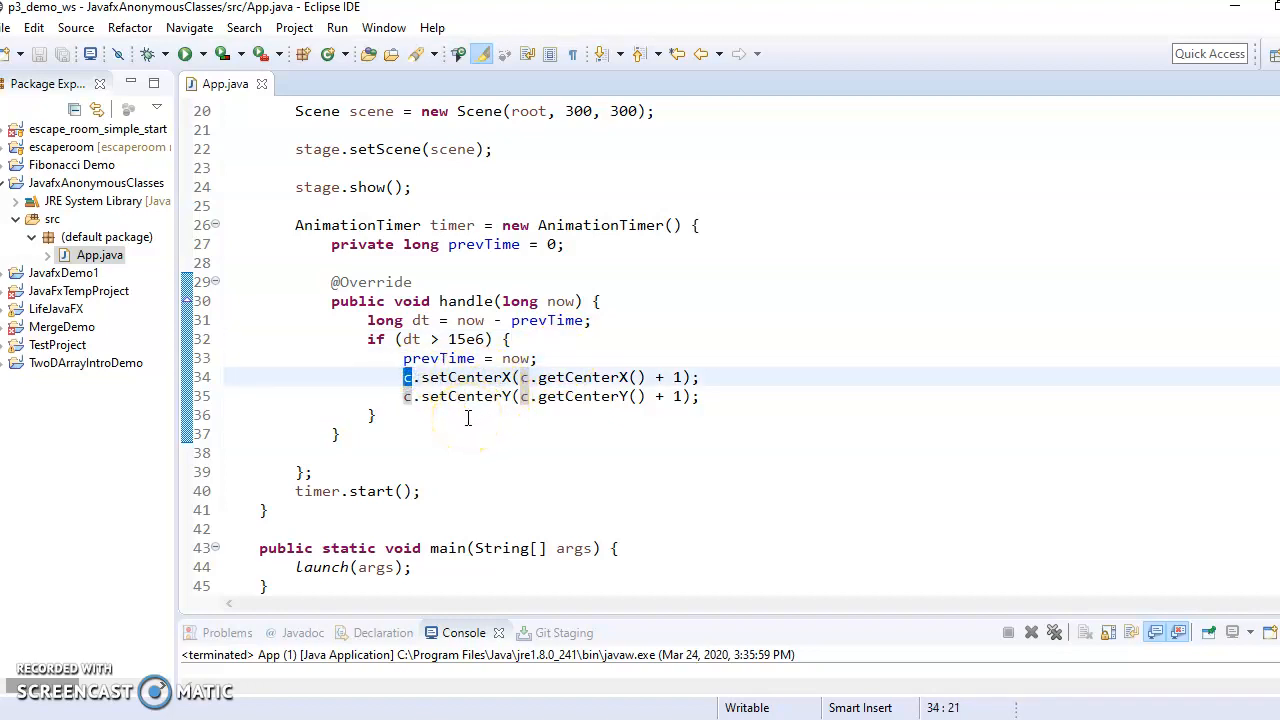
scroll("up", 3)
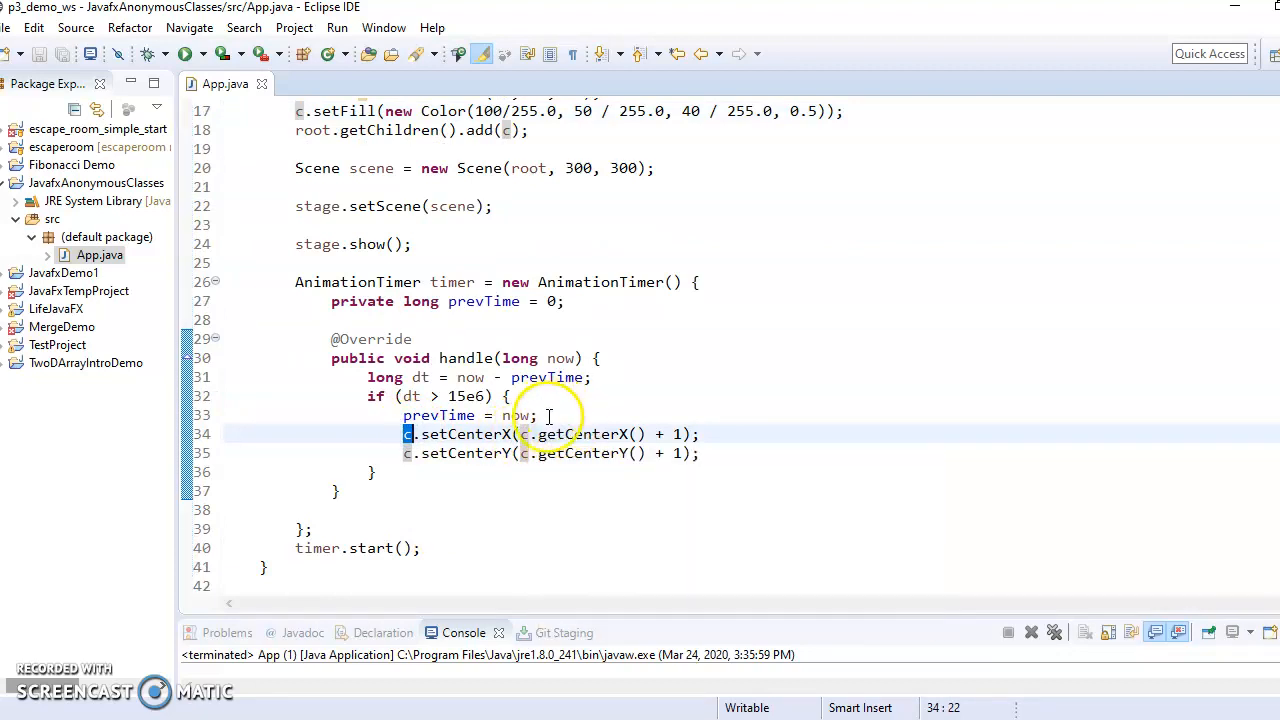
key("Return")
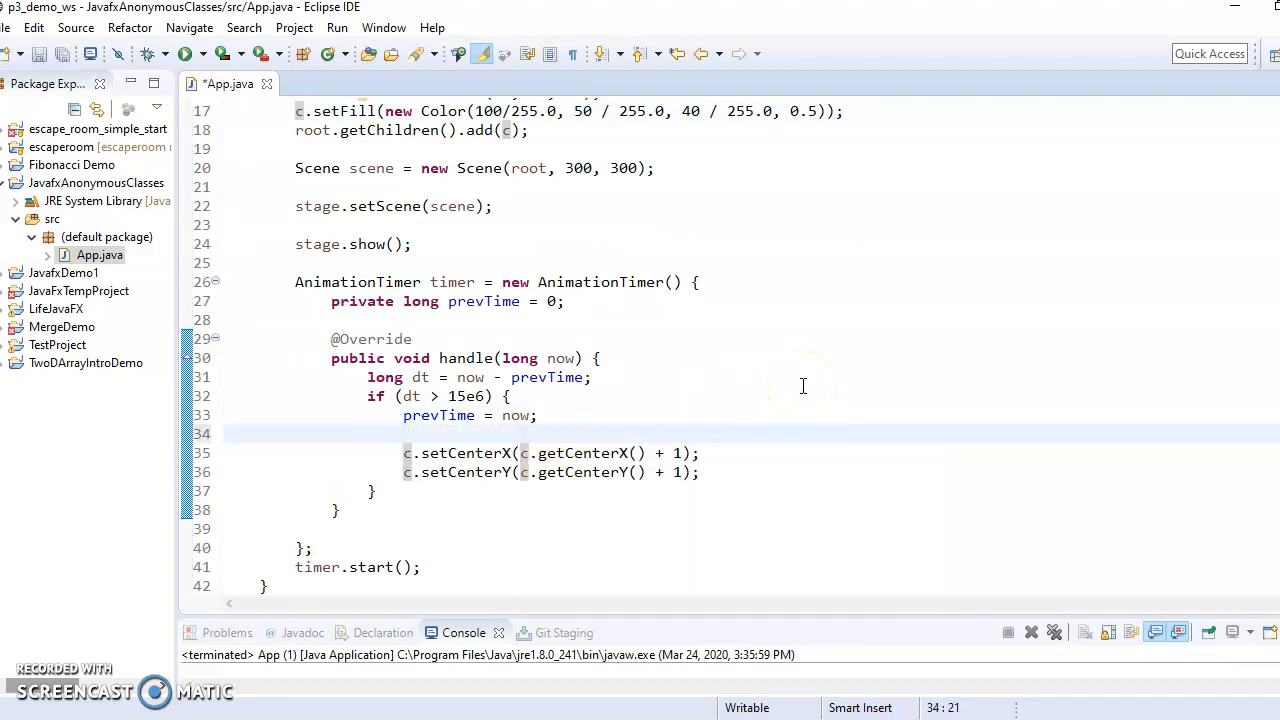
type("c")
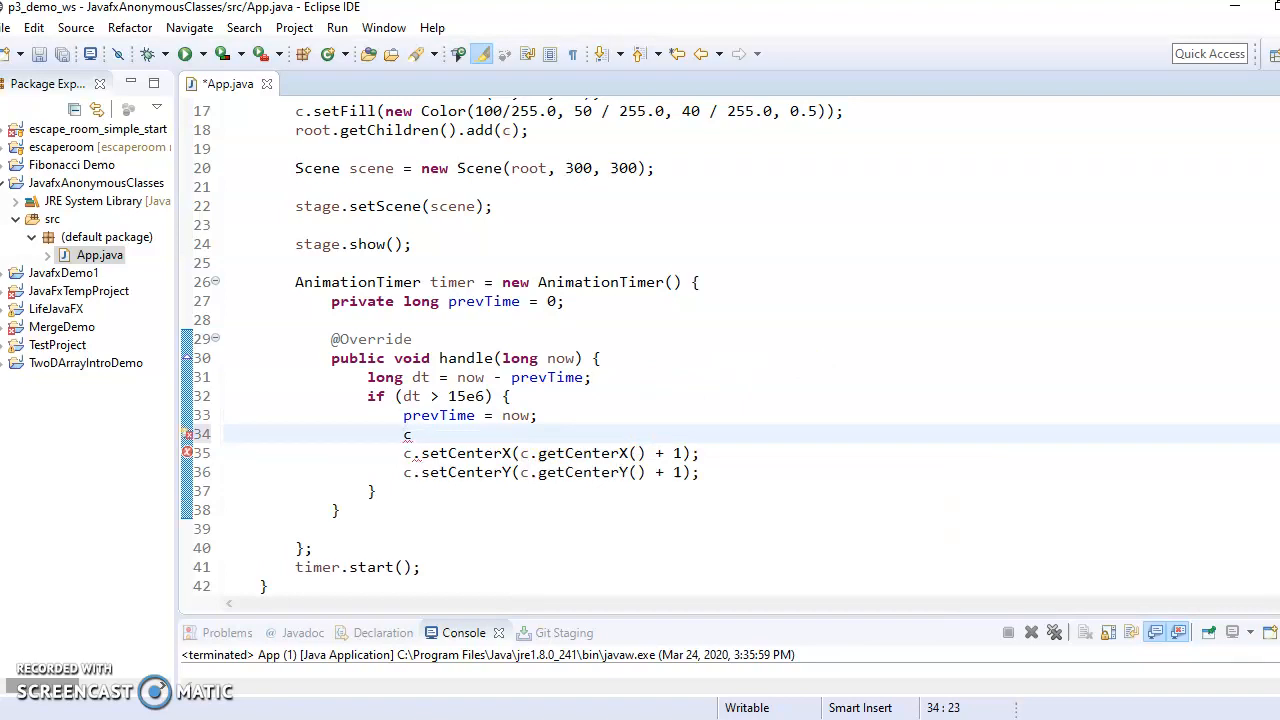
type("= new")
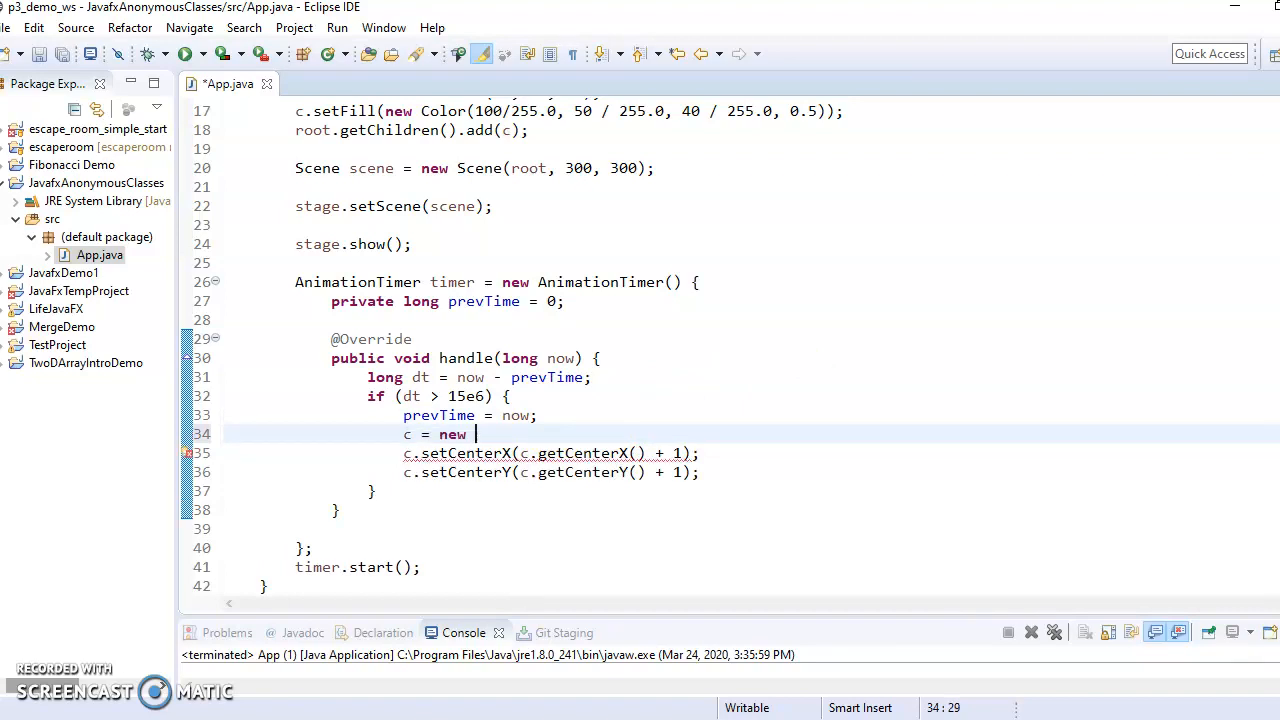
type("Circle()")
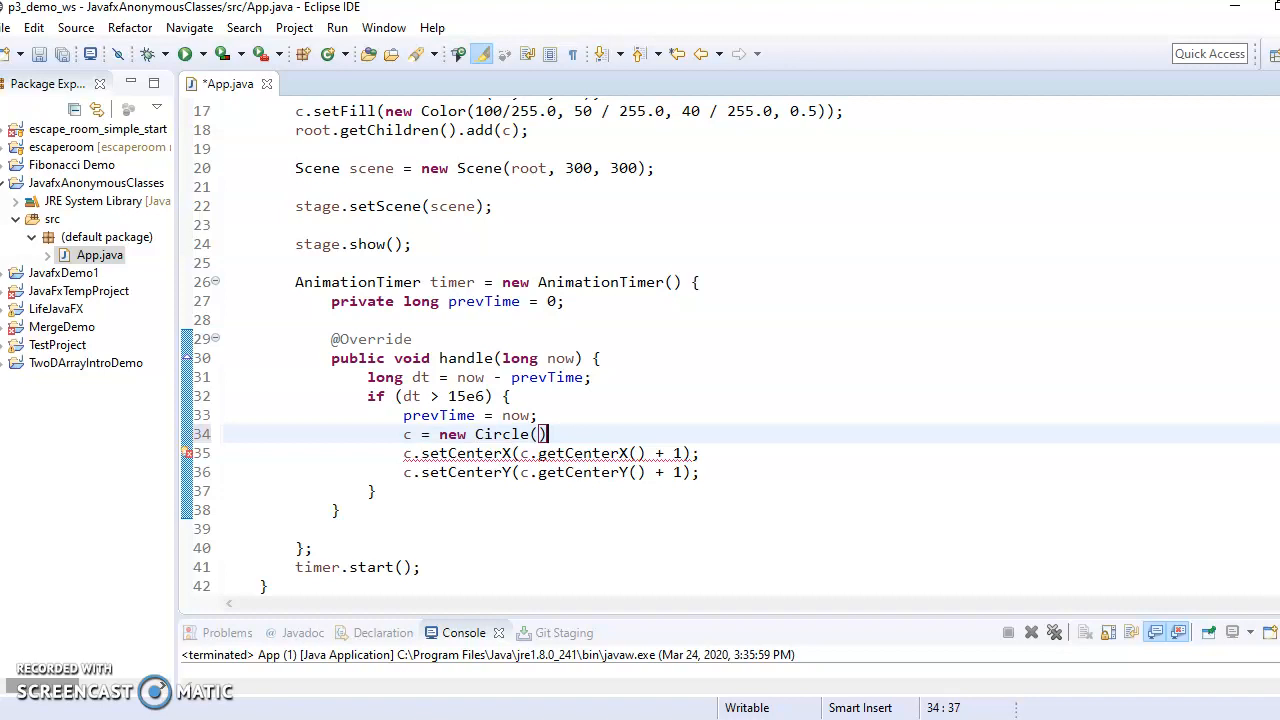
type(";")
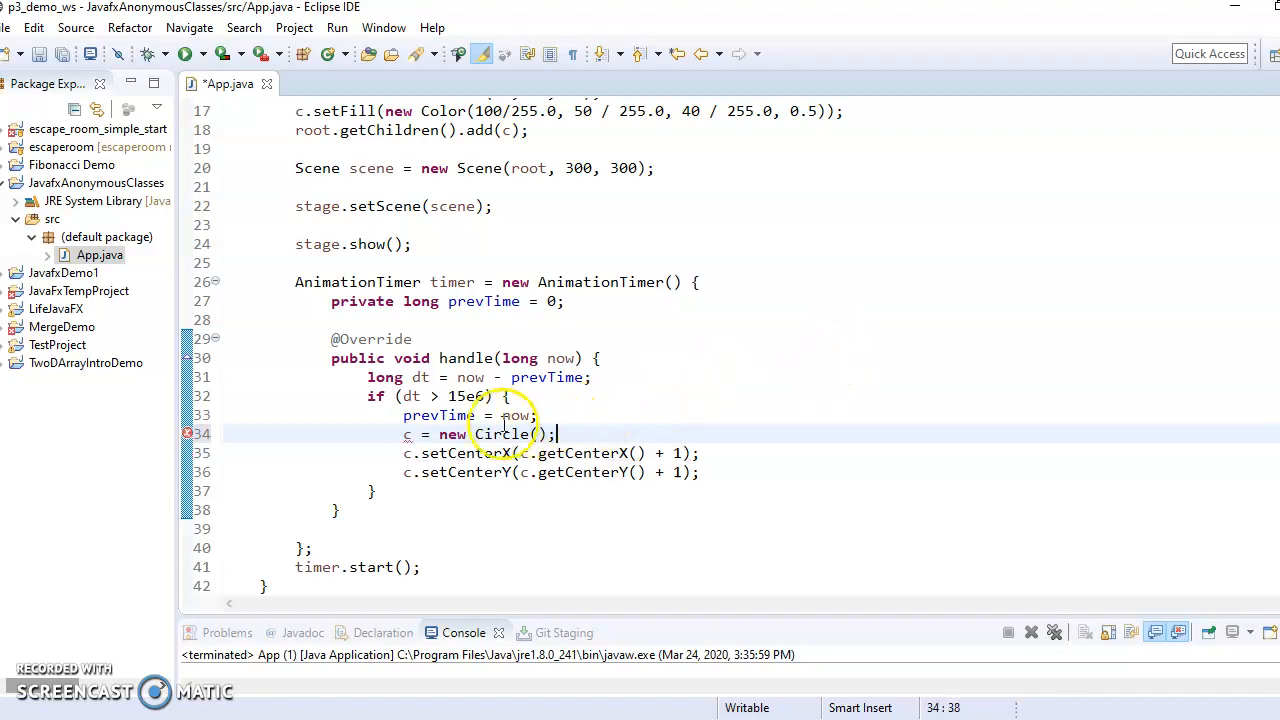
mouse_move(404, 434)
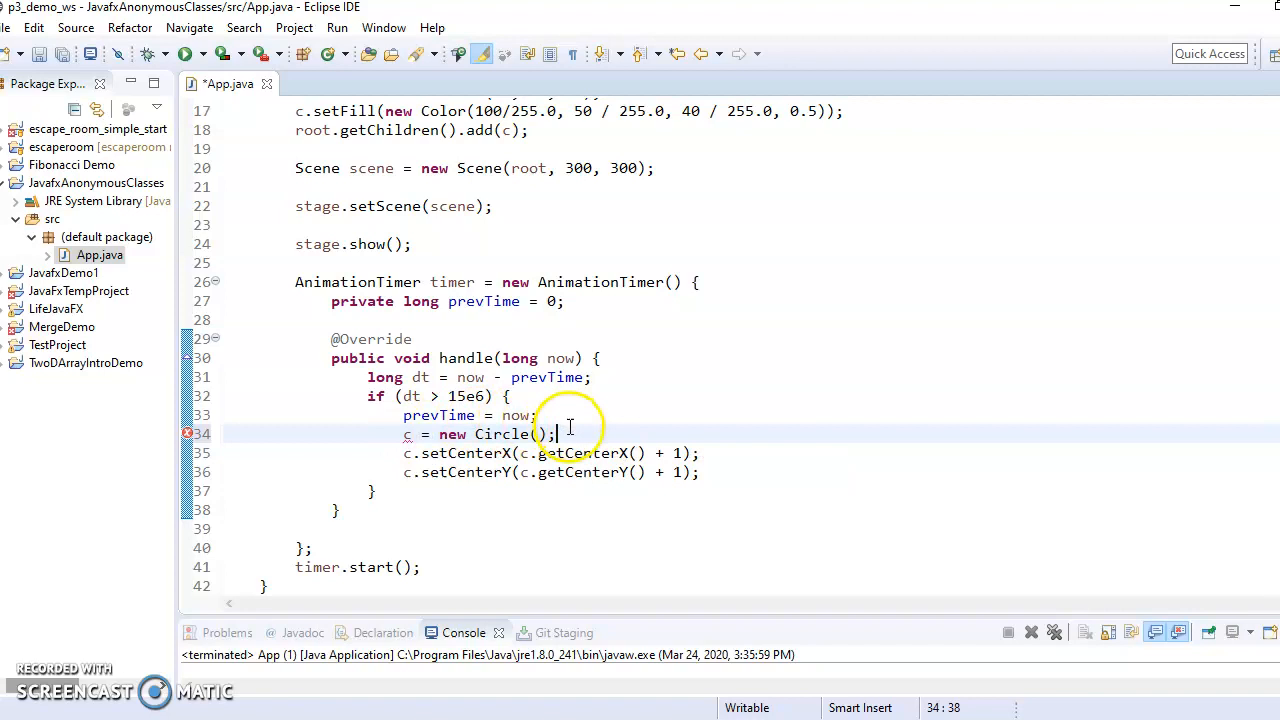
key("Home")
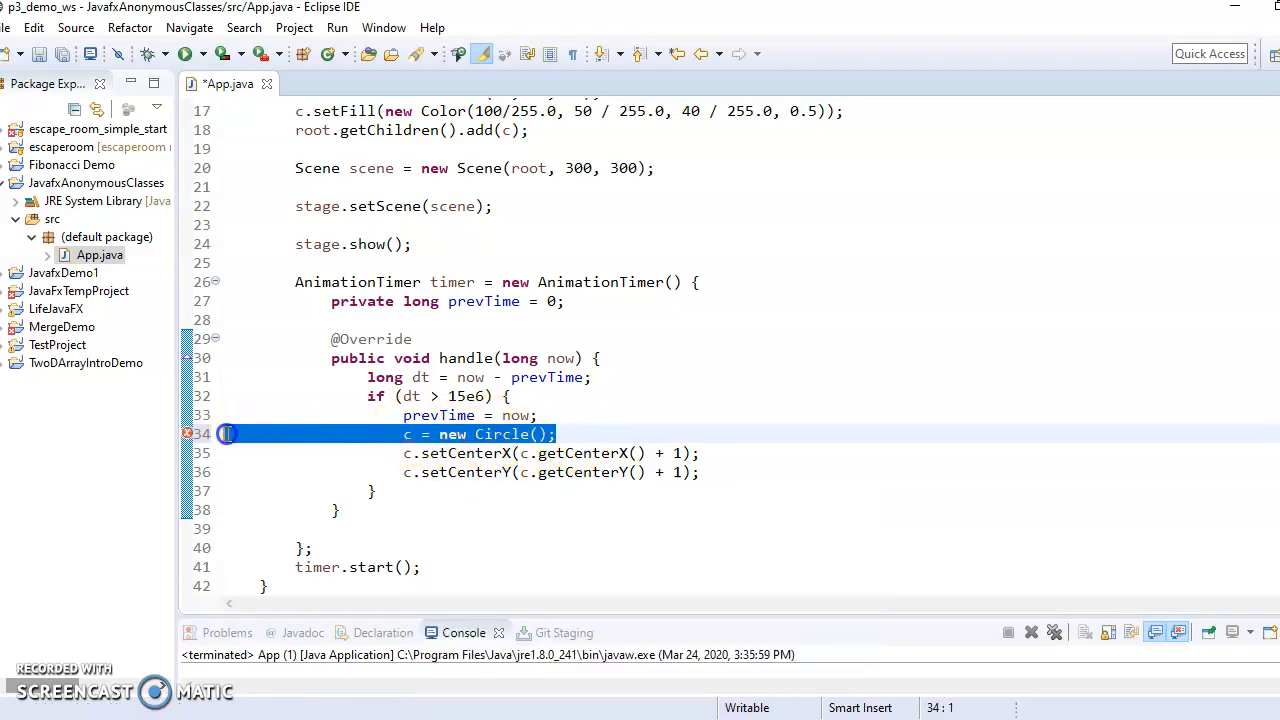
Declare 'private Circle c' as an App field and assign it in start() instead of a local
left_click(560, 434)
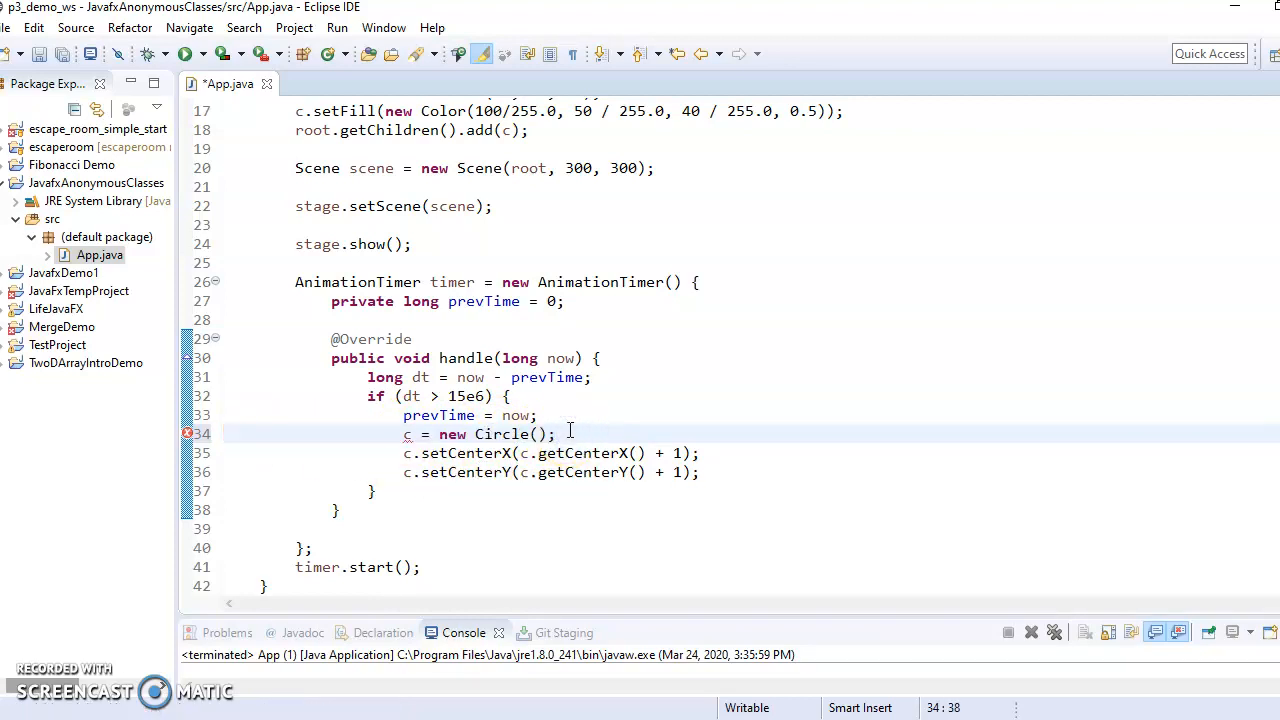
scroll("up", 3)
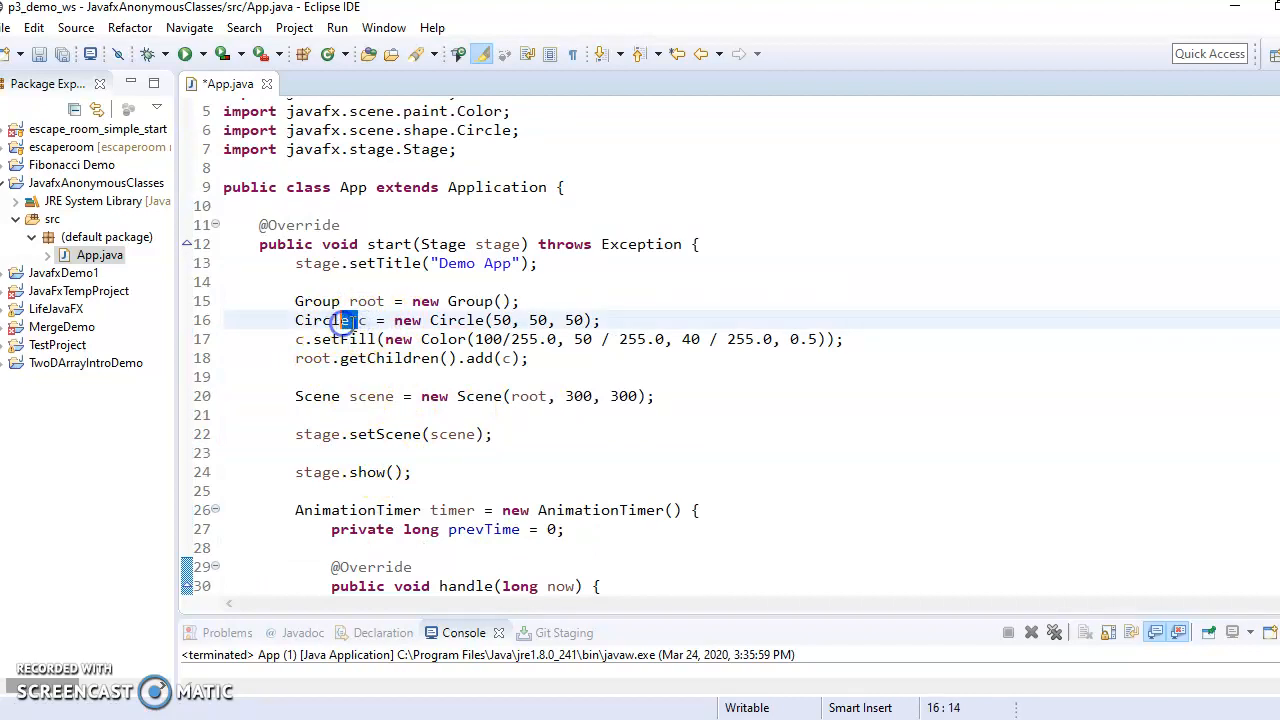
double_click(324, 320)
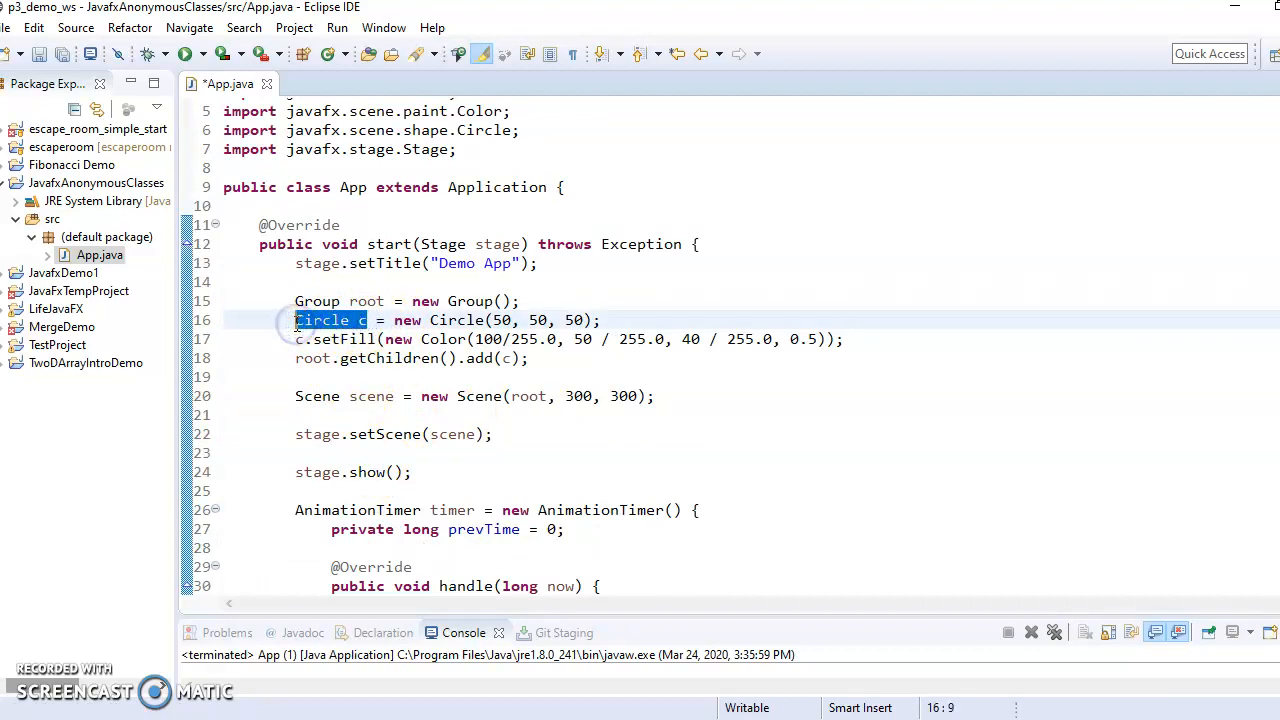
left_click(352, 206)
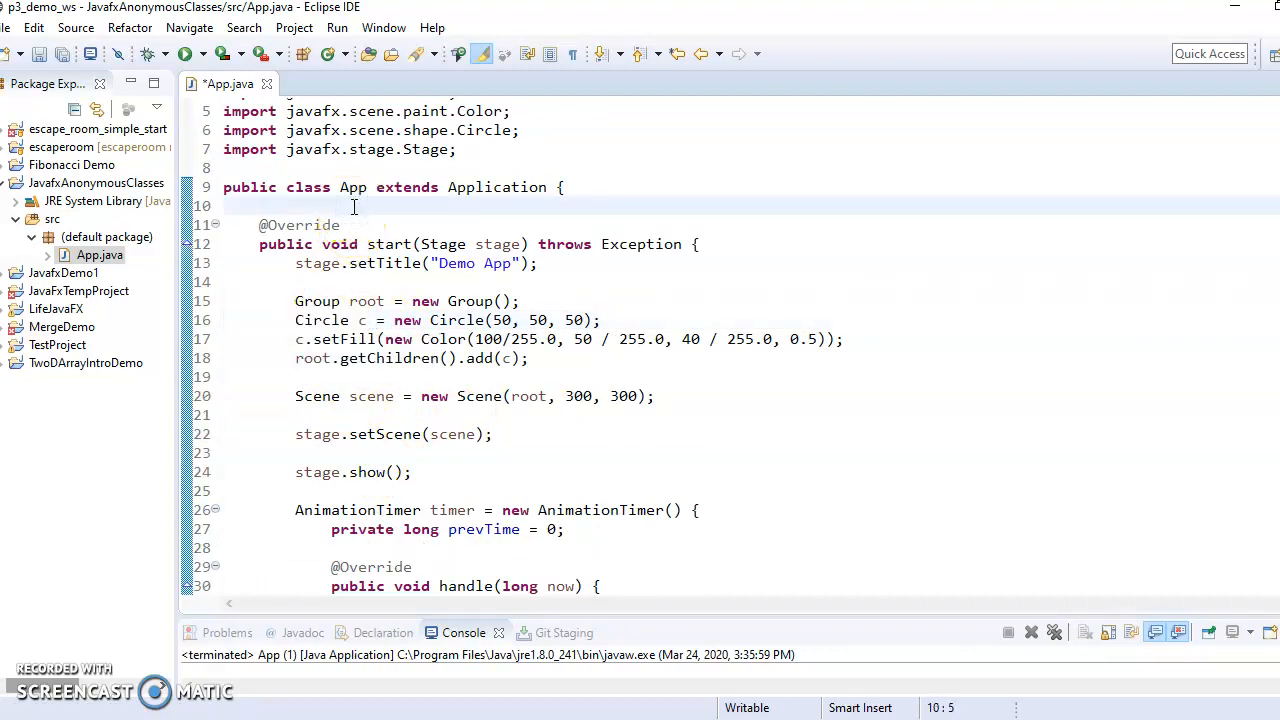
type("private Circle c;")
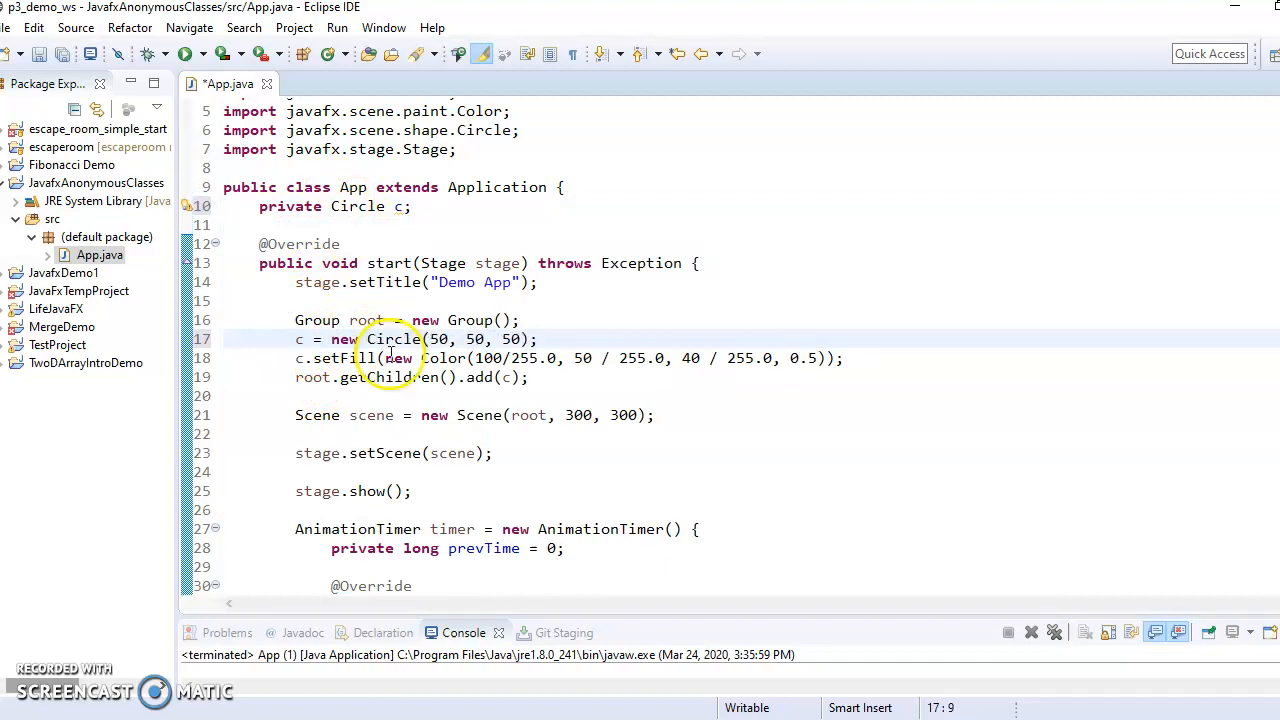
scroll("down", 3)
type("c = new Circle();")
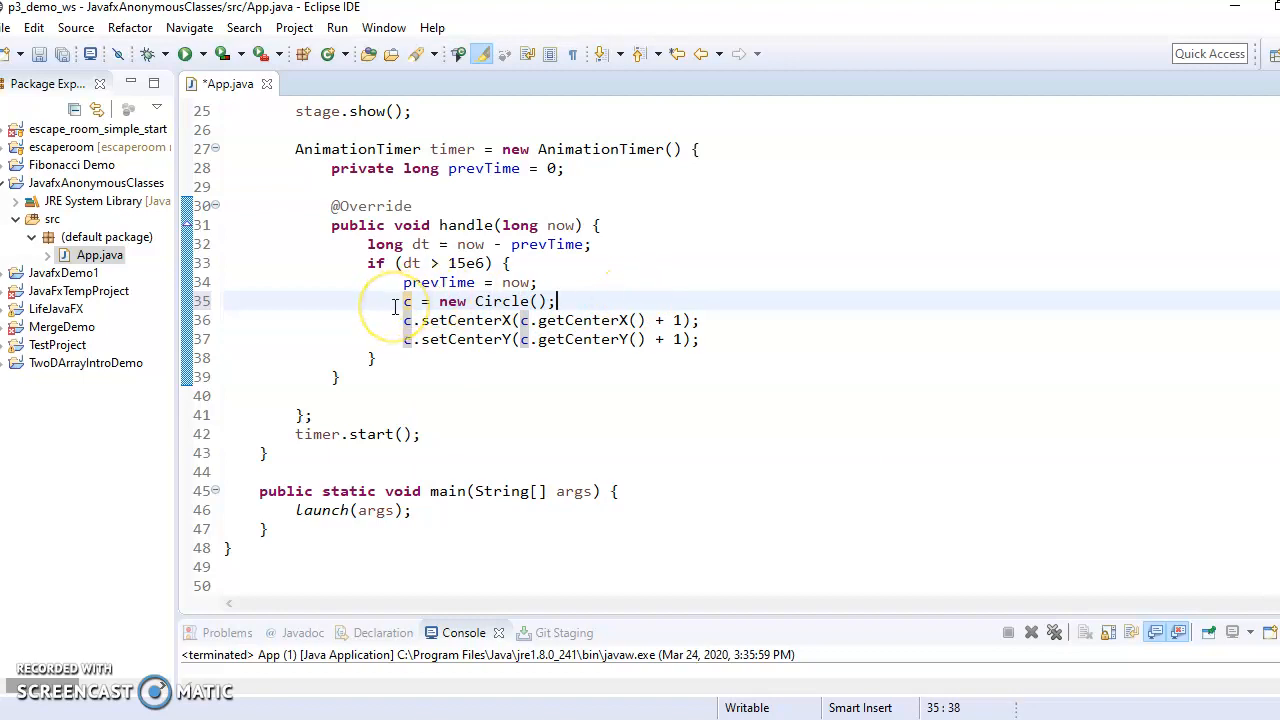
scroll("up", 3)
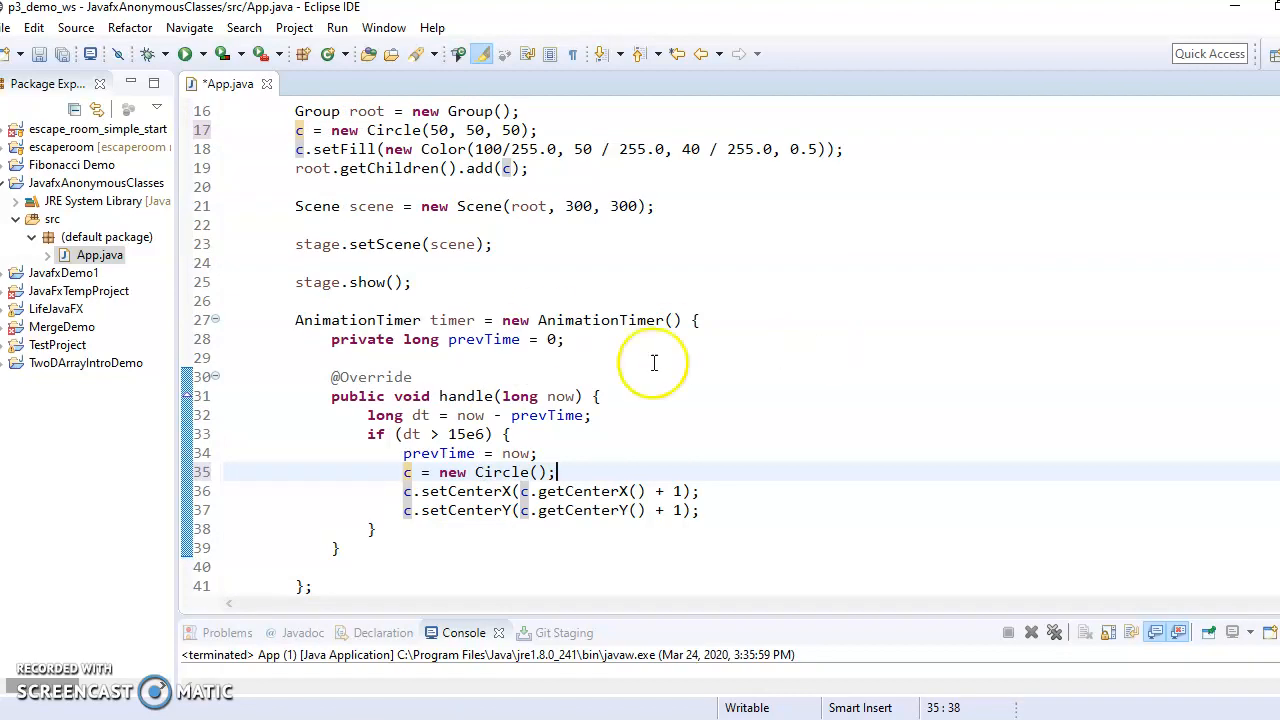
mouse_move(612, 438)
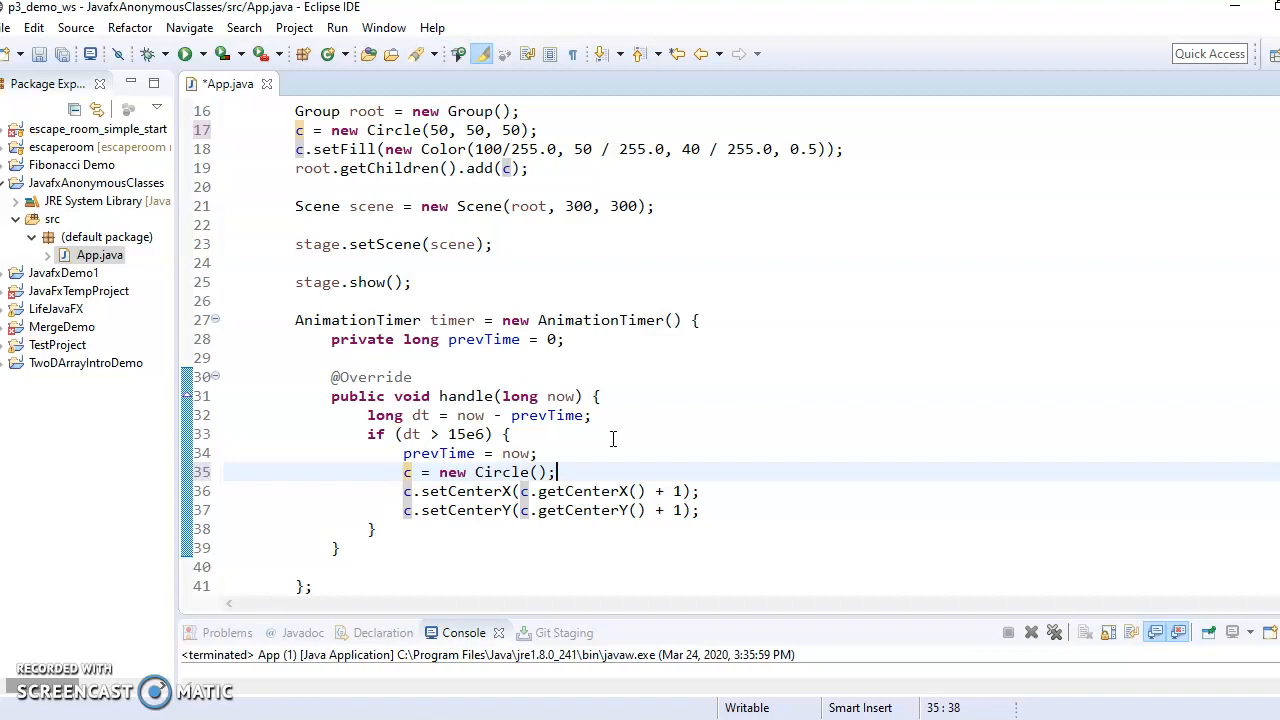
mouse_move(560, 374)
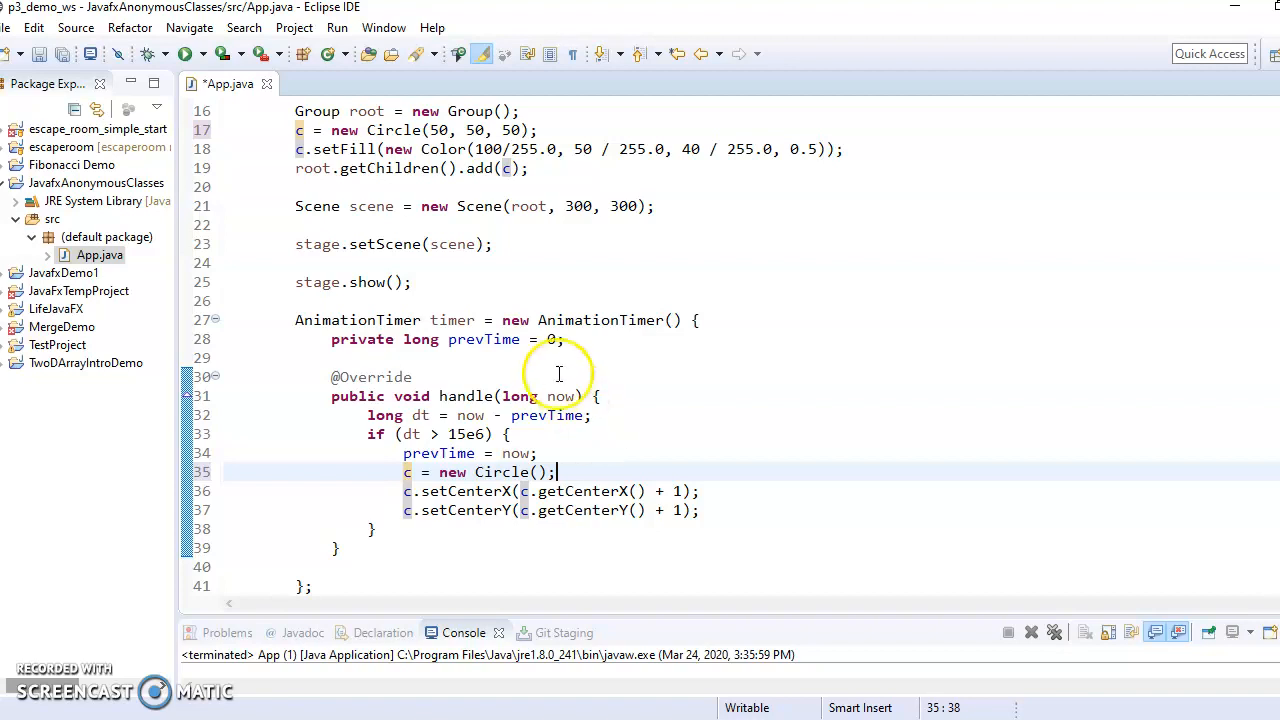
mouse_move(692, 320)
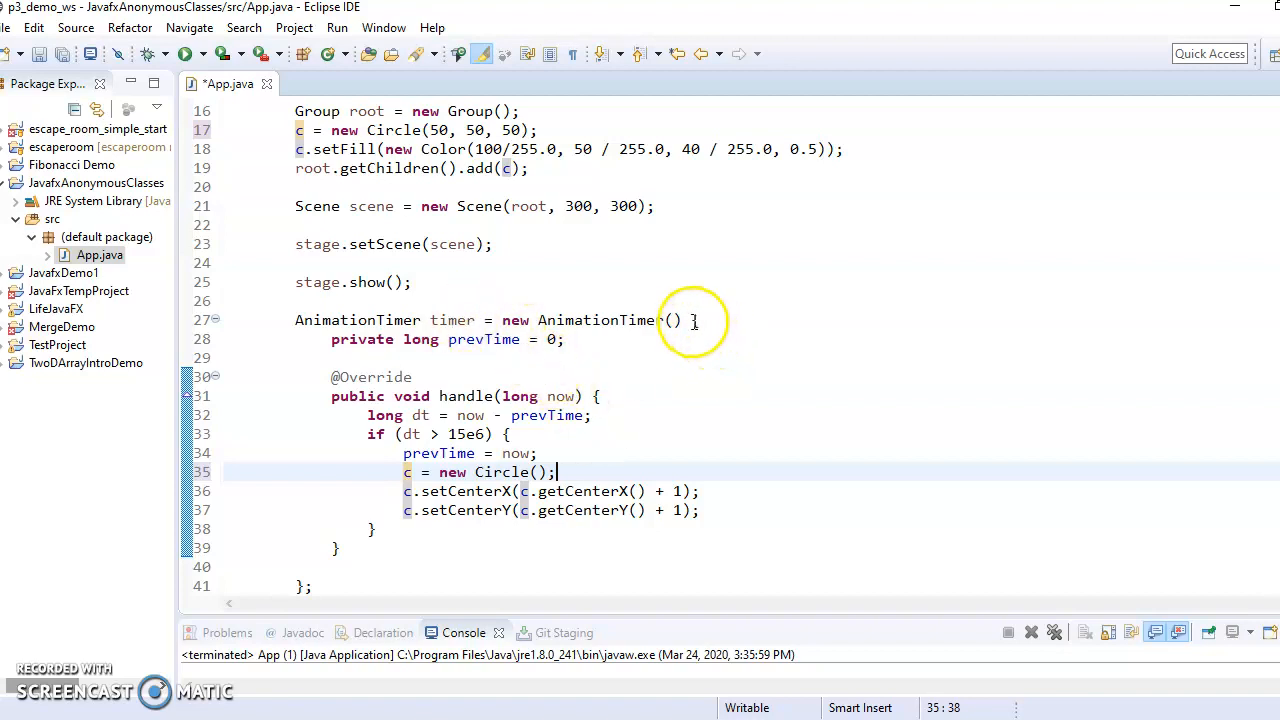
left_click_drag(690, 320, 304, 584)
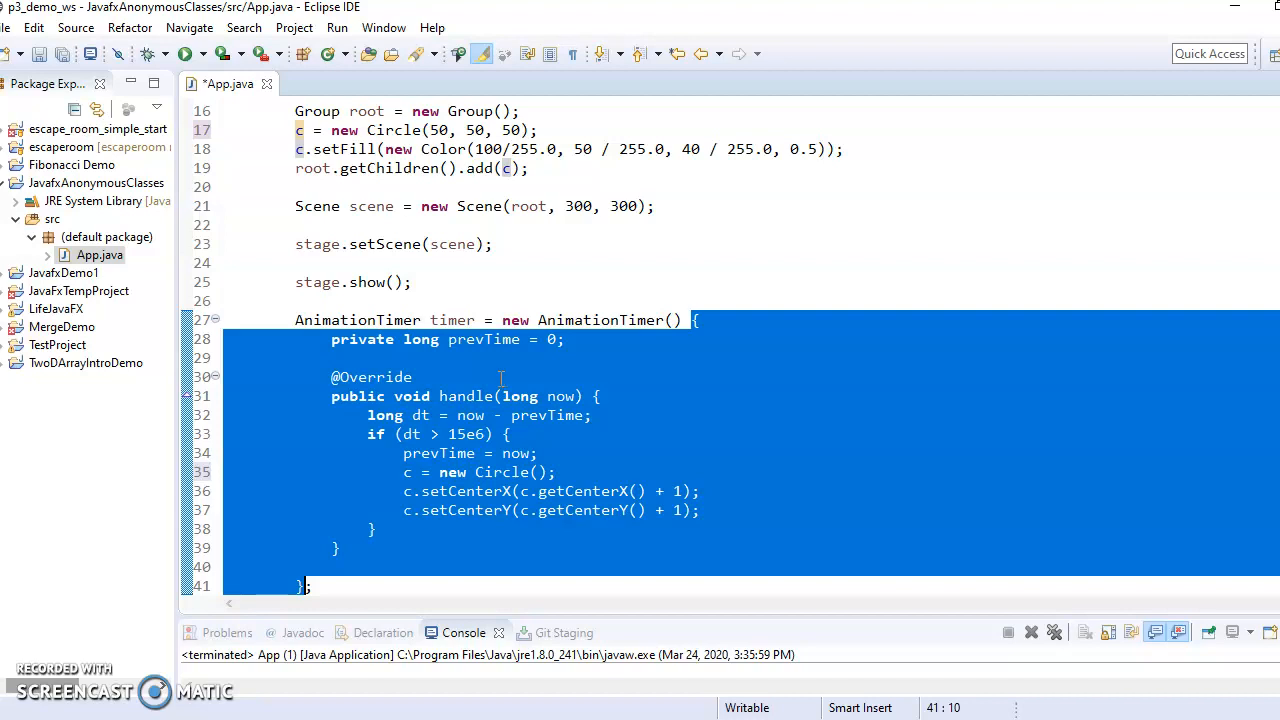
Add a c.setOnMouseClicked(value) line after stage.show(), picking setOnMouseClicked from content assist
left_click(412, 282)
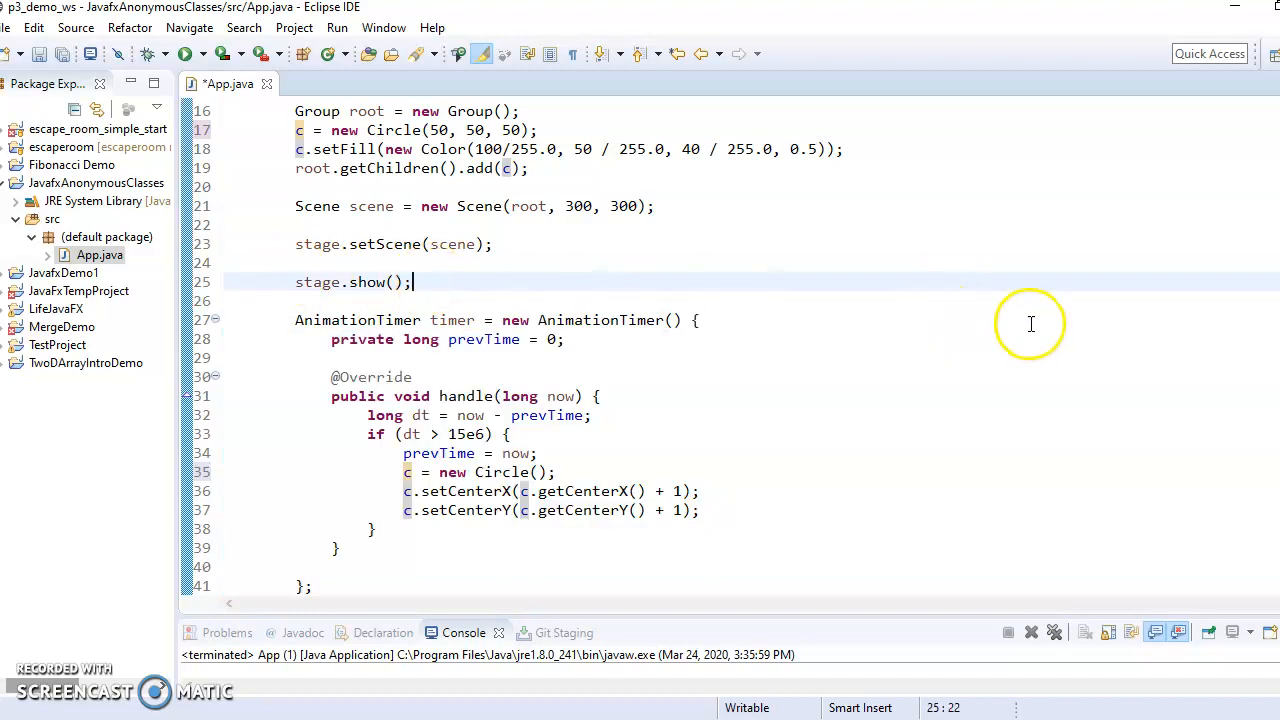
type("c.")
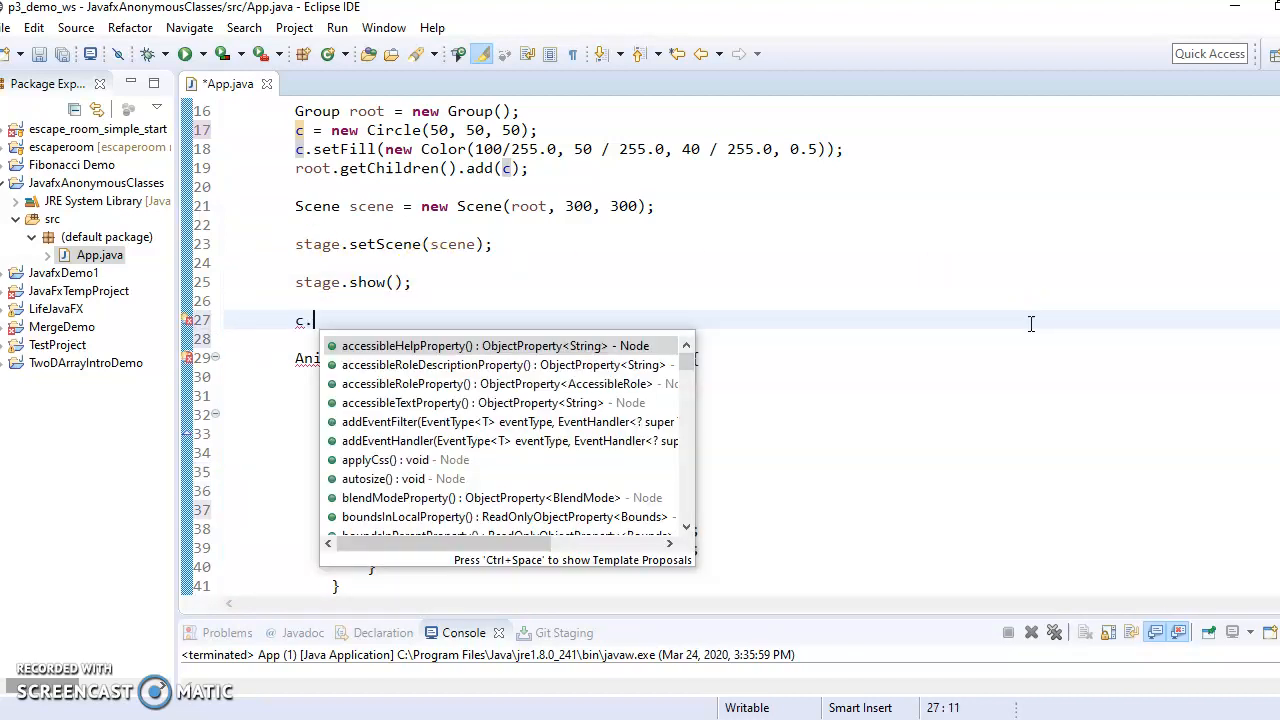
type("on")
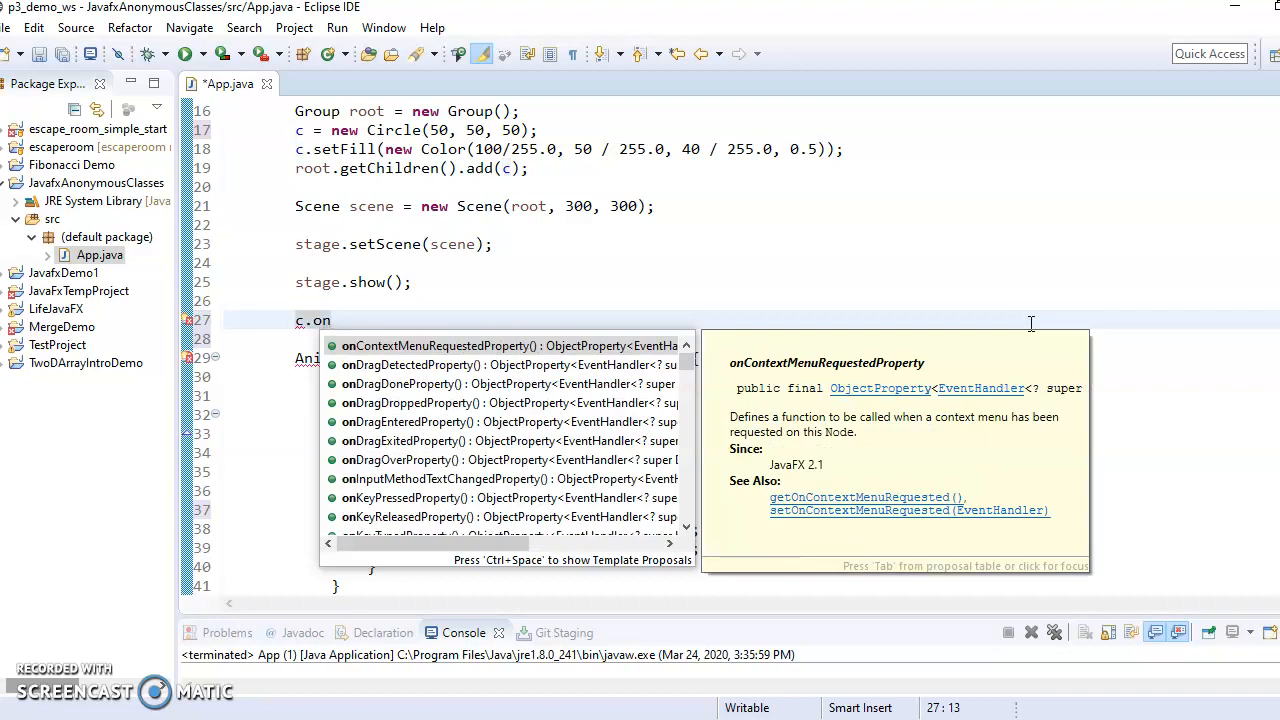
type("Mouse")
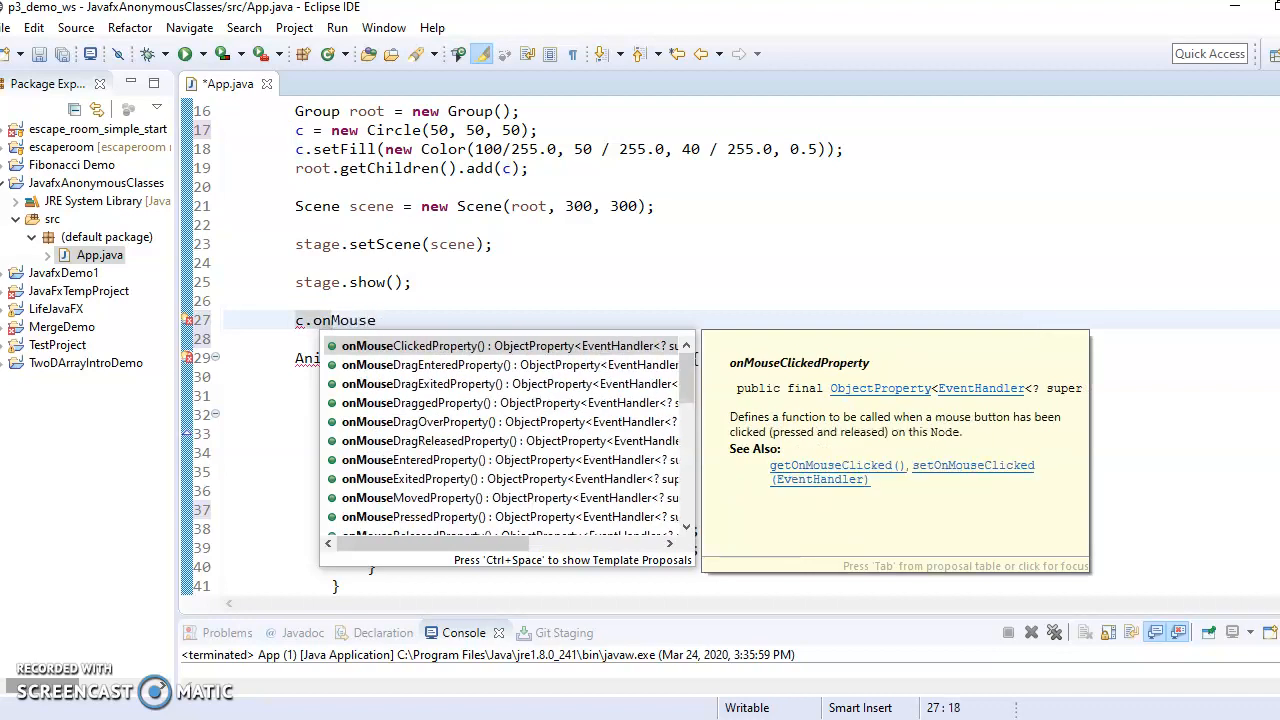
type("Click")
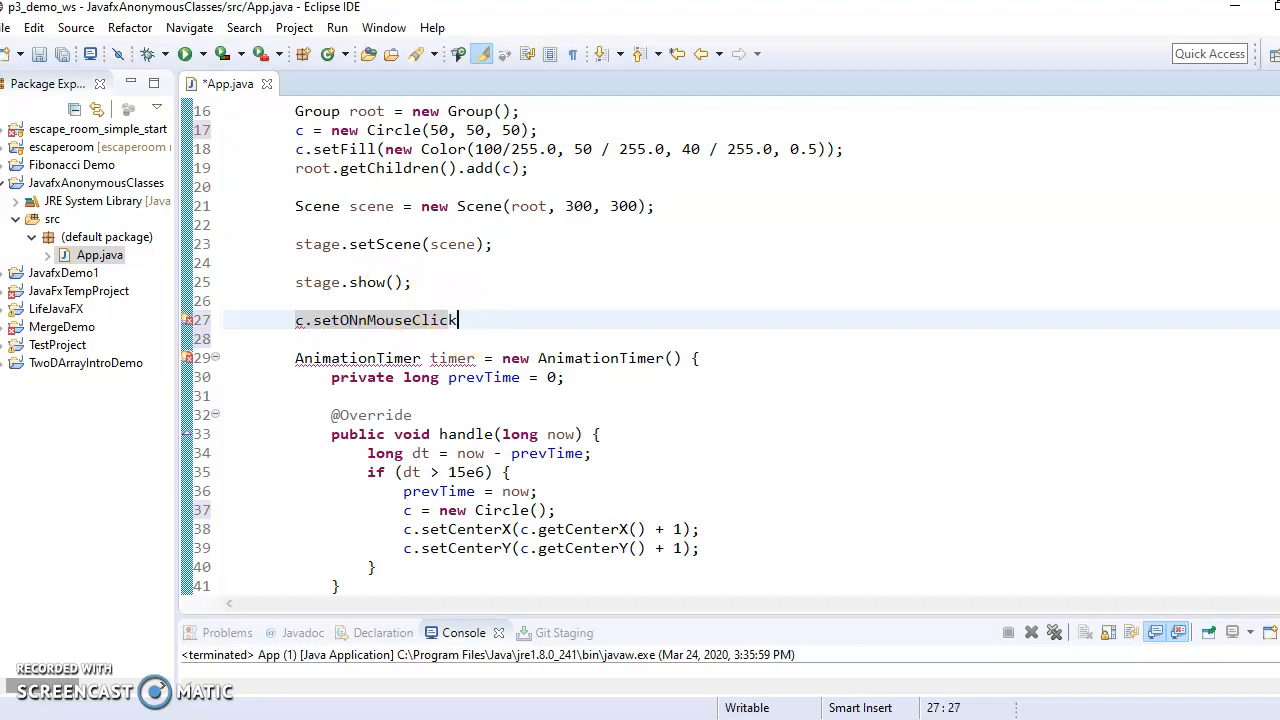
double_click(380, 320)
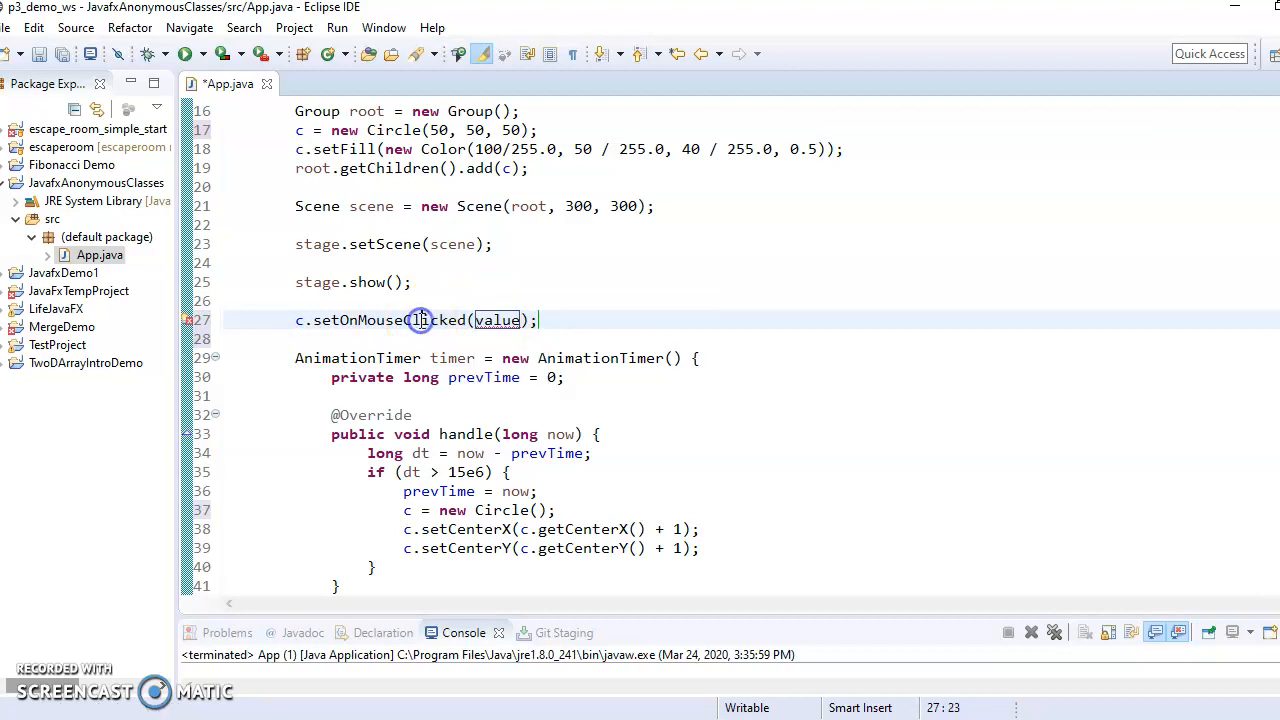
mouse_move(420, 320)
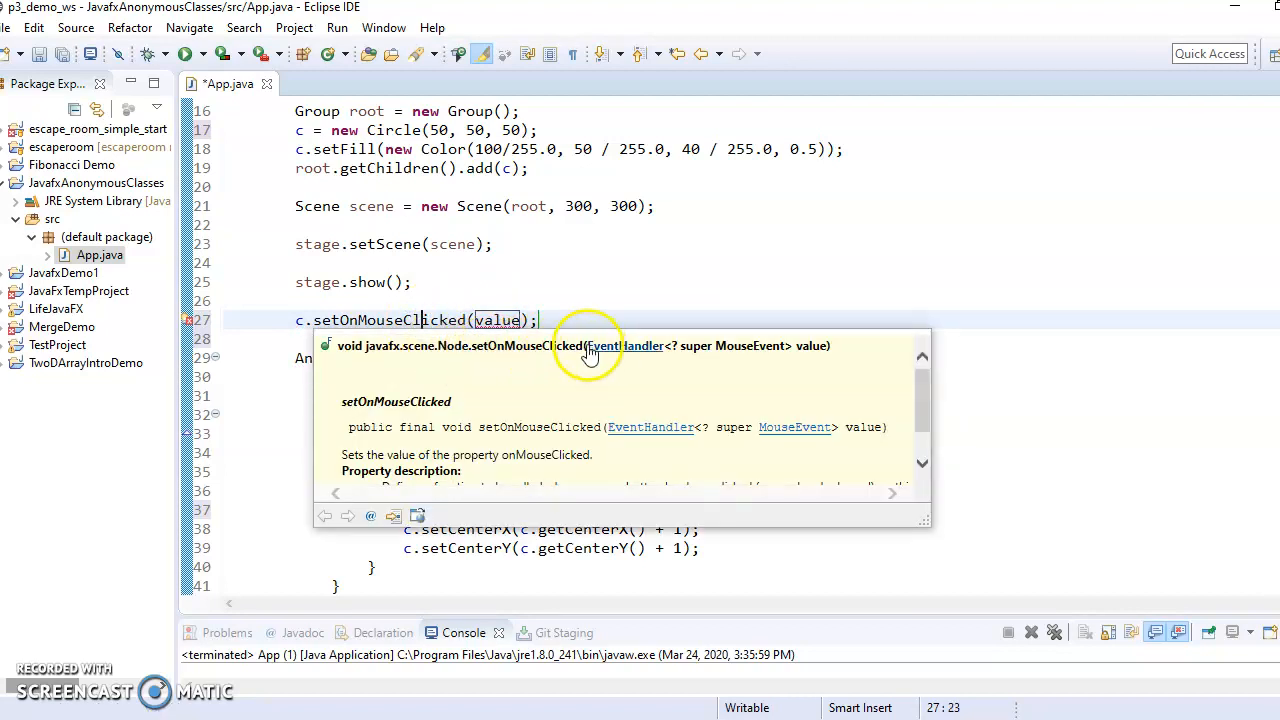
mouse_move(780, 346)
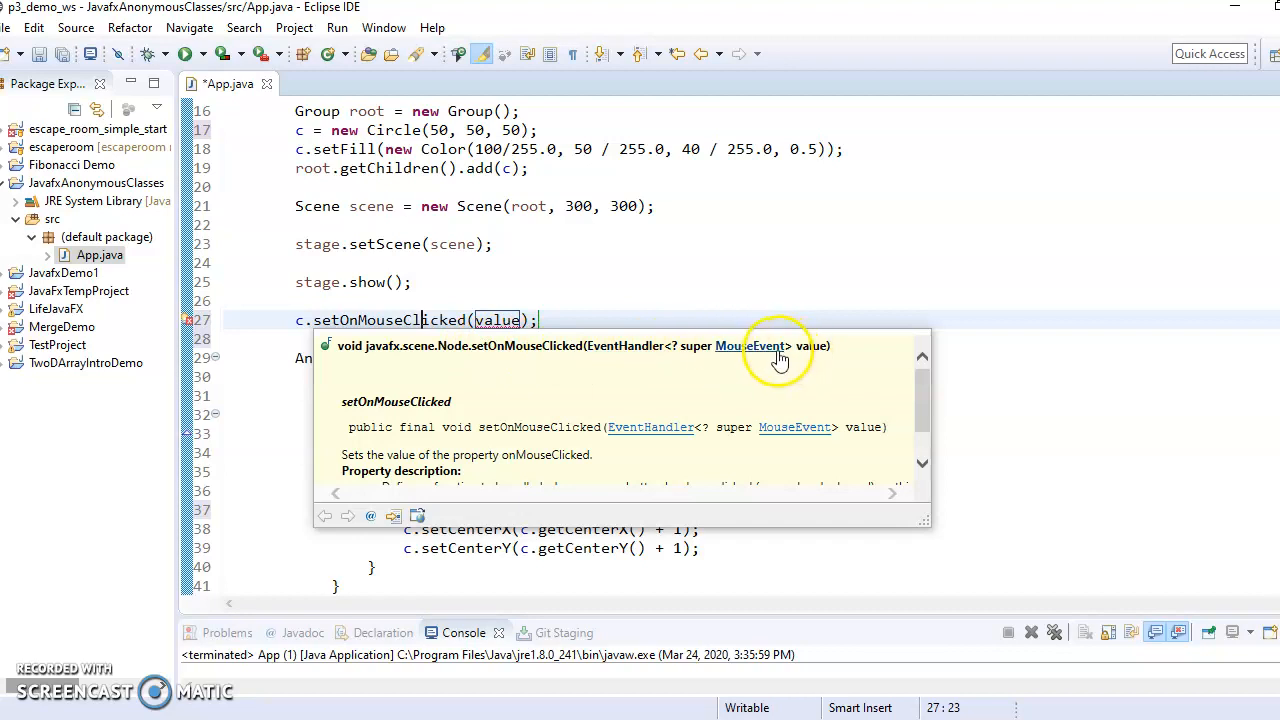
mouse_move(750, 346)
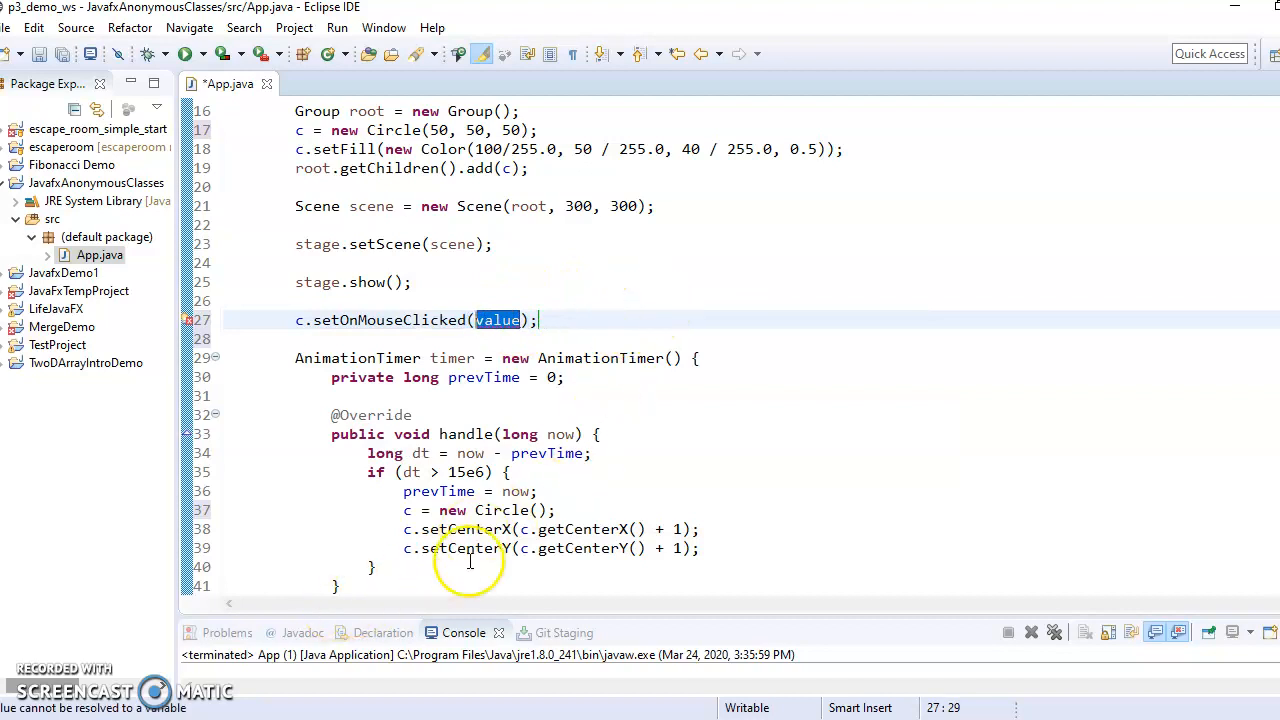
scroll("down", 3)
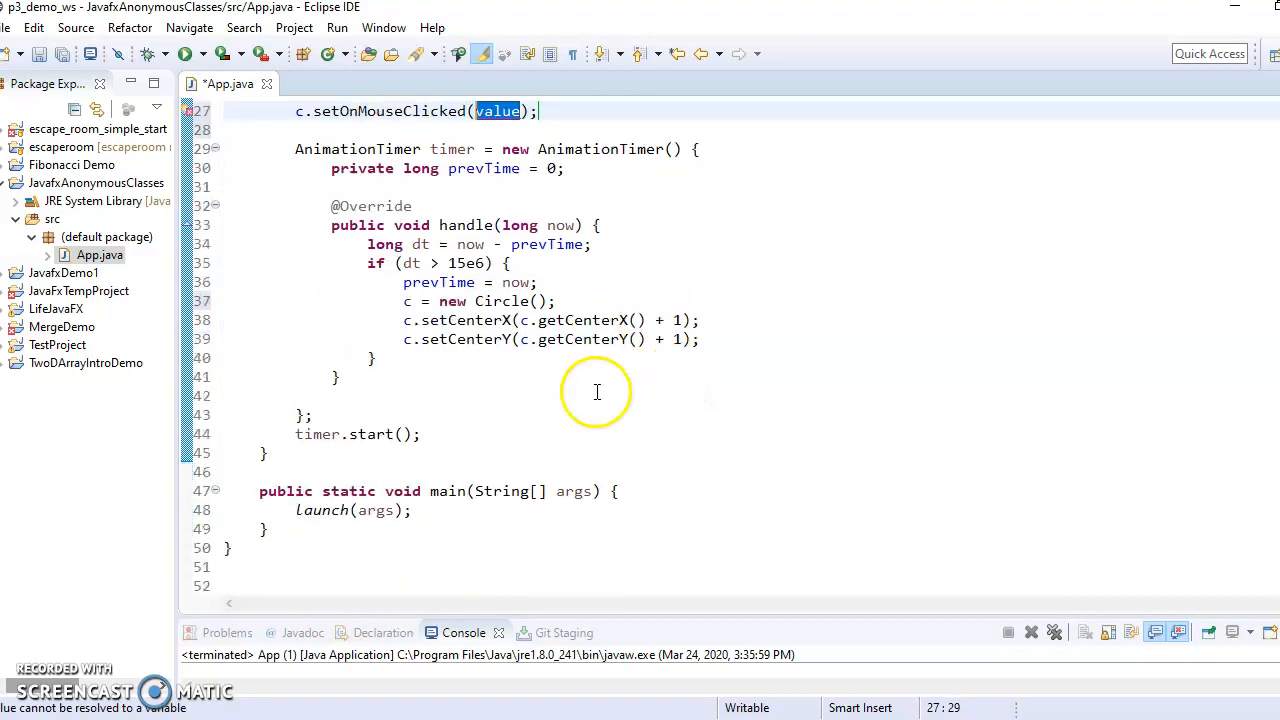
Write 'private class MouseHandler implements EventHandler<MouseEvent>' with a generated handle stub before main
left_click(264, 452)
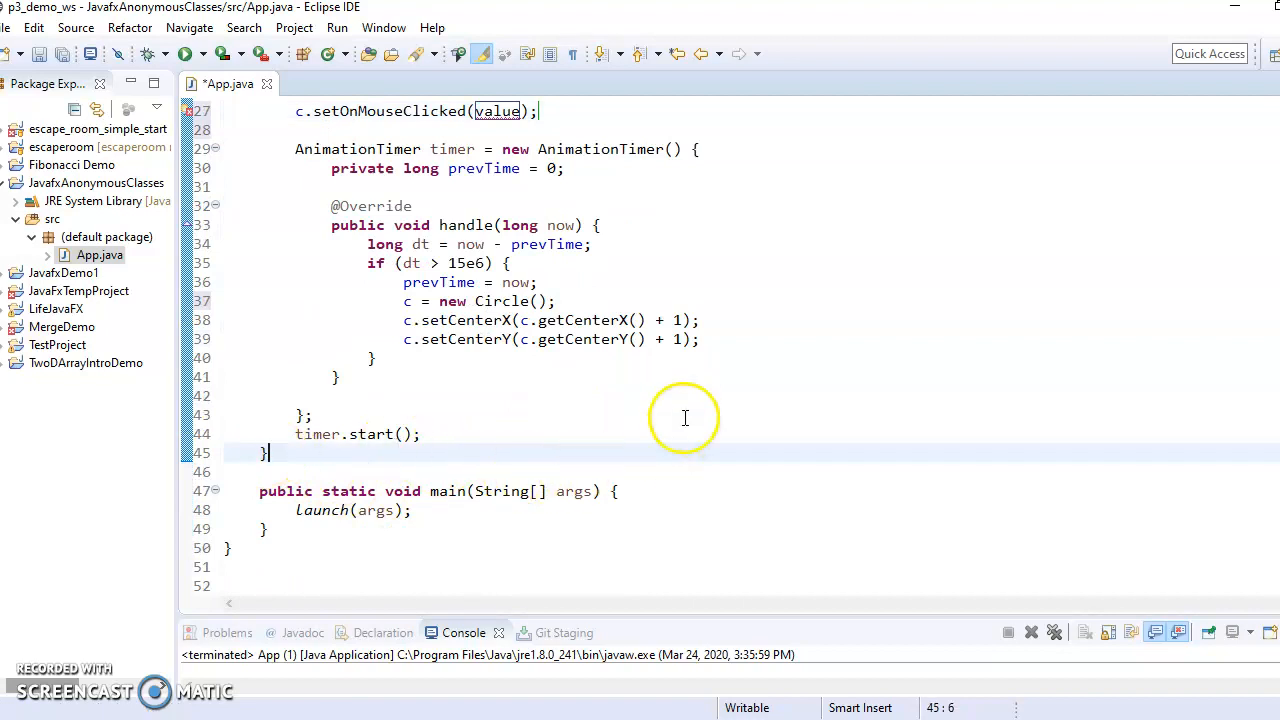
type("private")
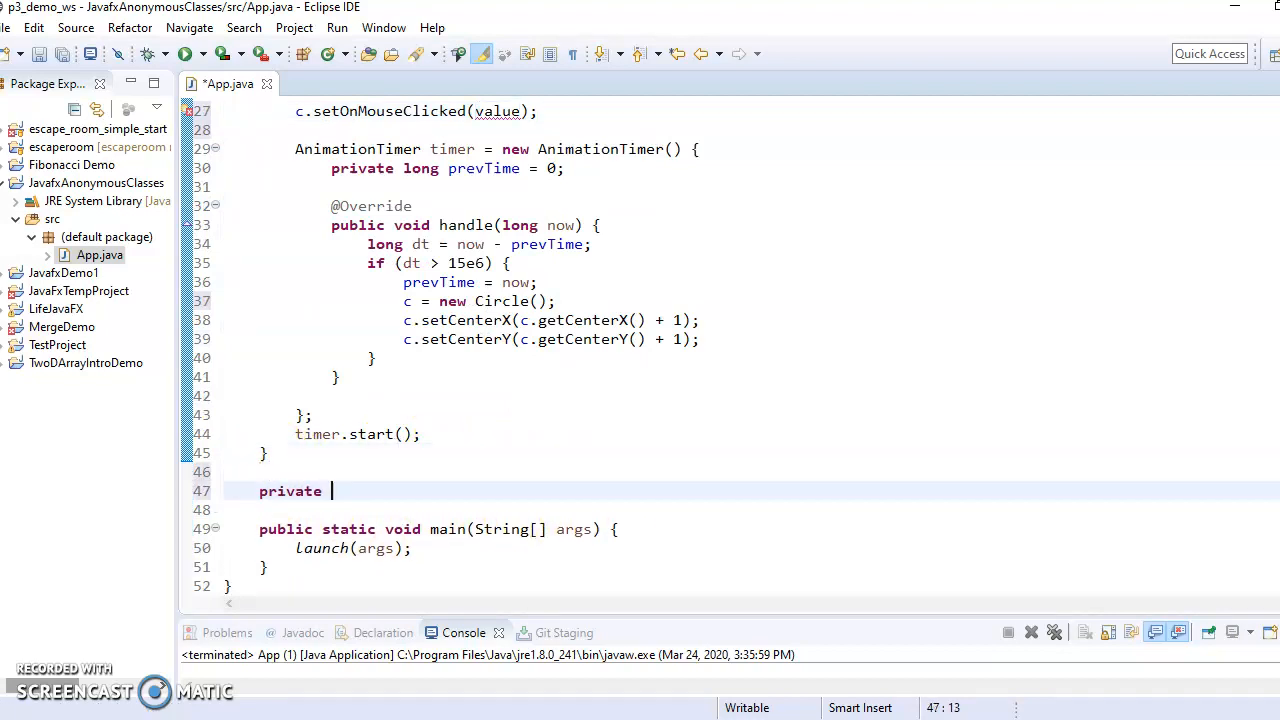
type("class")
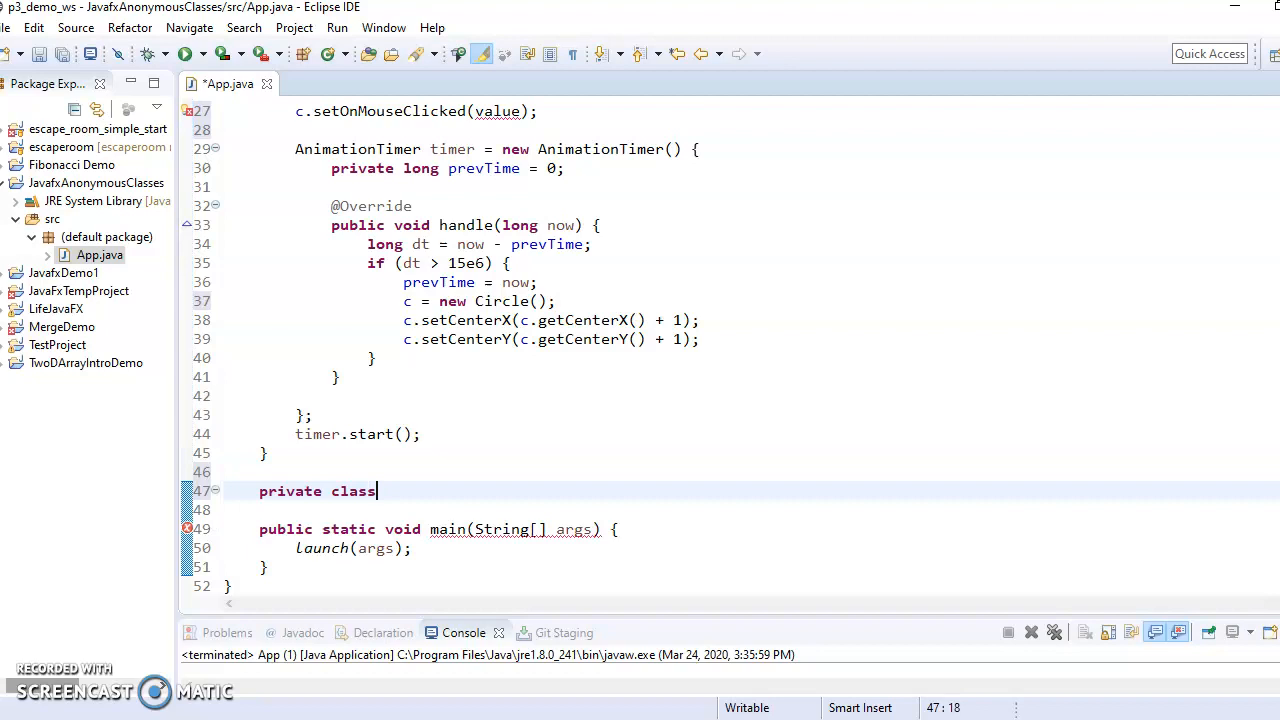
type("MouseHandle")
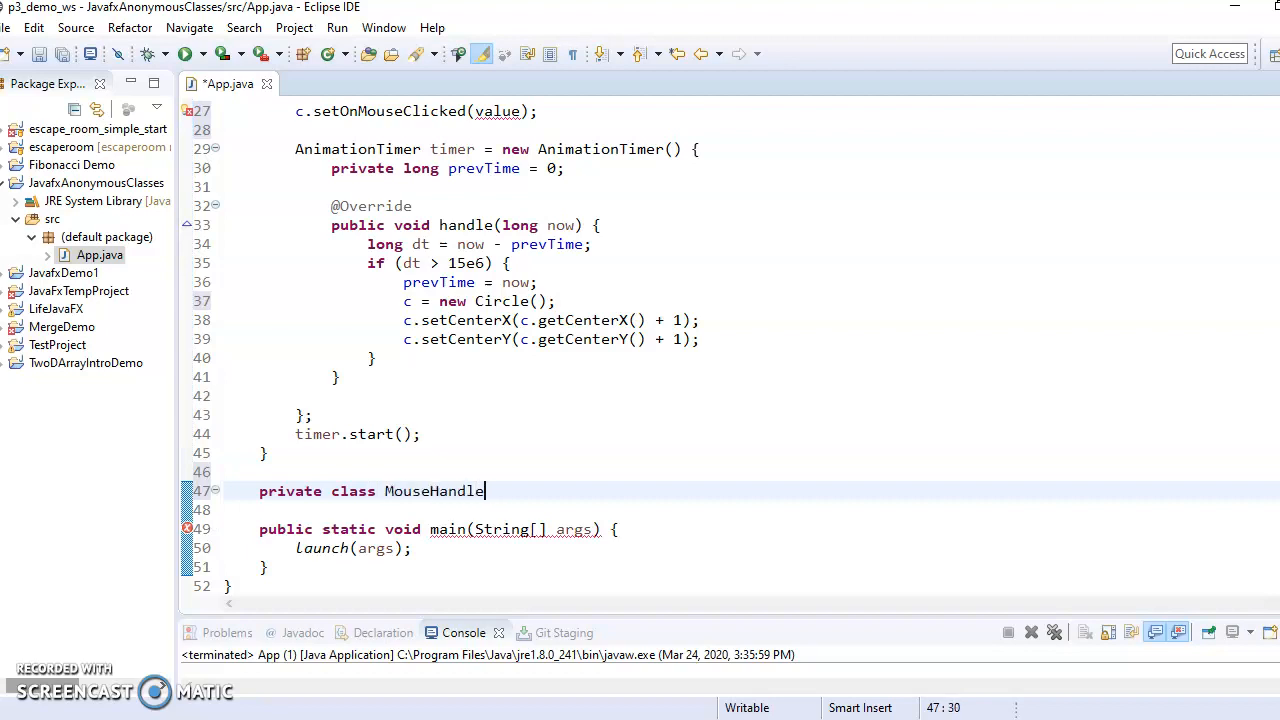
type("r")
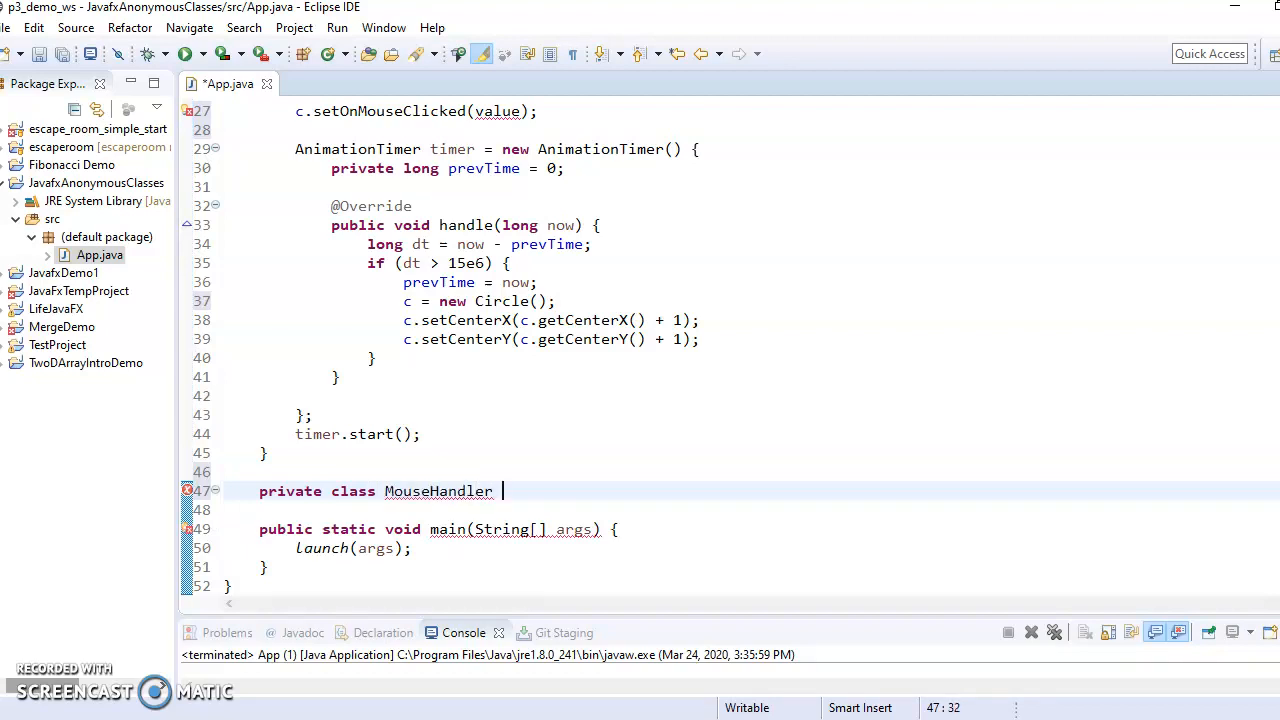
type("implmen")
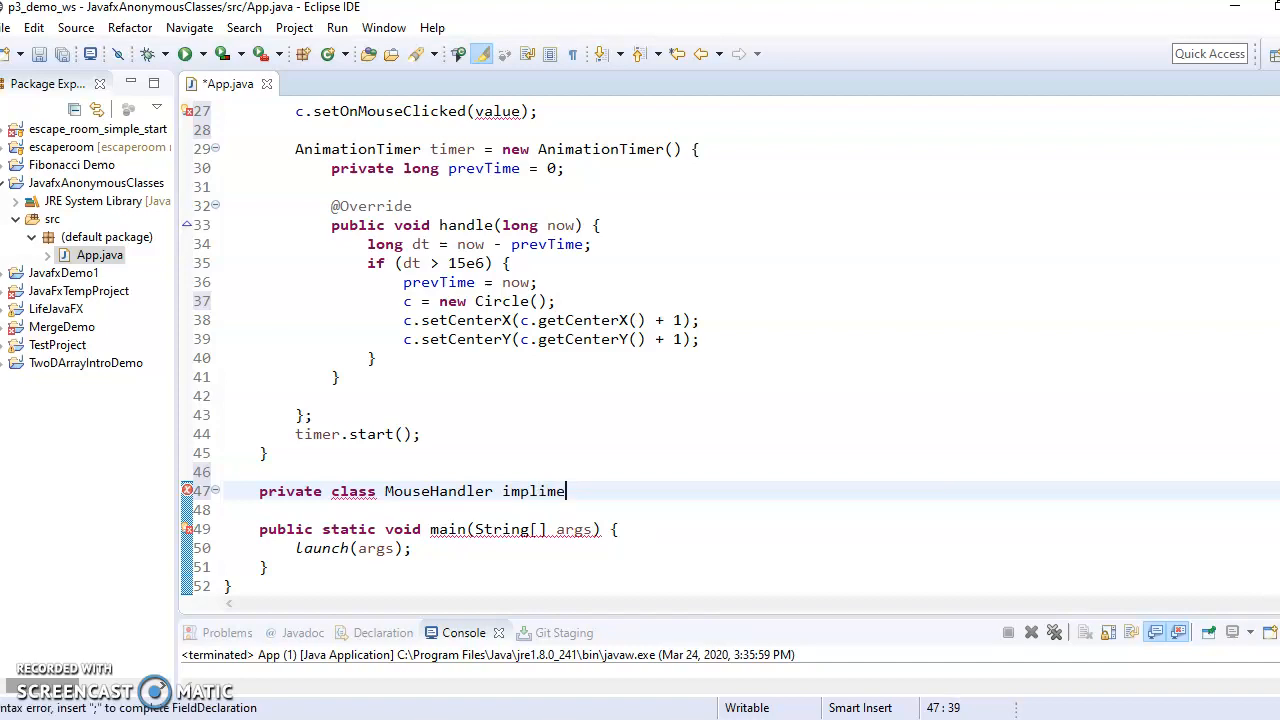
type("nts")
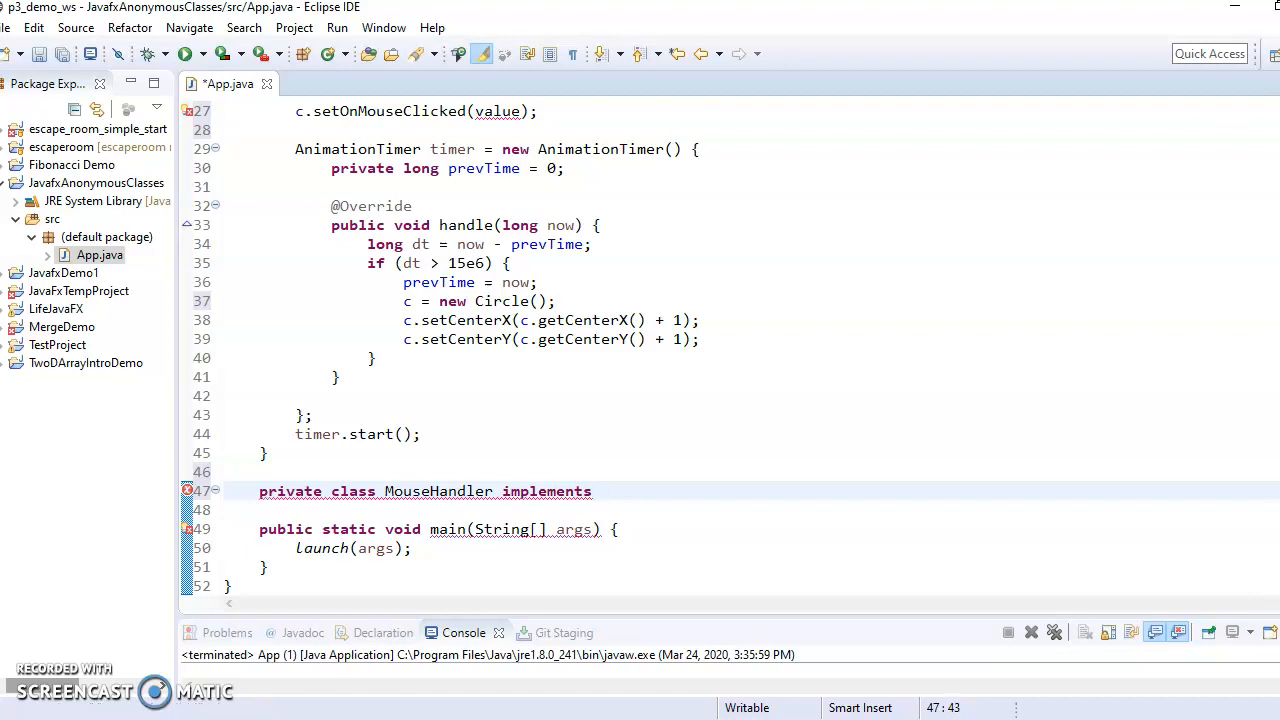
type("Eventhan")
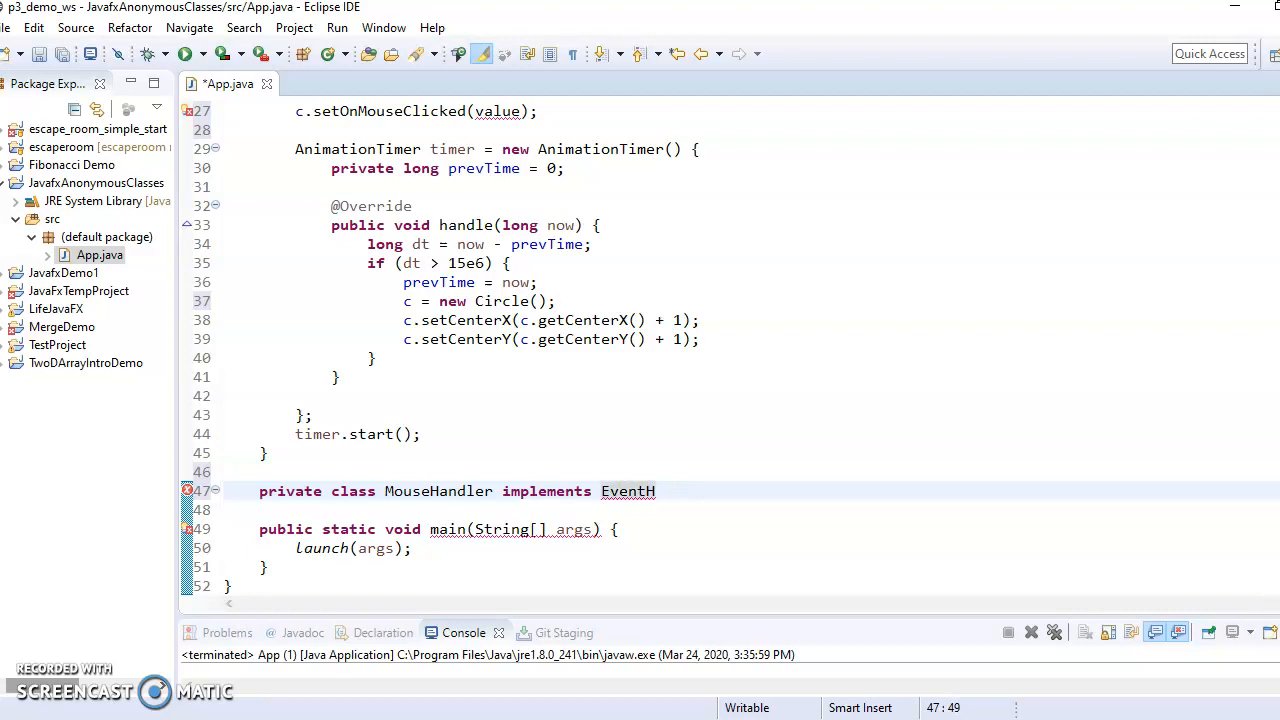
type("andler<MouseEvent> {")
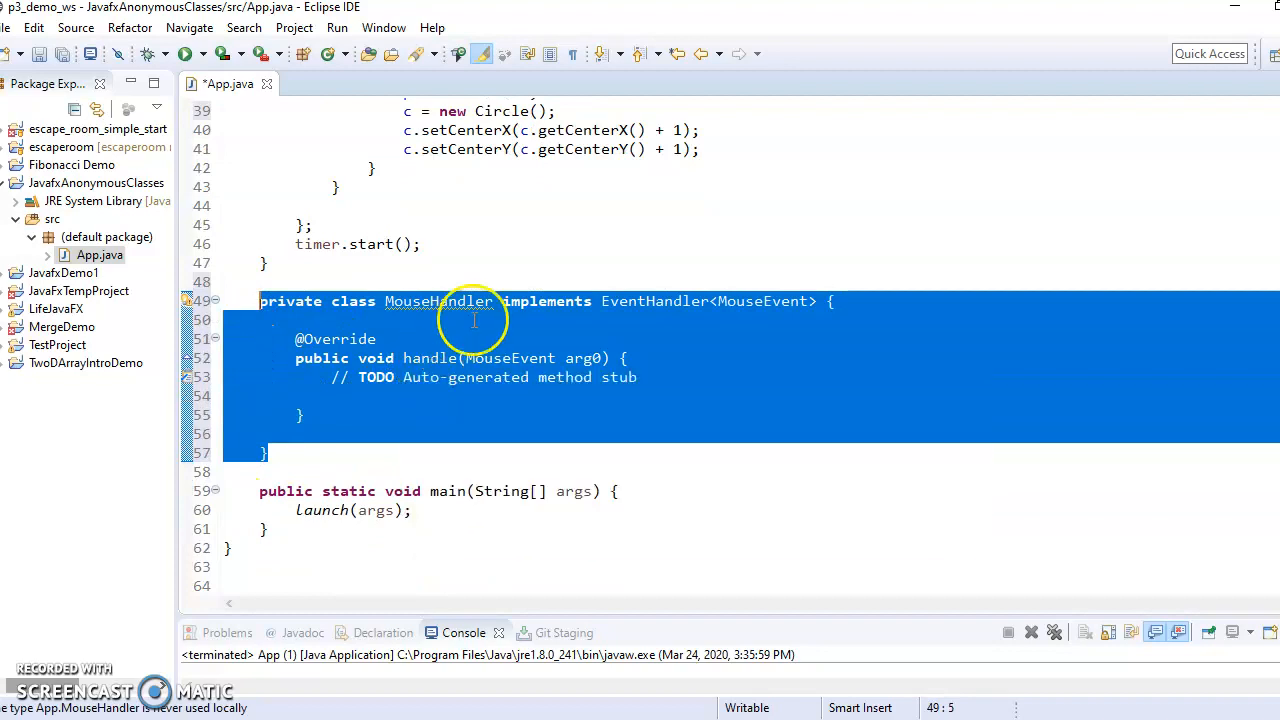
mouse_move(484, 268)
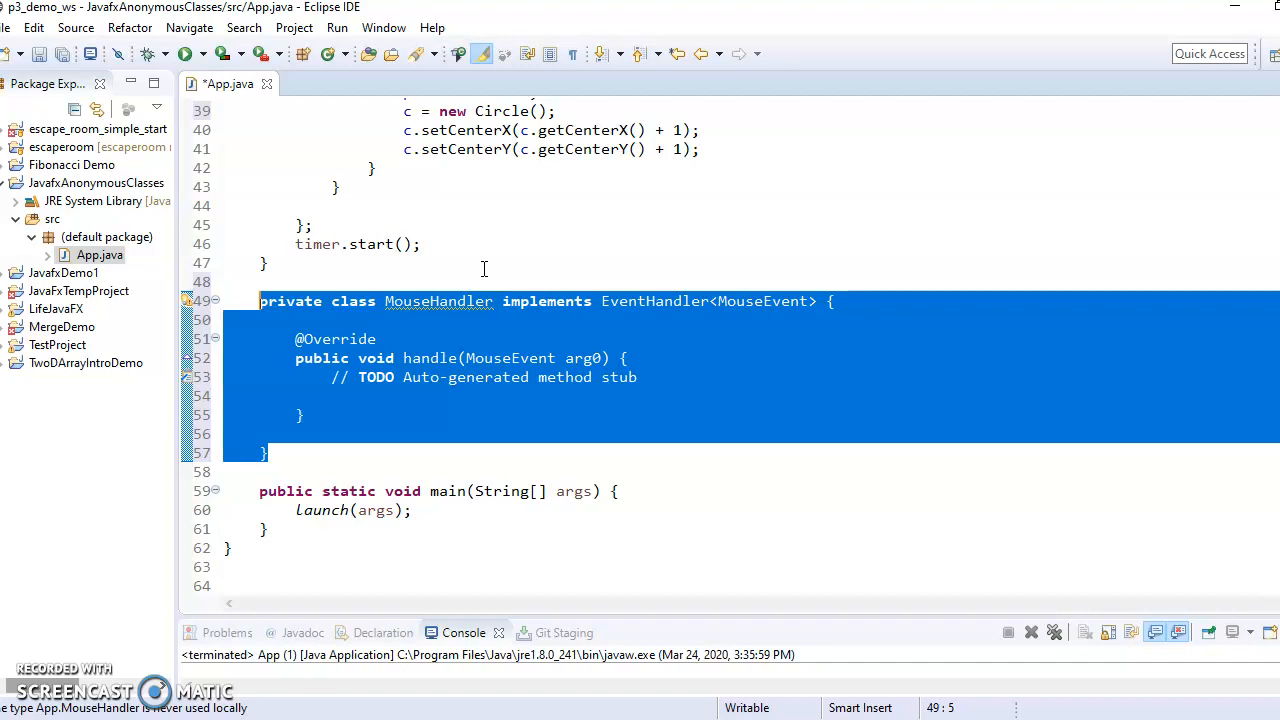
mouse_move(340, 300)
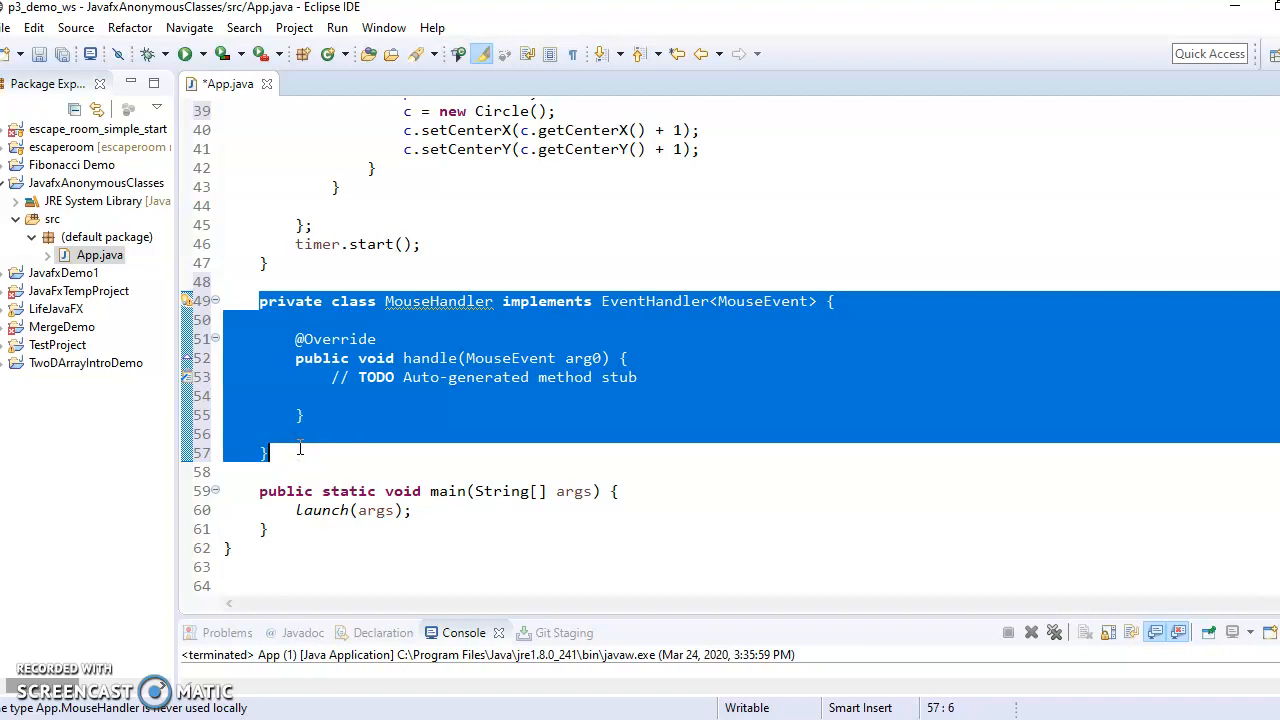
mouse_move(300, 436)
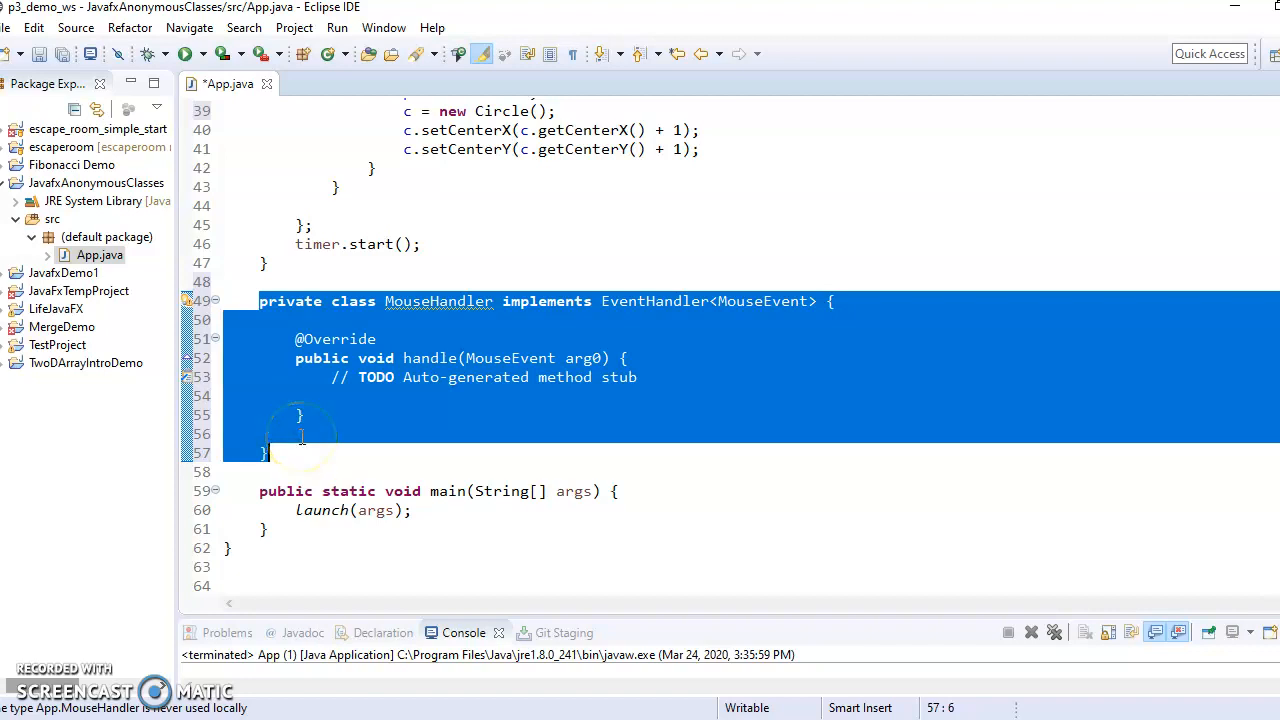
Delete the MouseHandler class and the 'value' placeholder in setOnMouseClicked
key("Delete")
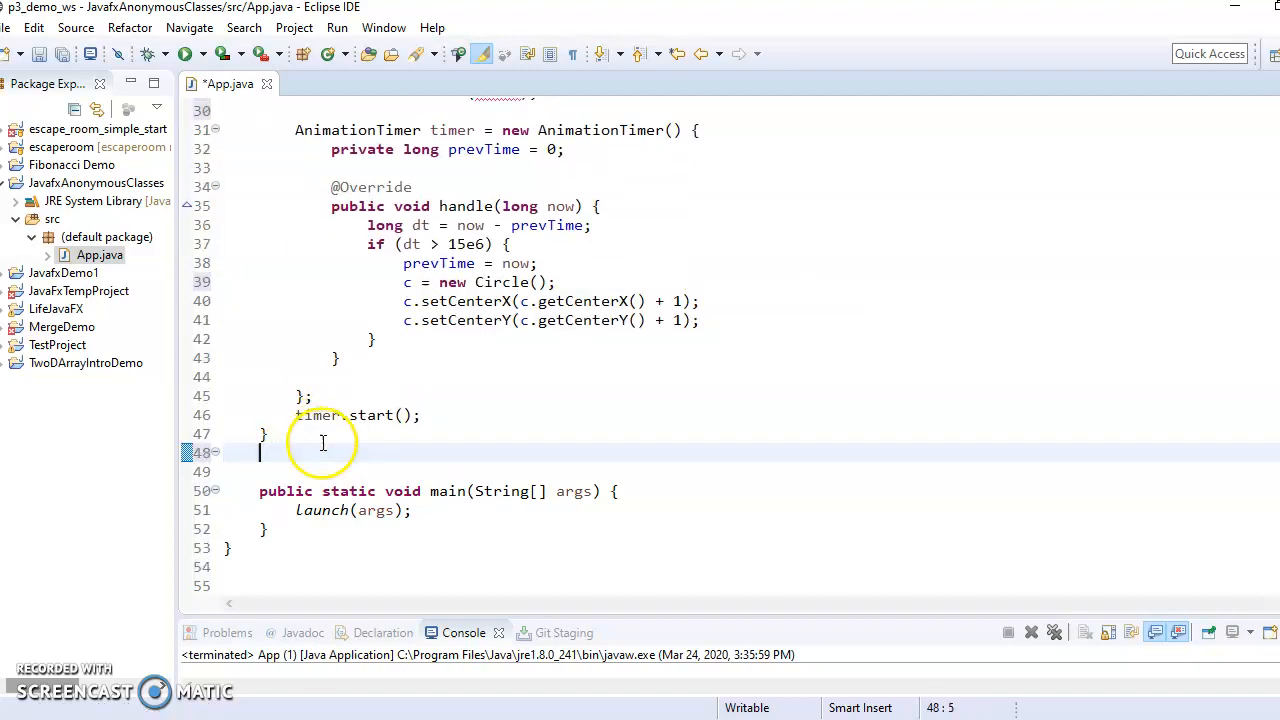
scroll("up", 3)
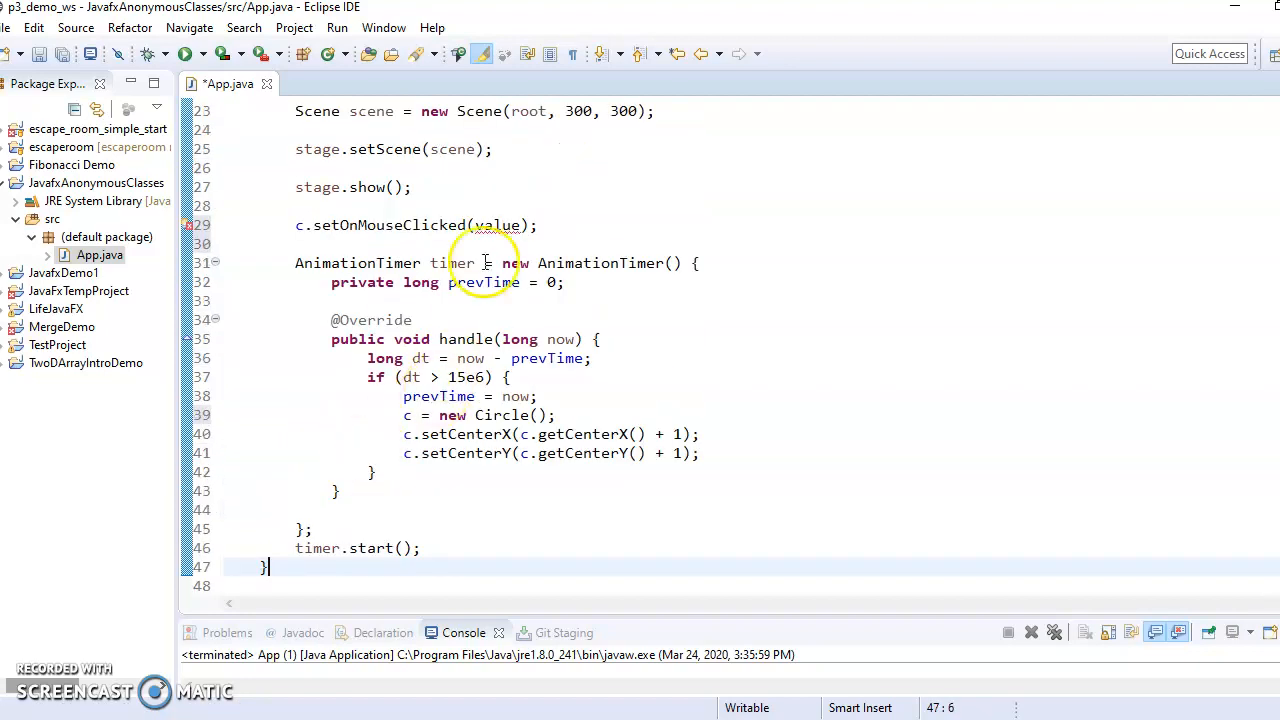
double_click(496, 224)
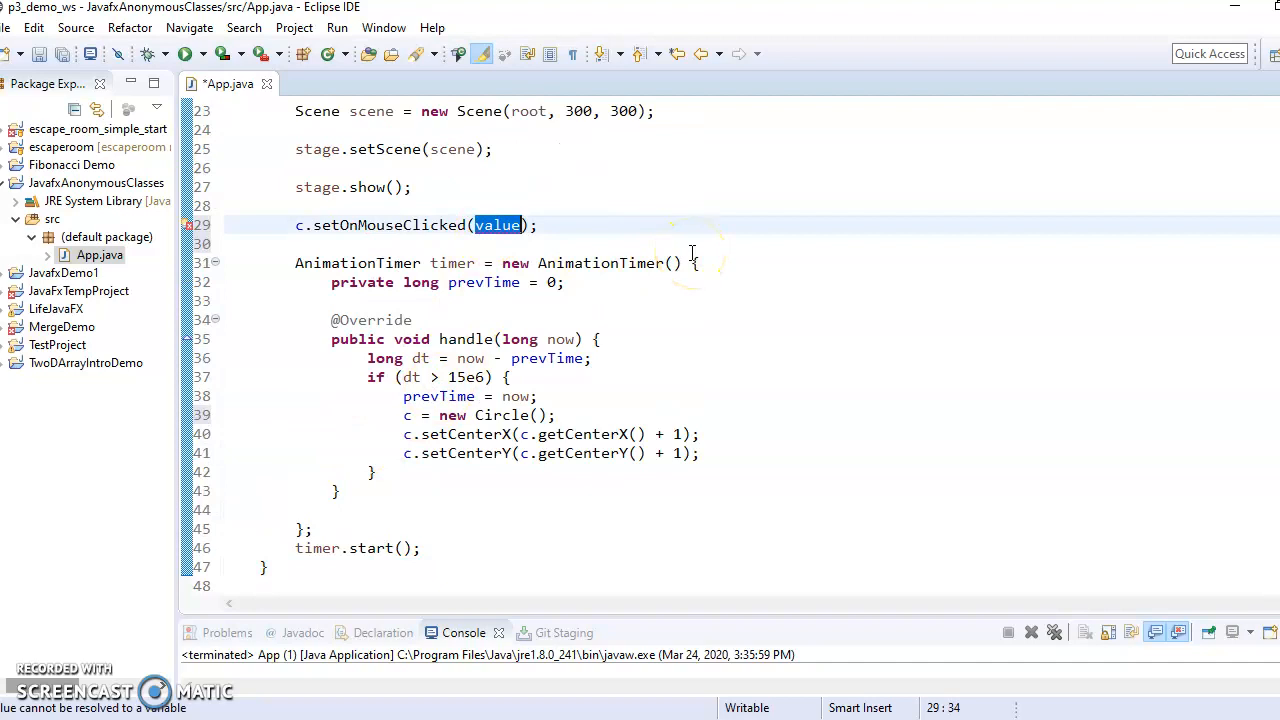
key("Delete")
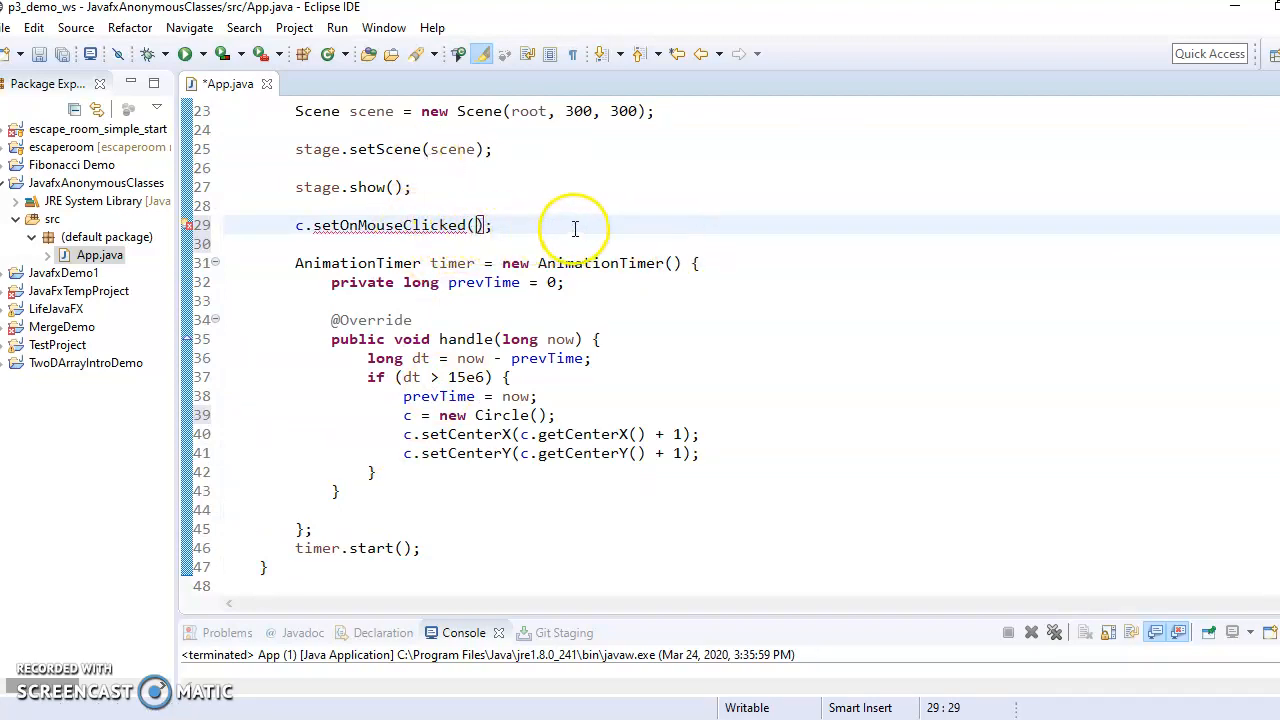
mouse_move(638, 240)
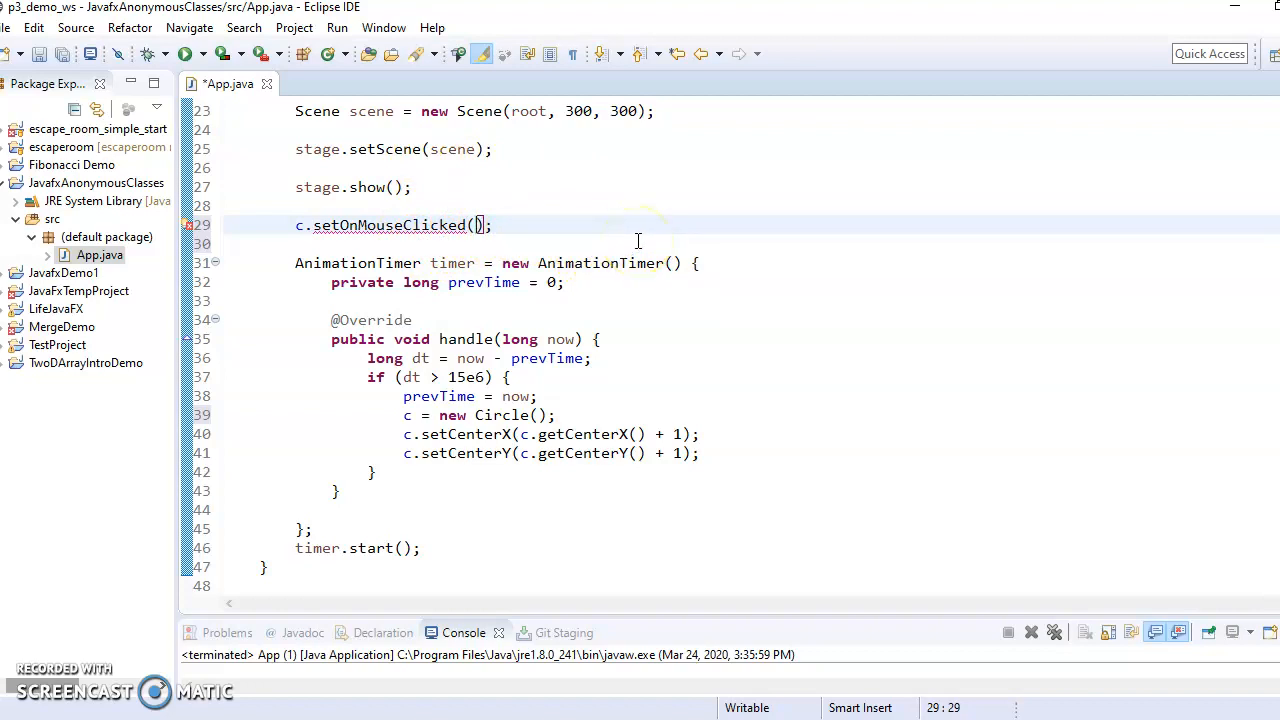
Pass 'new EventHandler<MouseEvent>() {' as an anonymous handler to setOnMouseClicked
type("new")
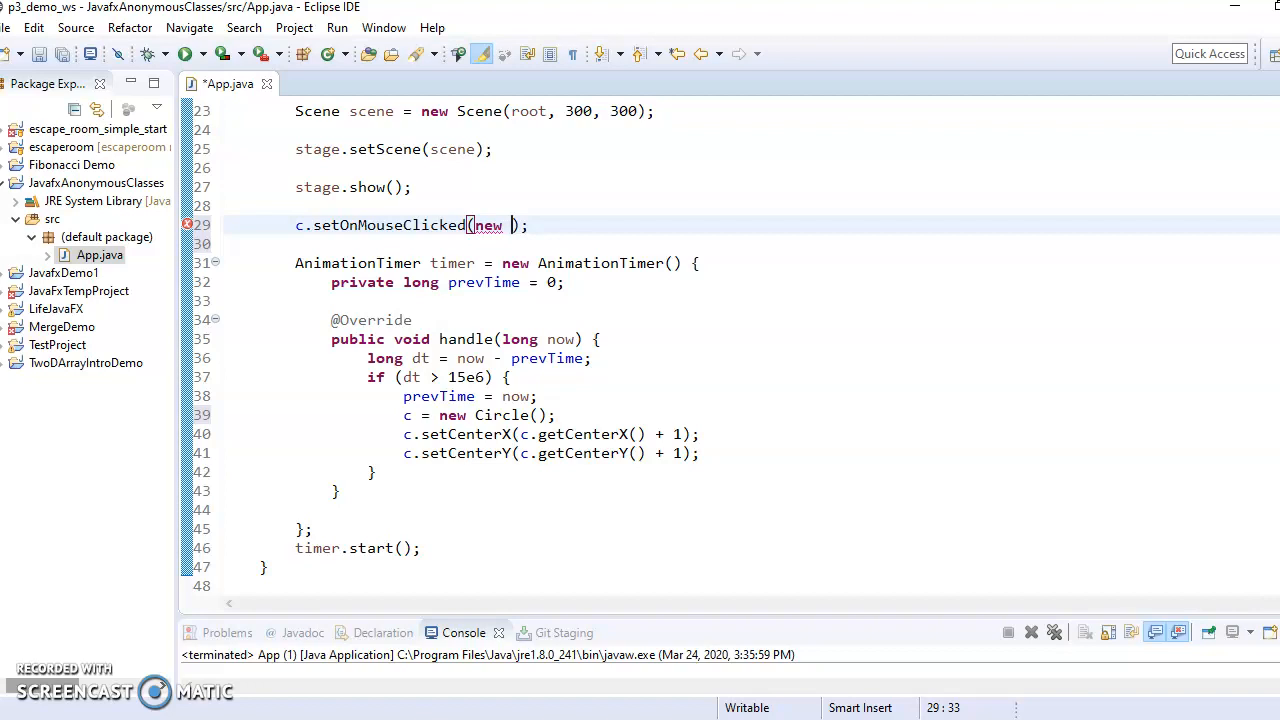
type("Eve")
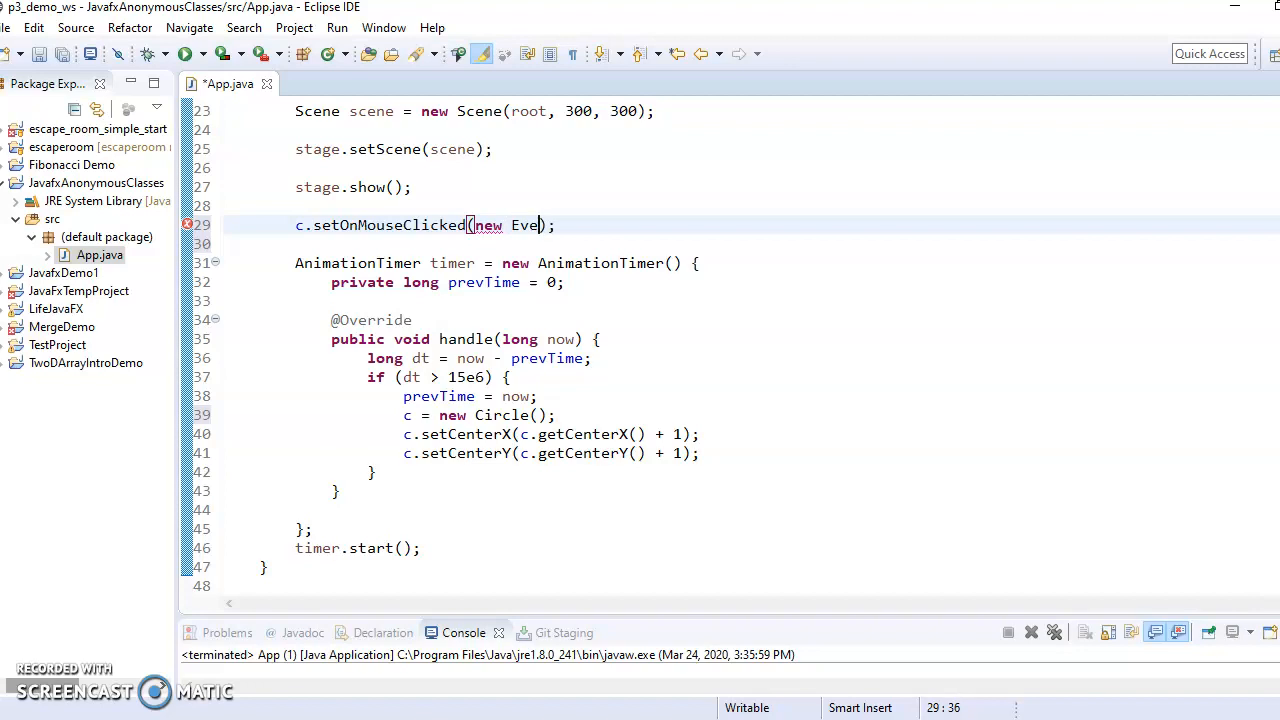
type("ntHandler<>")
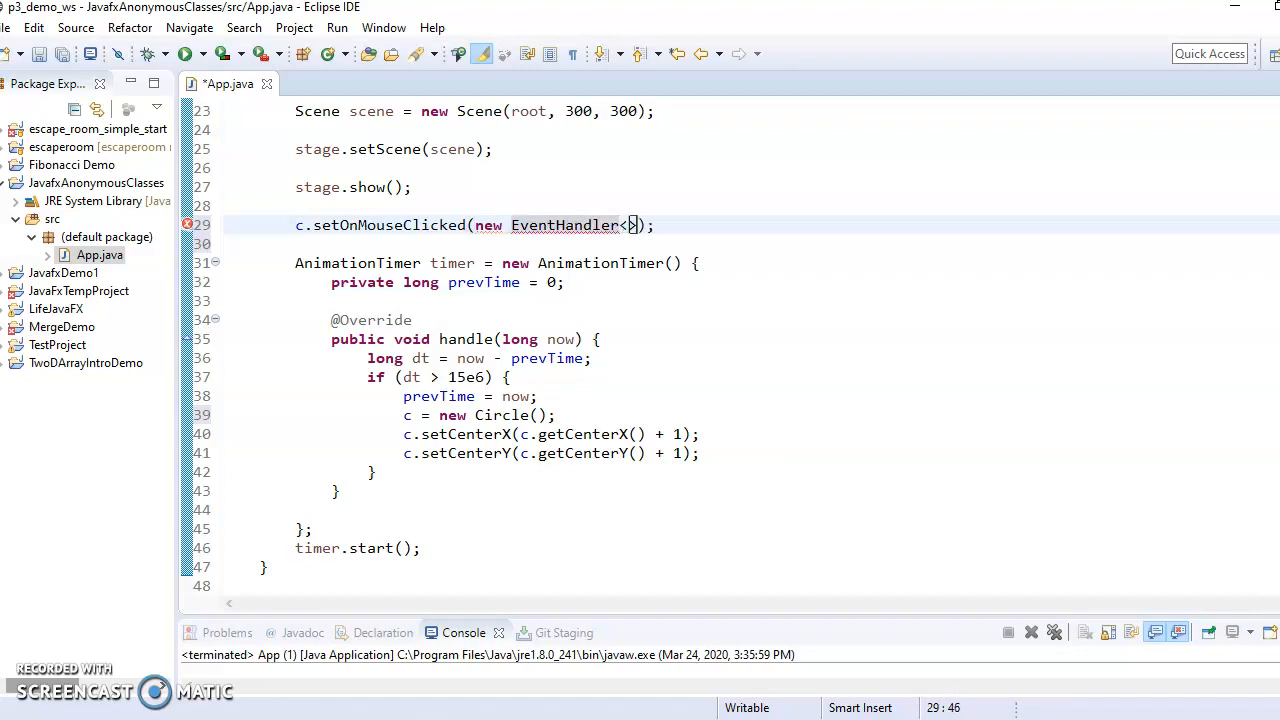
type("ou")
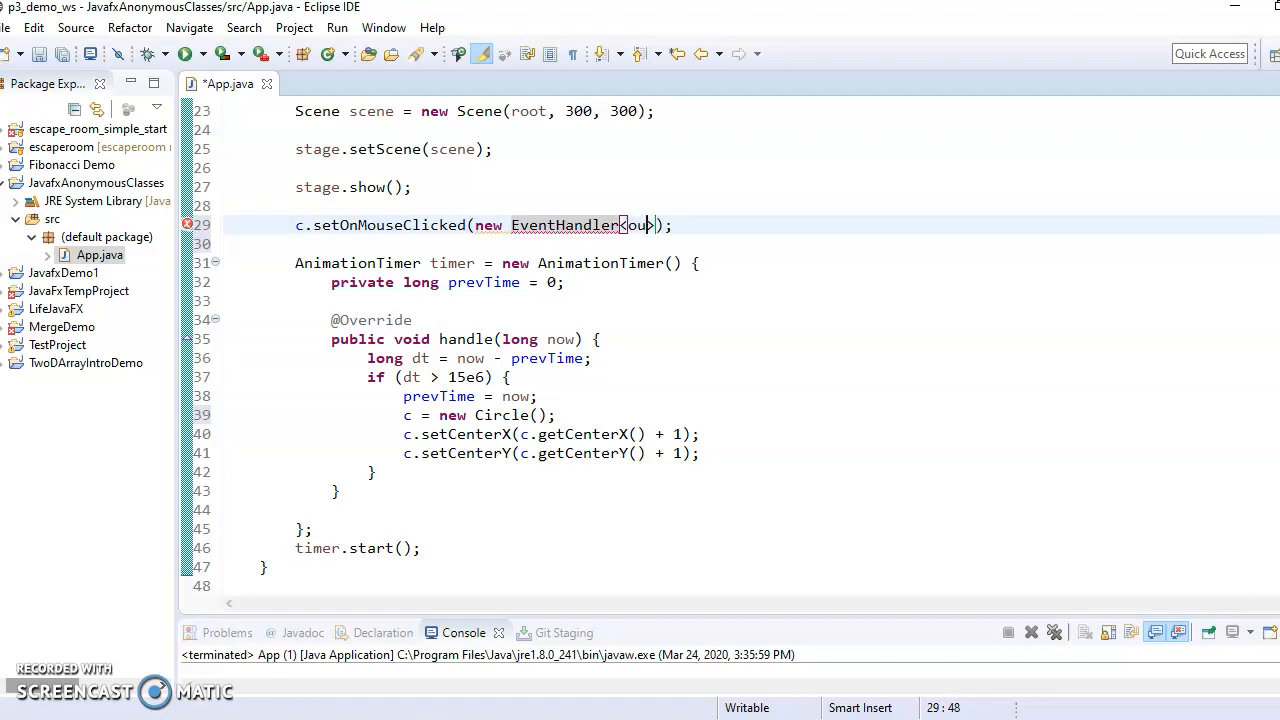
type("MouseEvent")
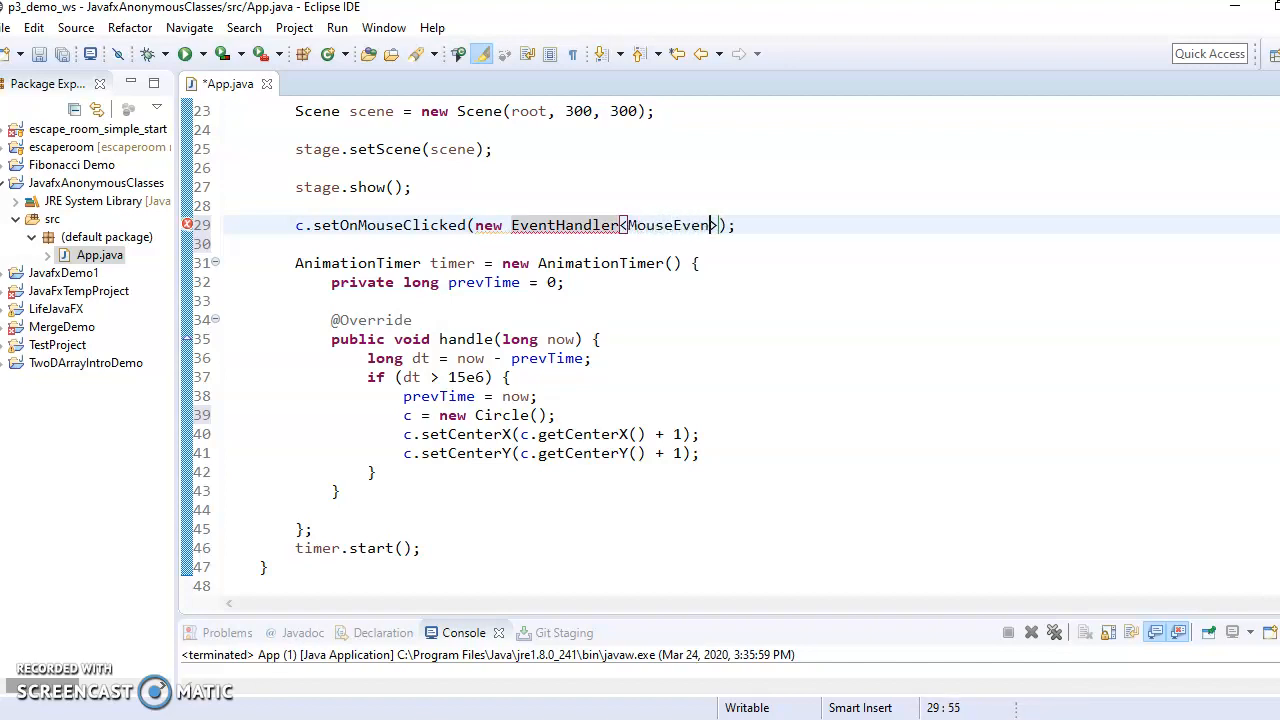
type(">()")
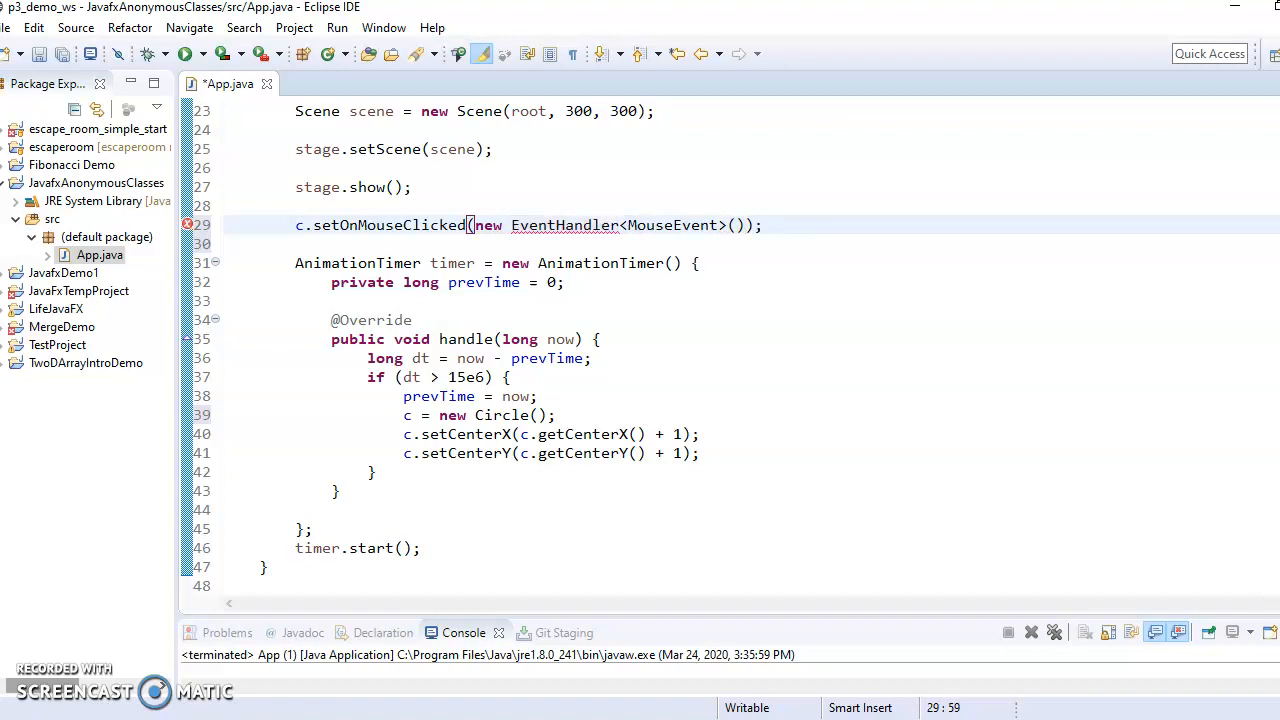
type("{")
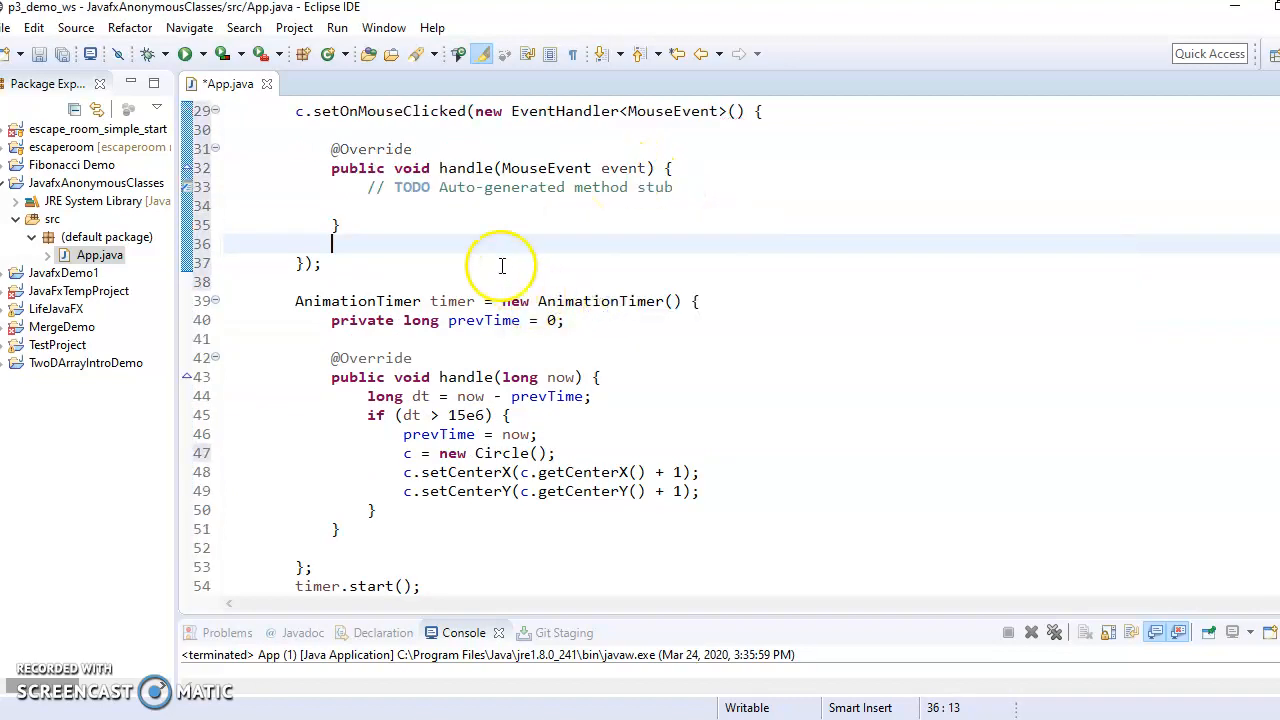
Remove the auto-generated TODO comment from the anonymous handler's handle method
scroll("up", 3)
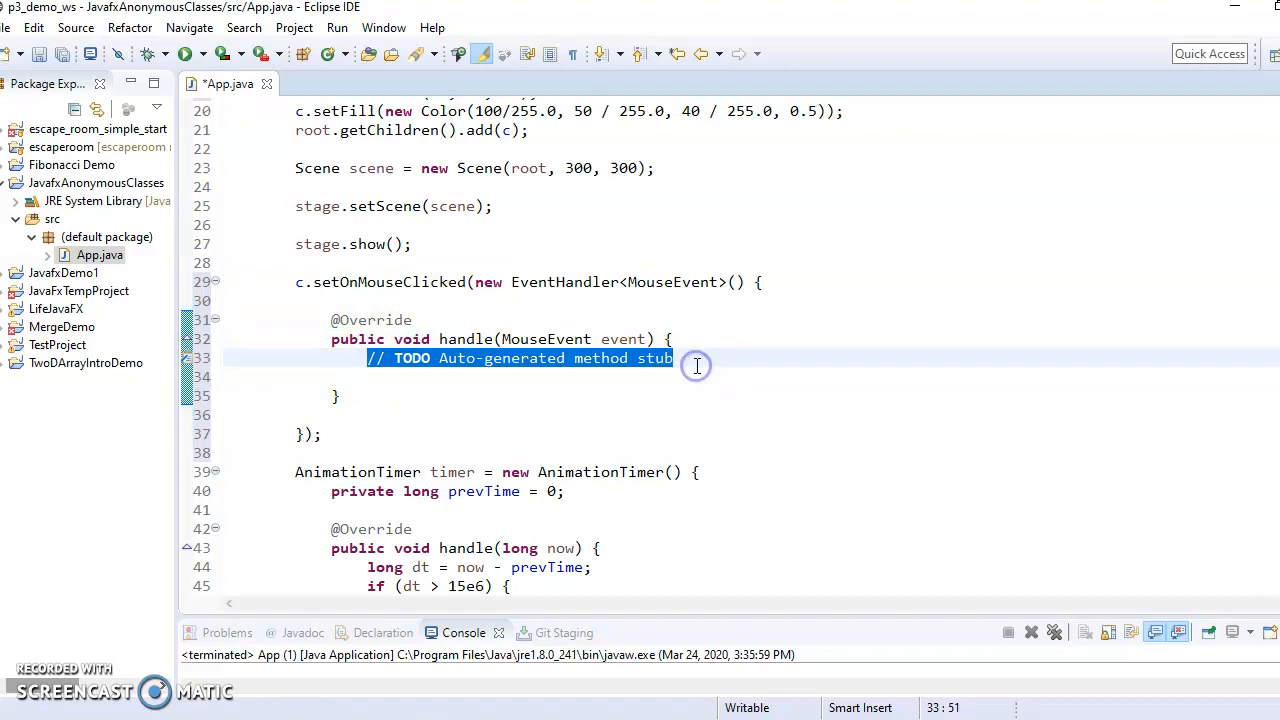
key("Delete")
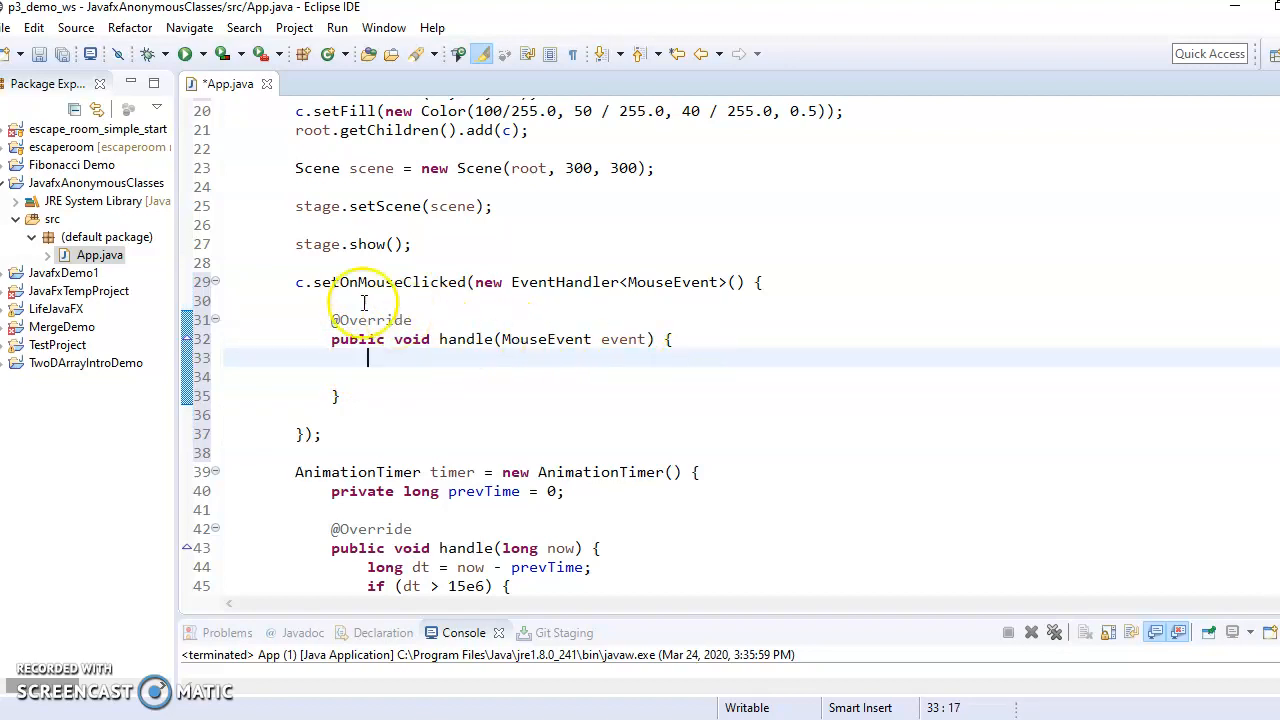
left_click(300, 280)
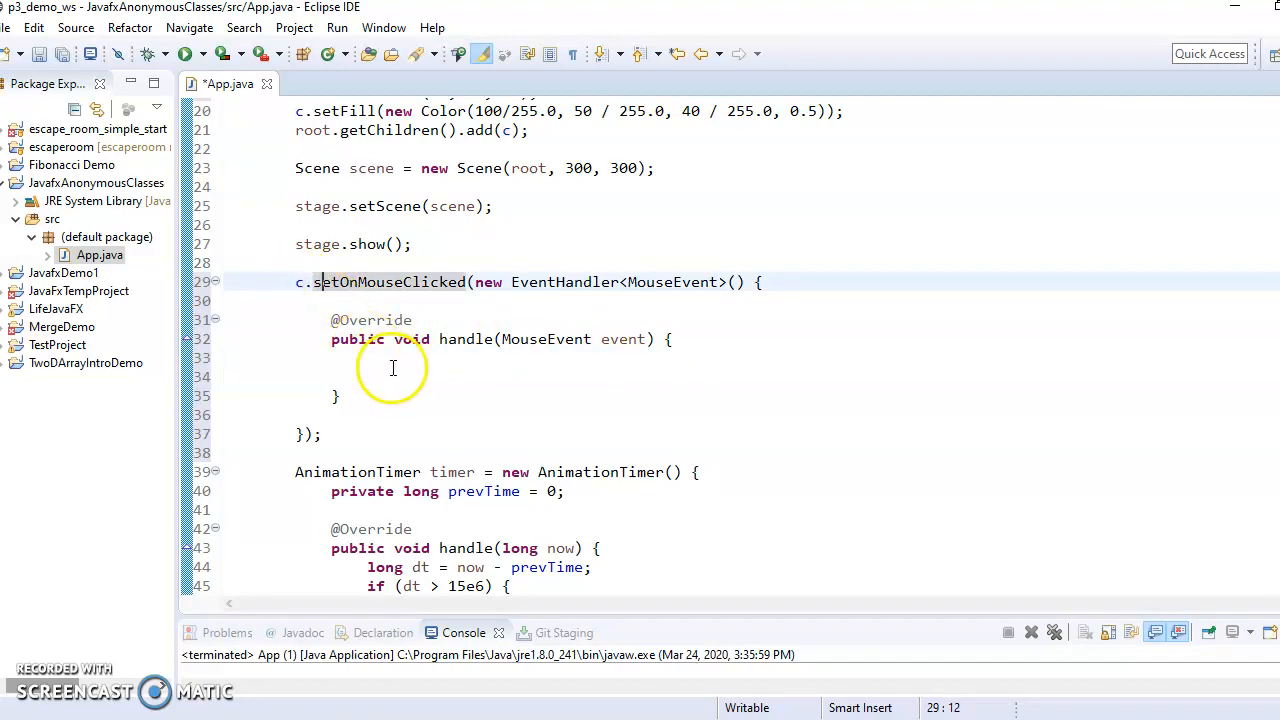
double_click(384, 280)
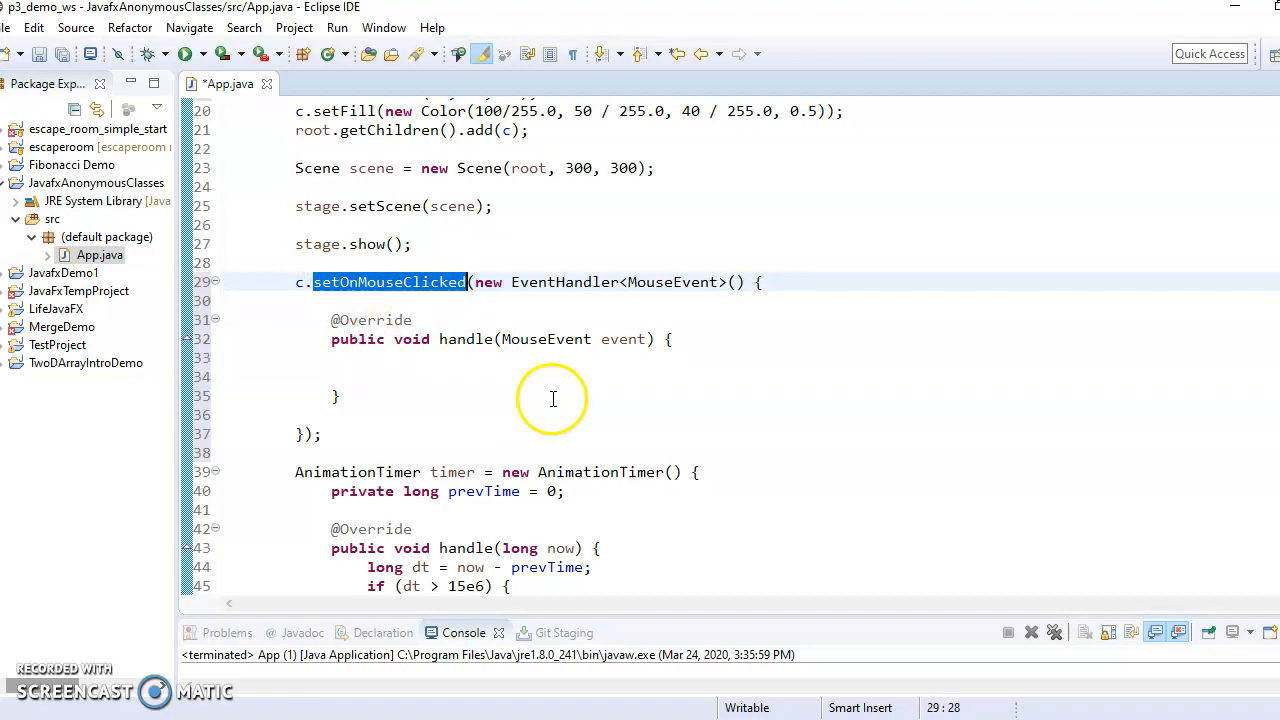
left_click(416, 368)
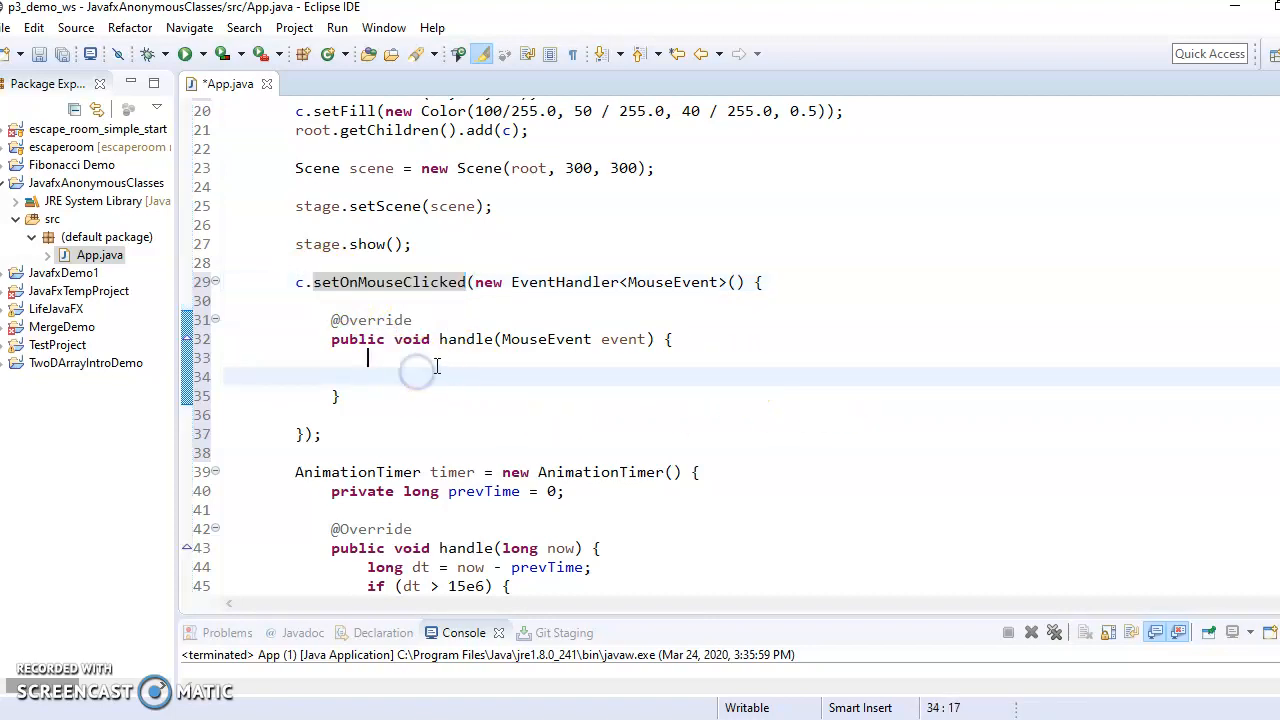
Make handle print with System.out.println("Hi Circle");
left_click(736, 356)
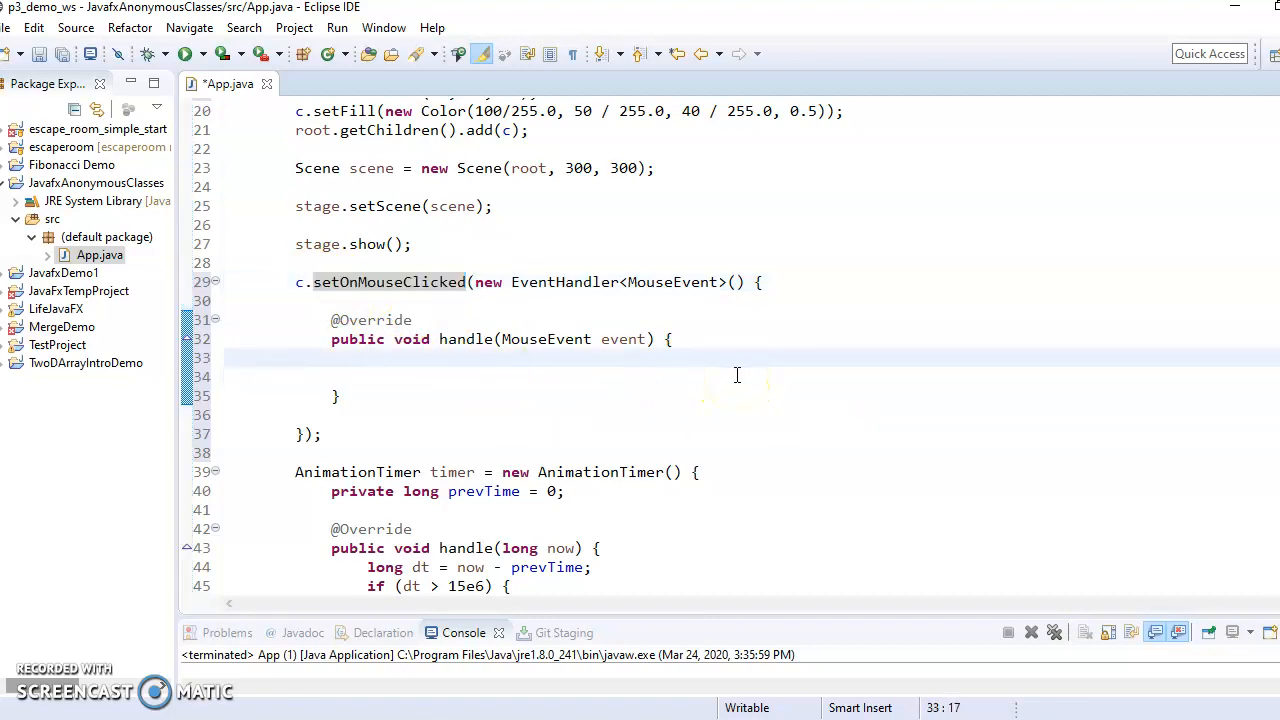
type("System.out.println(\"Hi")
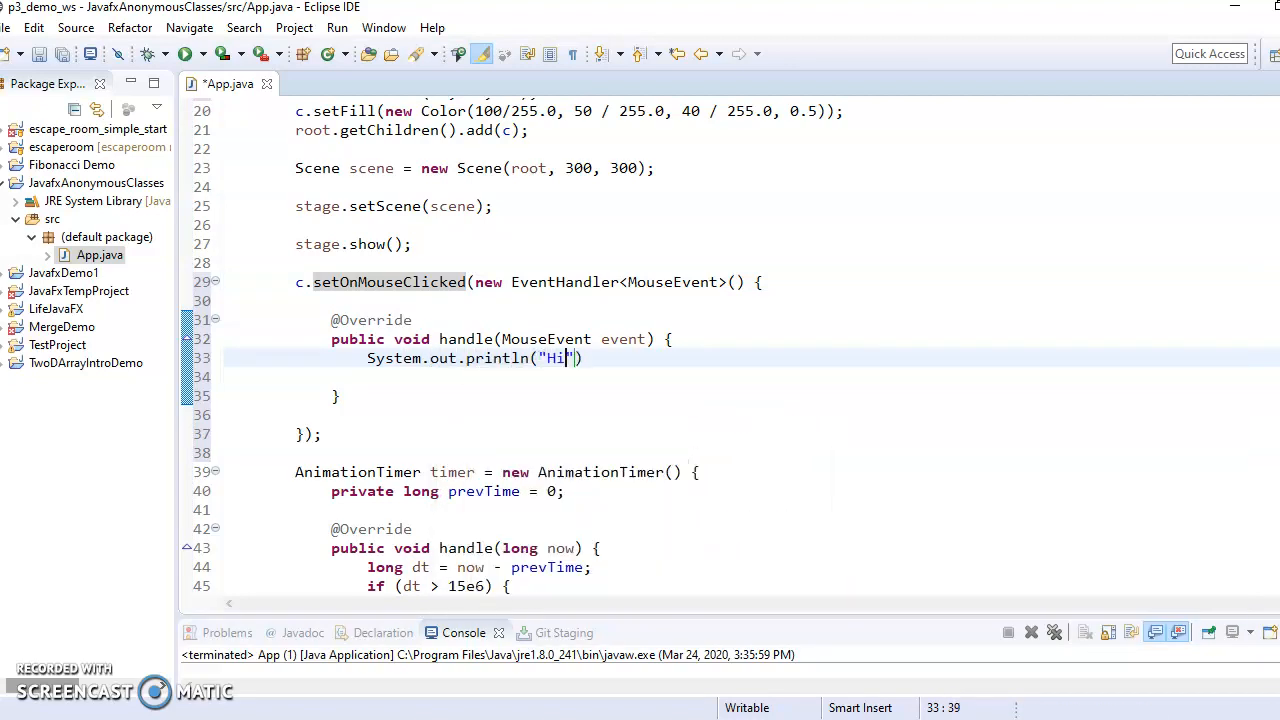
type("Ci")
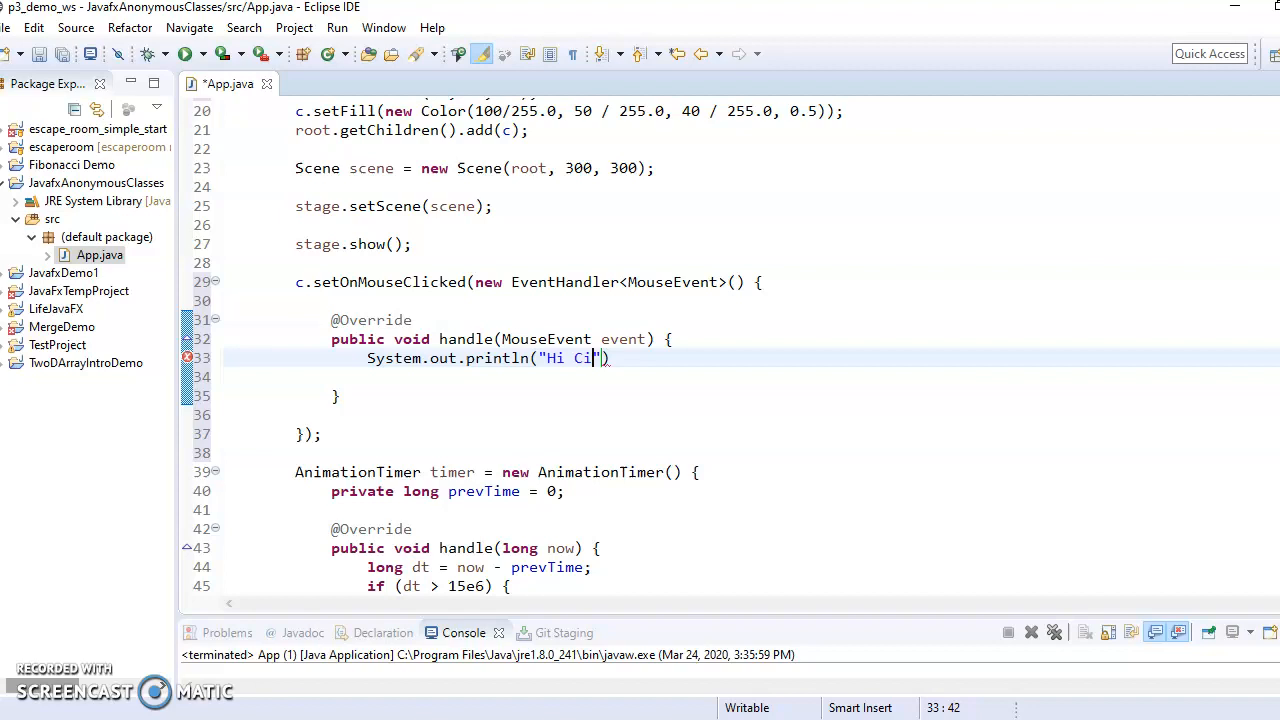
type("rcle\");")
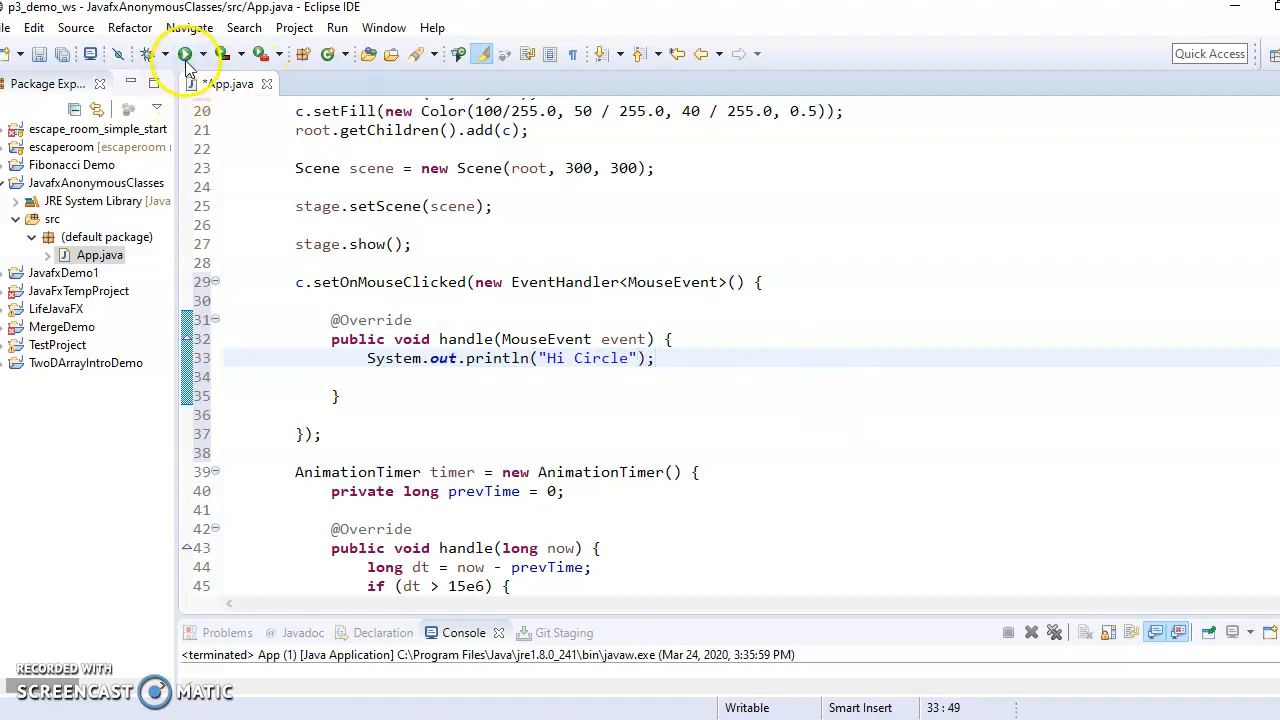
Run the Demo App and click the circle repeatedly so the console prints 'Hi Circle'
left_click(184, 52)
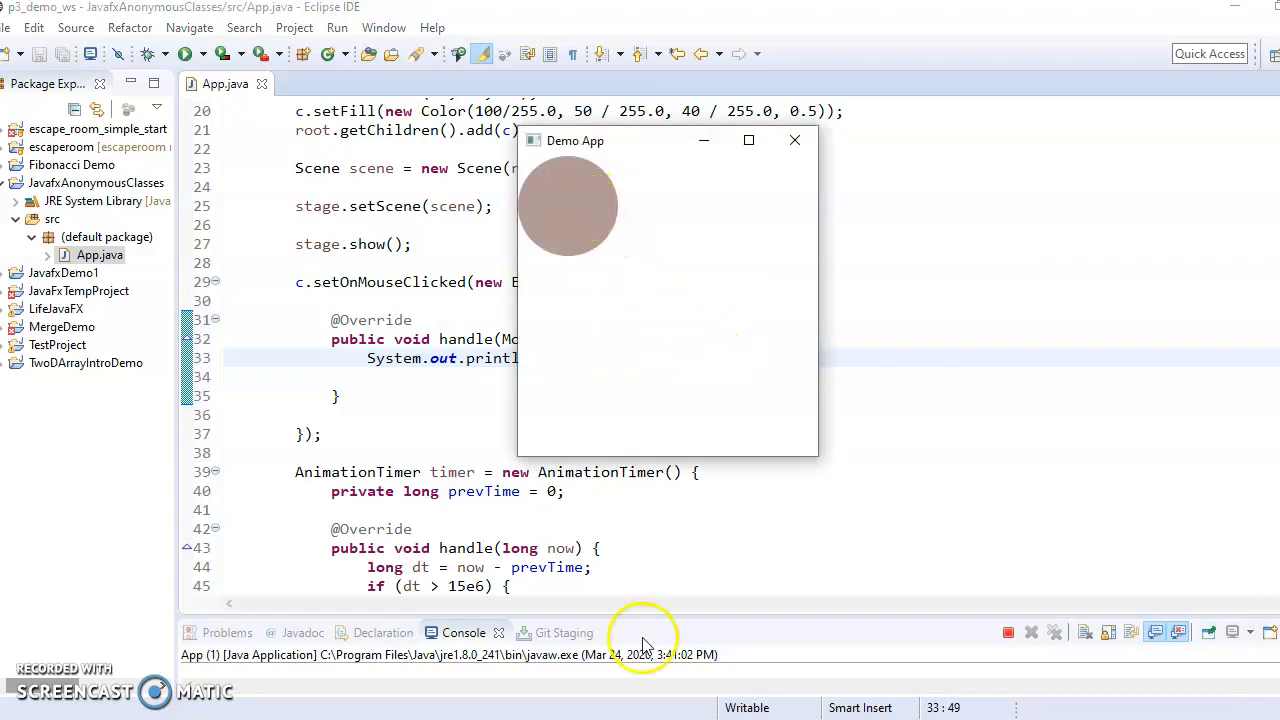
left_click(568, 204)
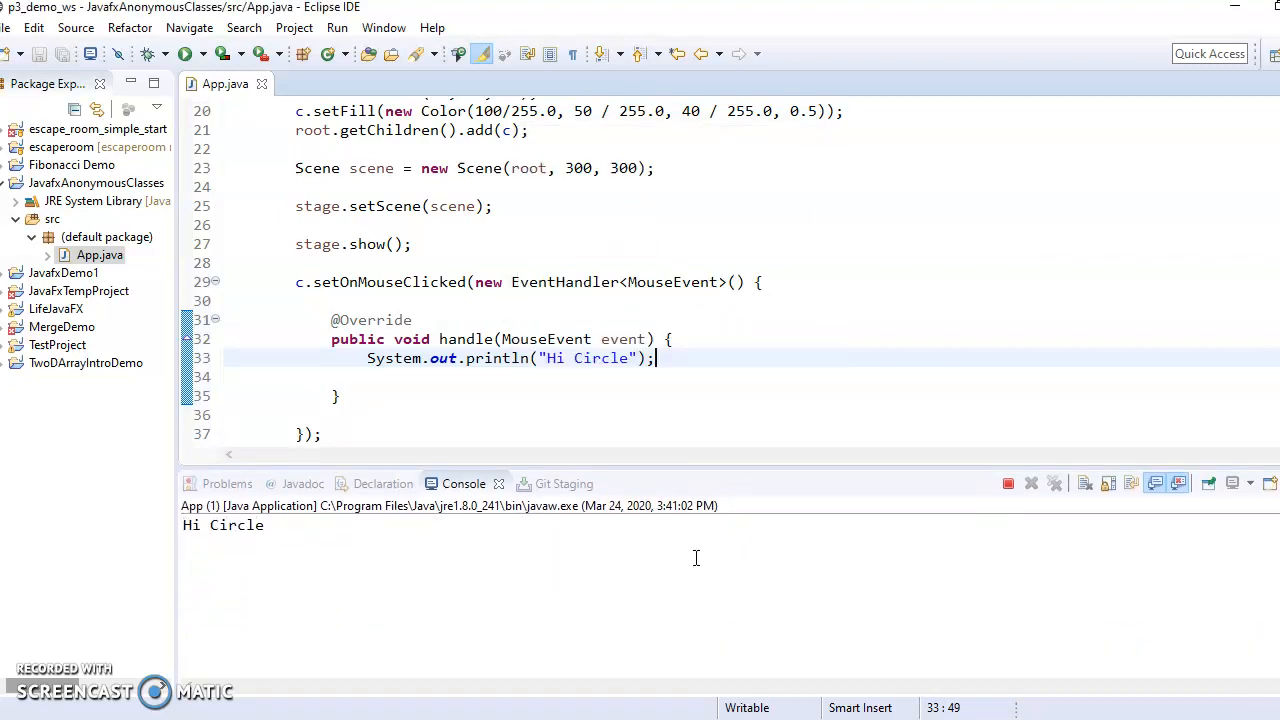
left_click(184, 54)
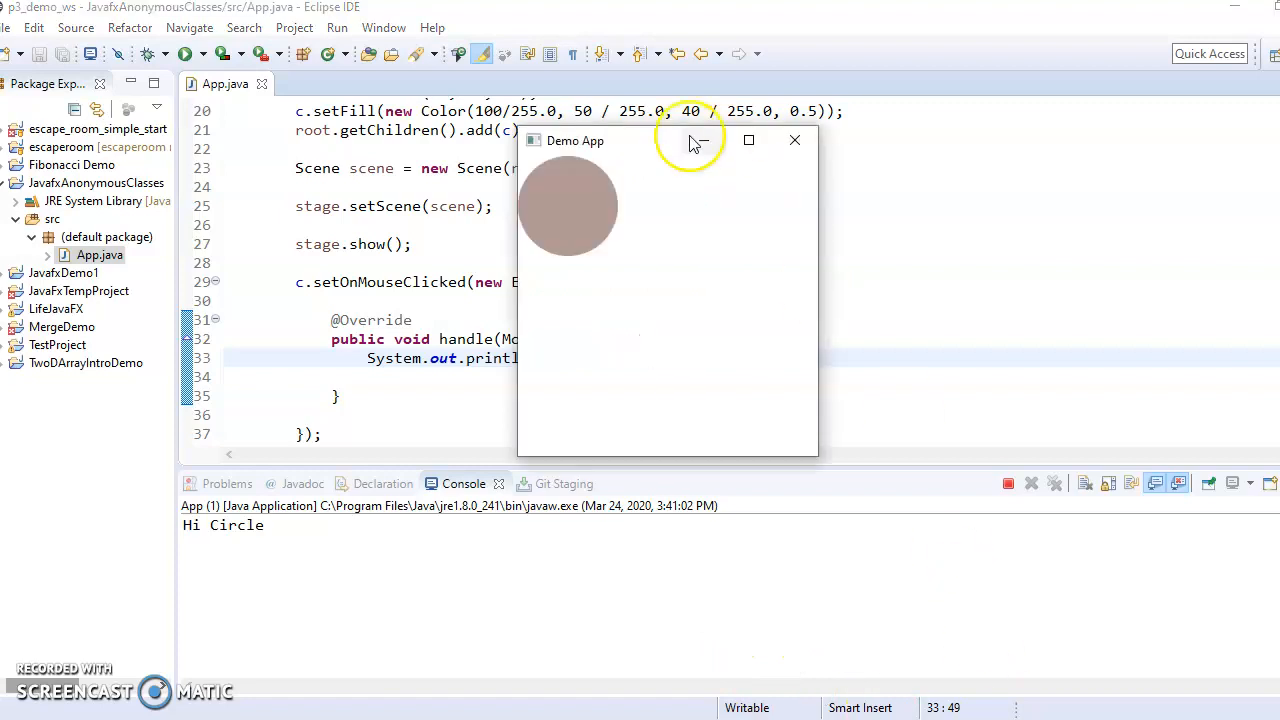
left_click(568, 206)
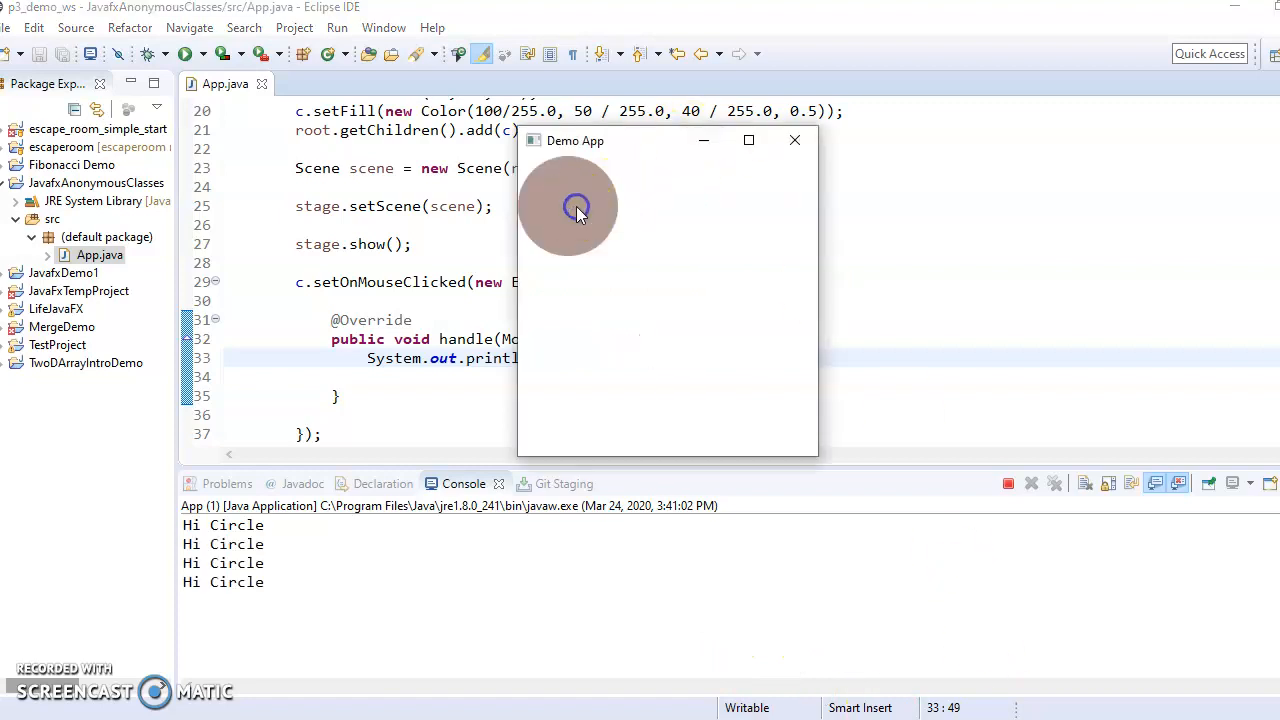
left_click(568, 204)
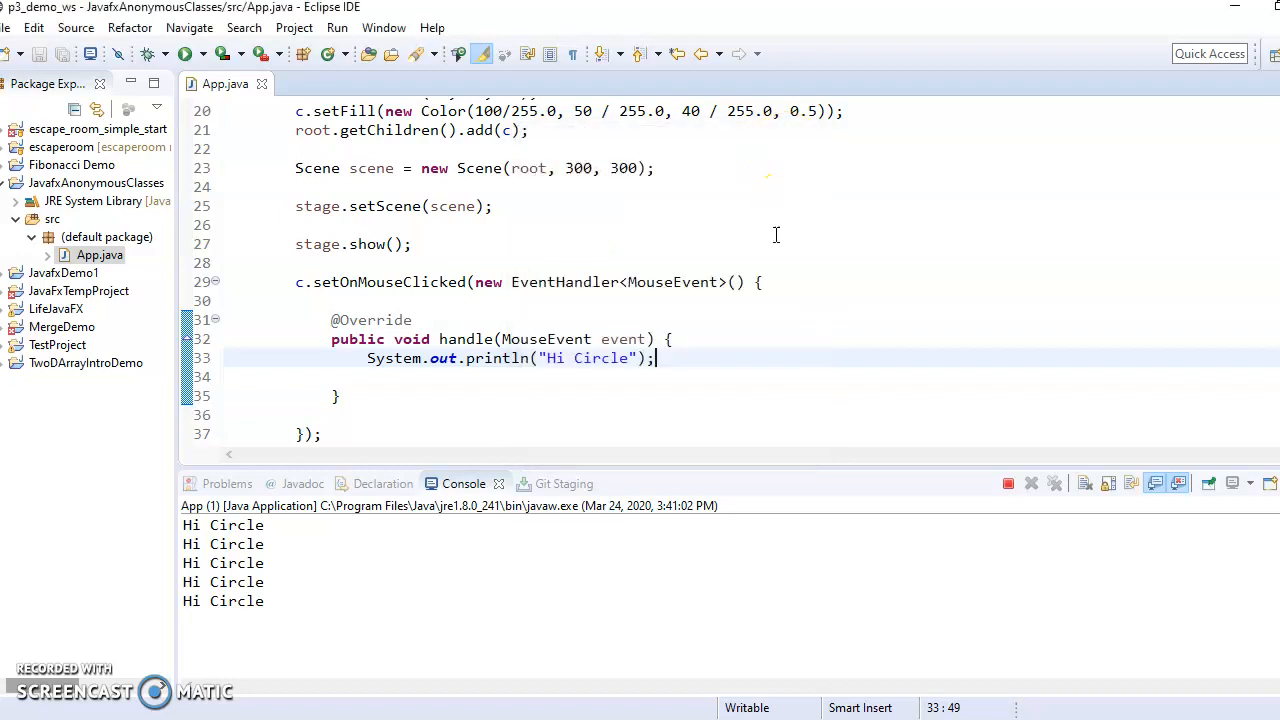
left_click(1008, 482)
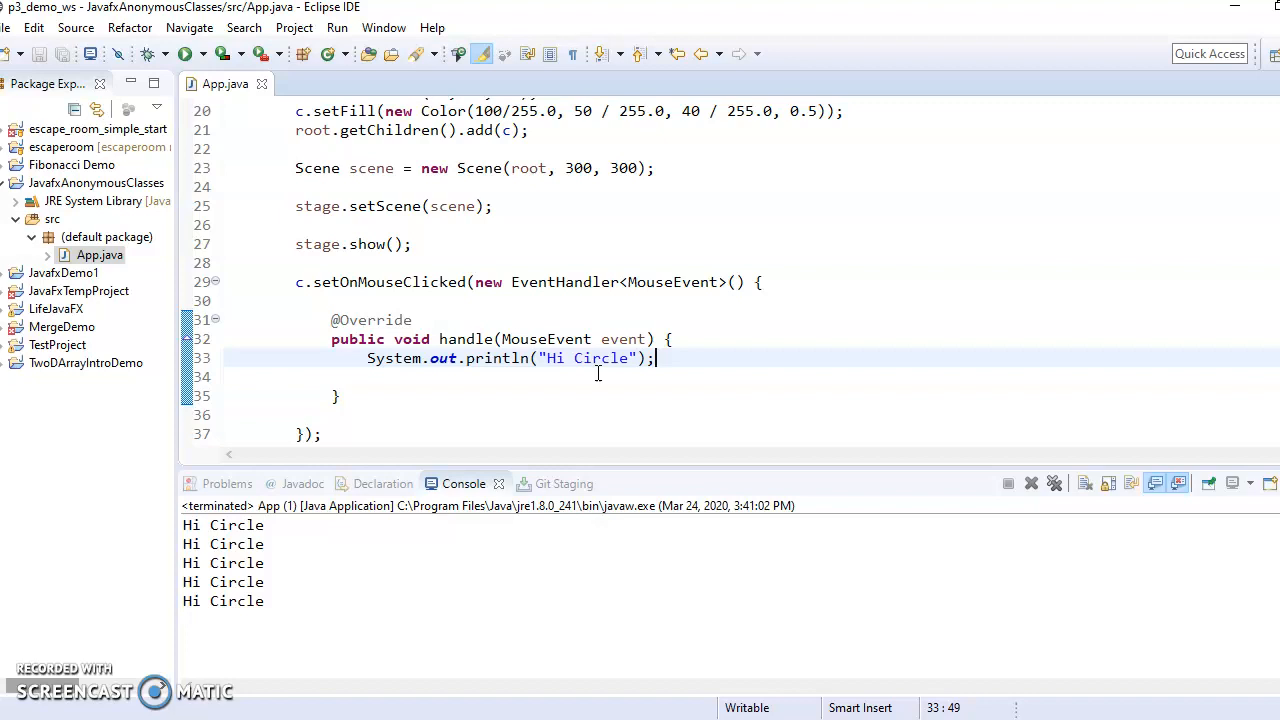
mouse_move(392, 408)
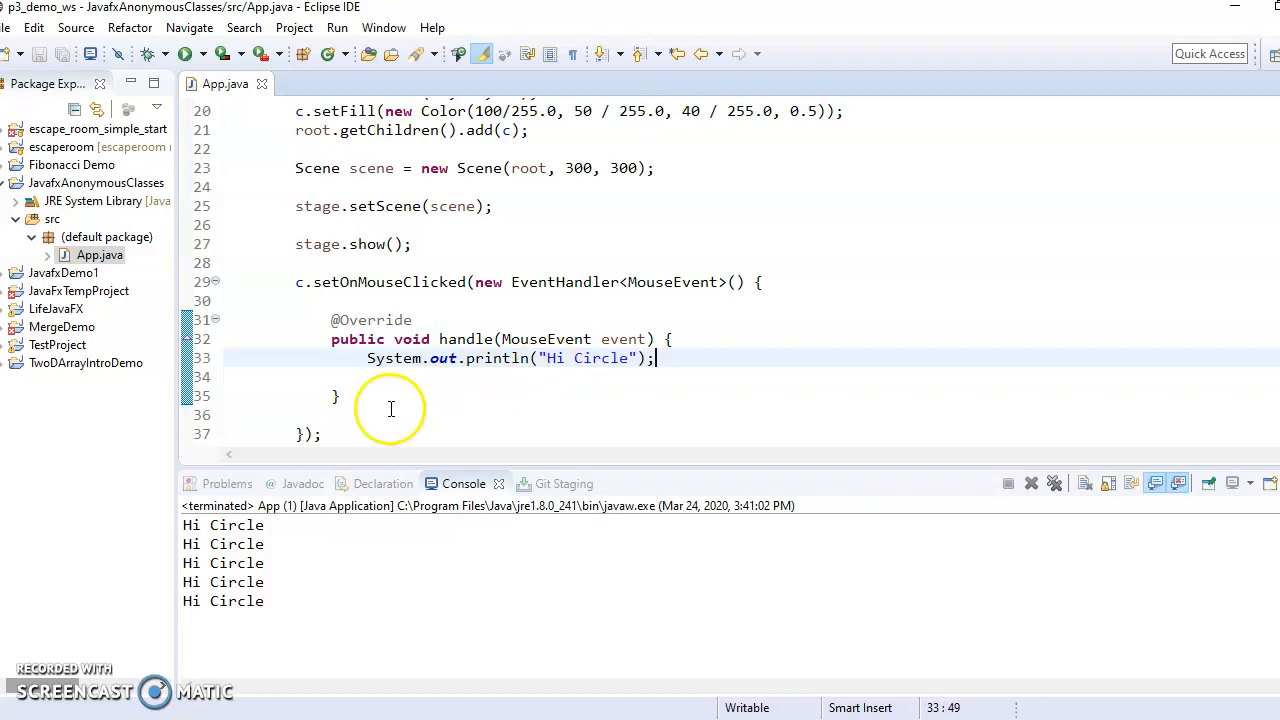